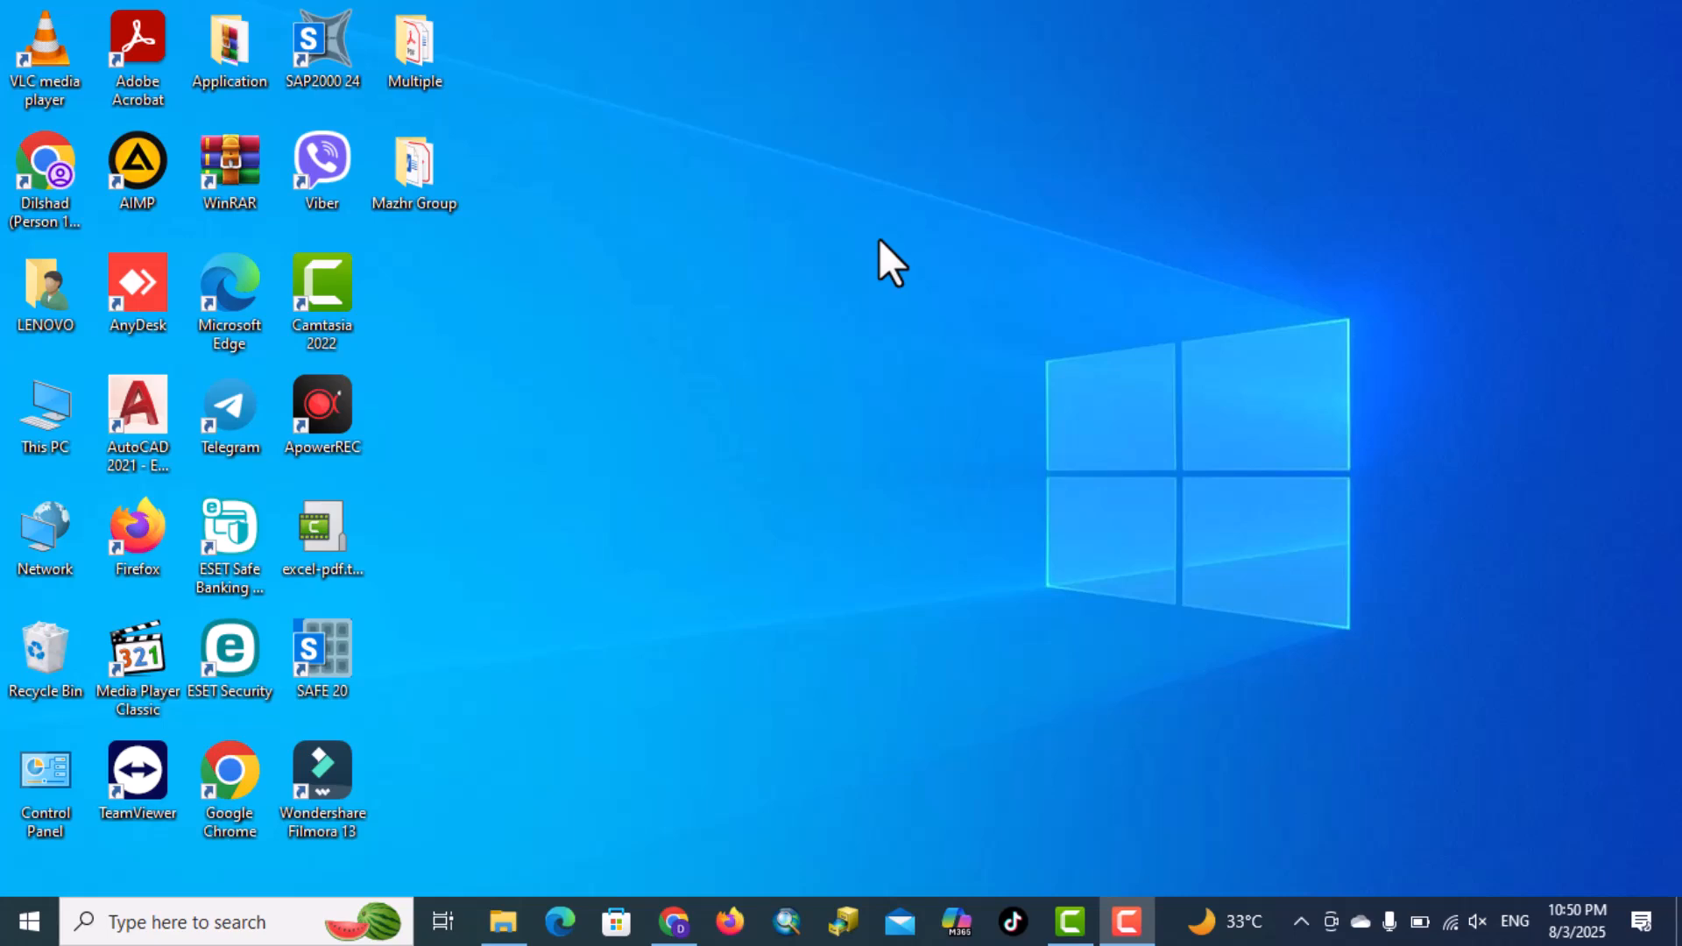
Bring up the browser from the taskbar to search for the Office Deployment Tool.
{"action": "left_click", "coordinate": [673, 920]}
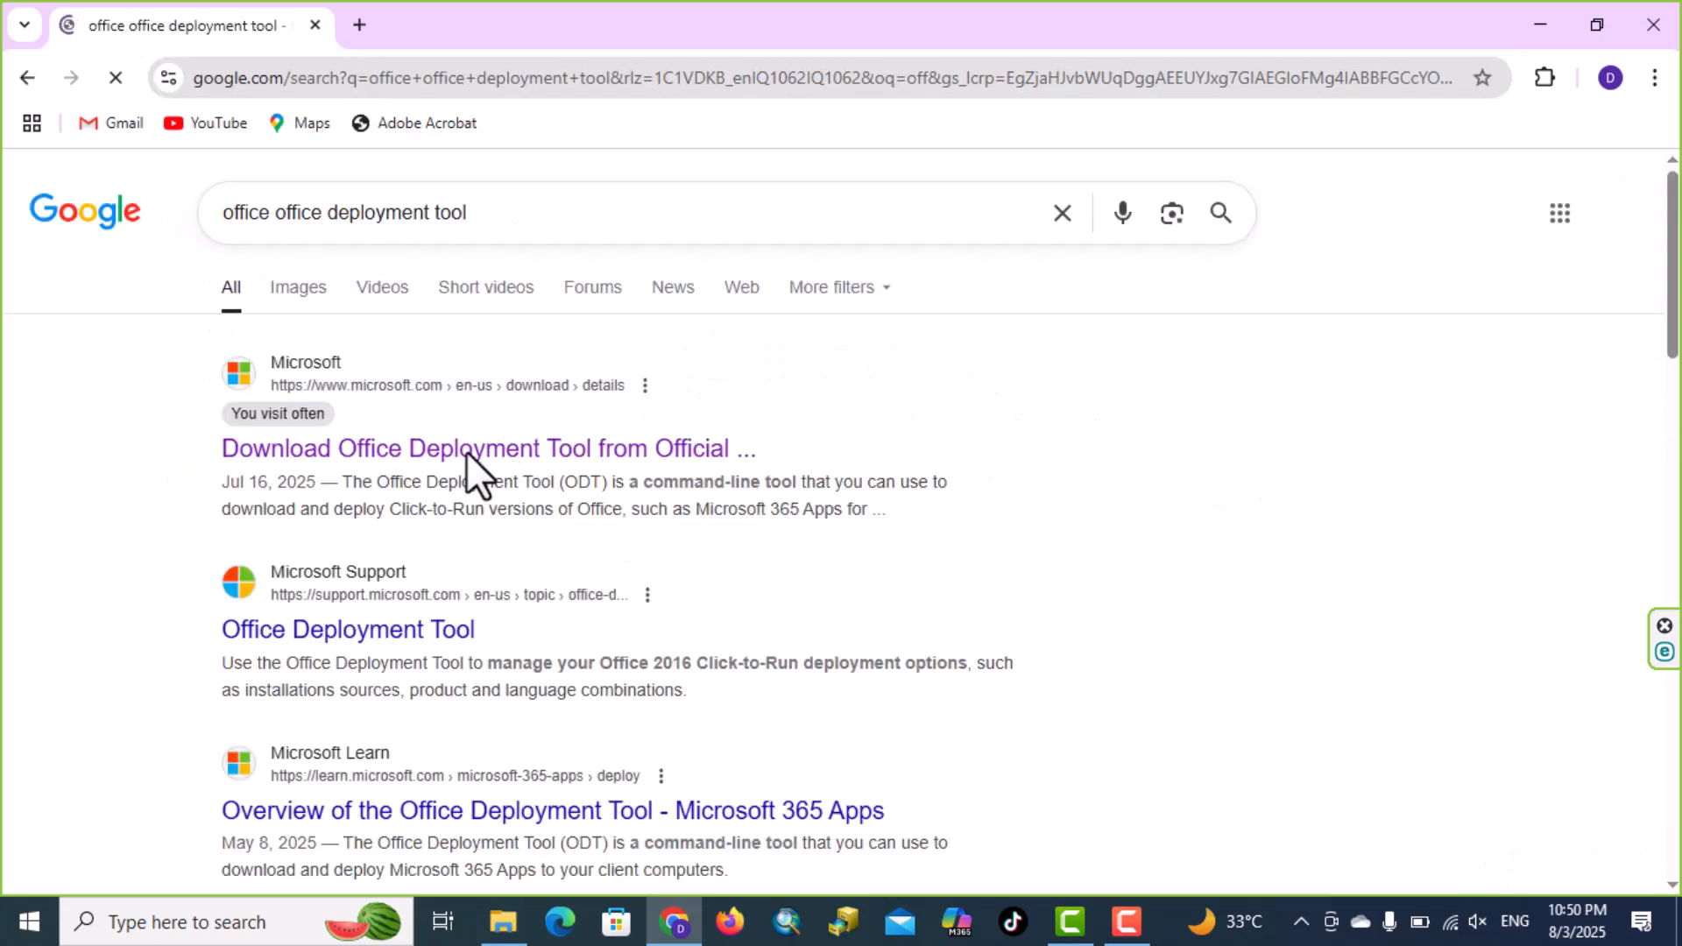
Download the Office Deployment Tool .exe from Microsoft's page and show it in the downloads list.
{"action": "left_click", "coordinate": [488, 448]}
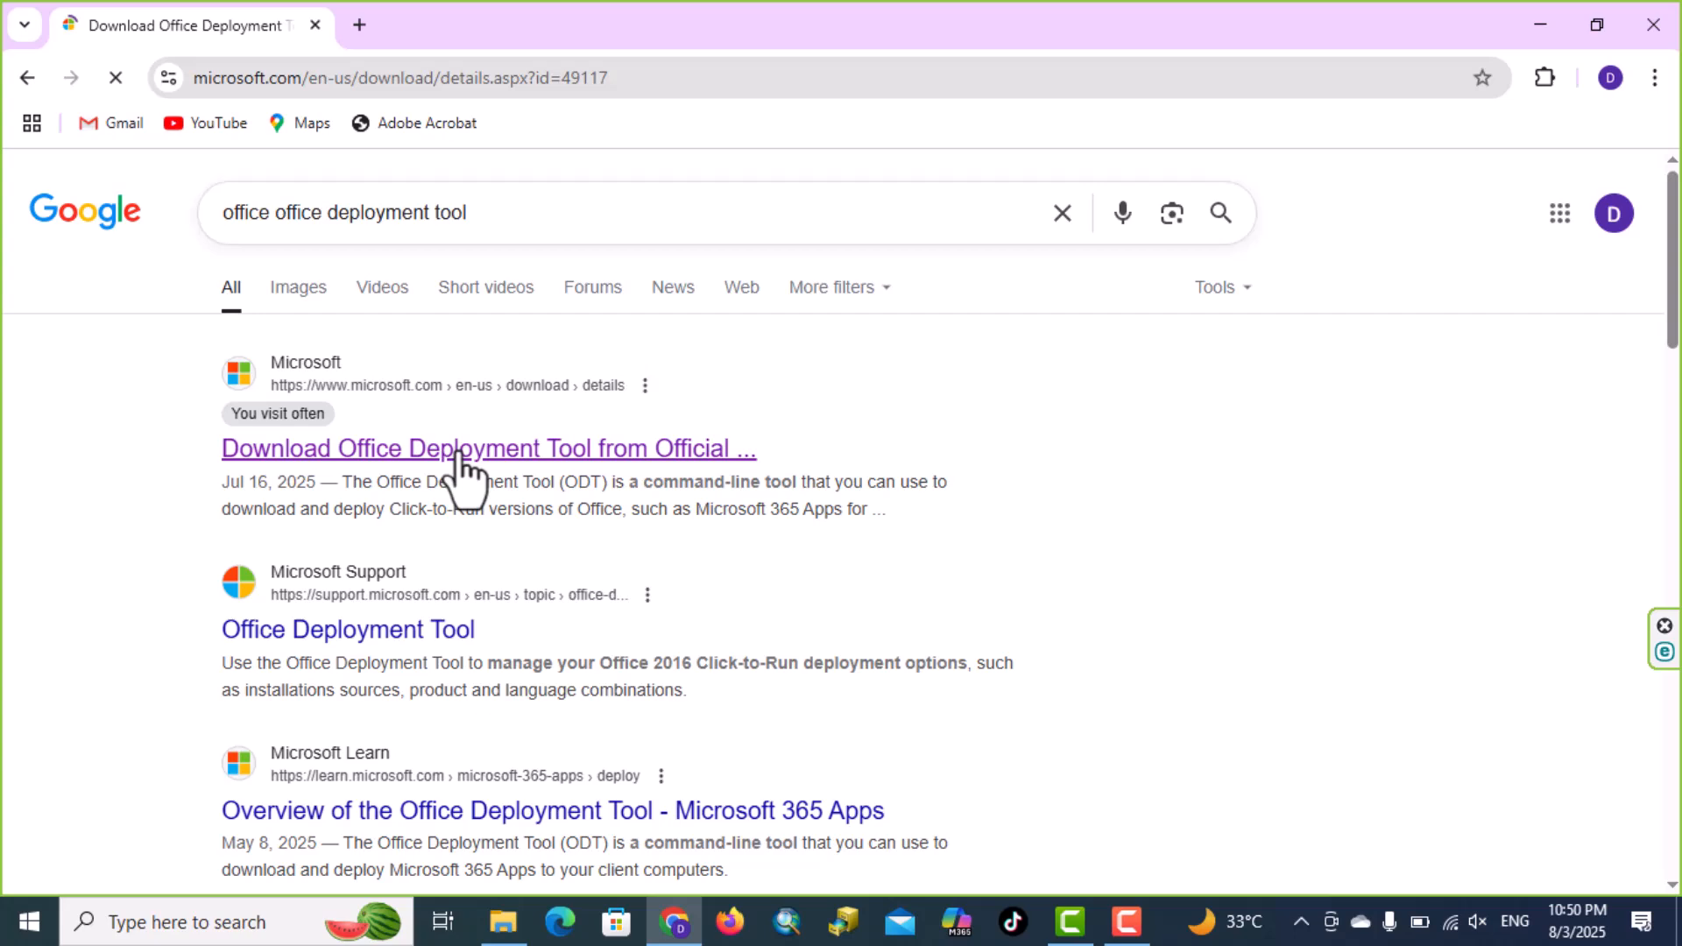
{"action": "left_click", "coordinate": [487, 449]}
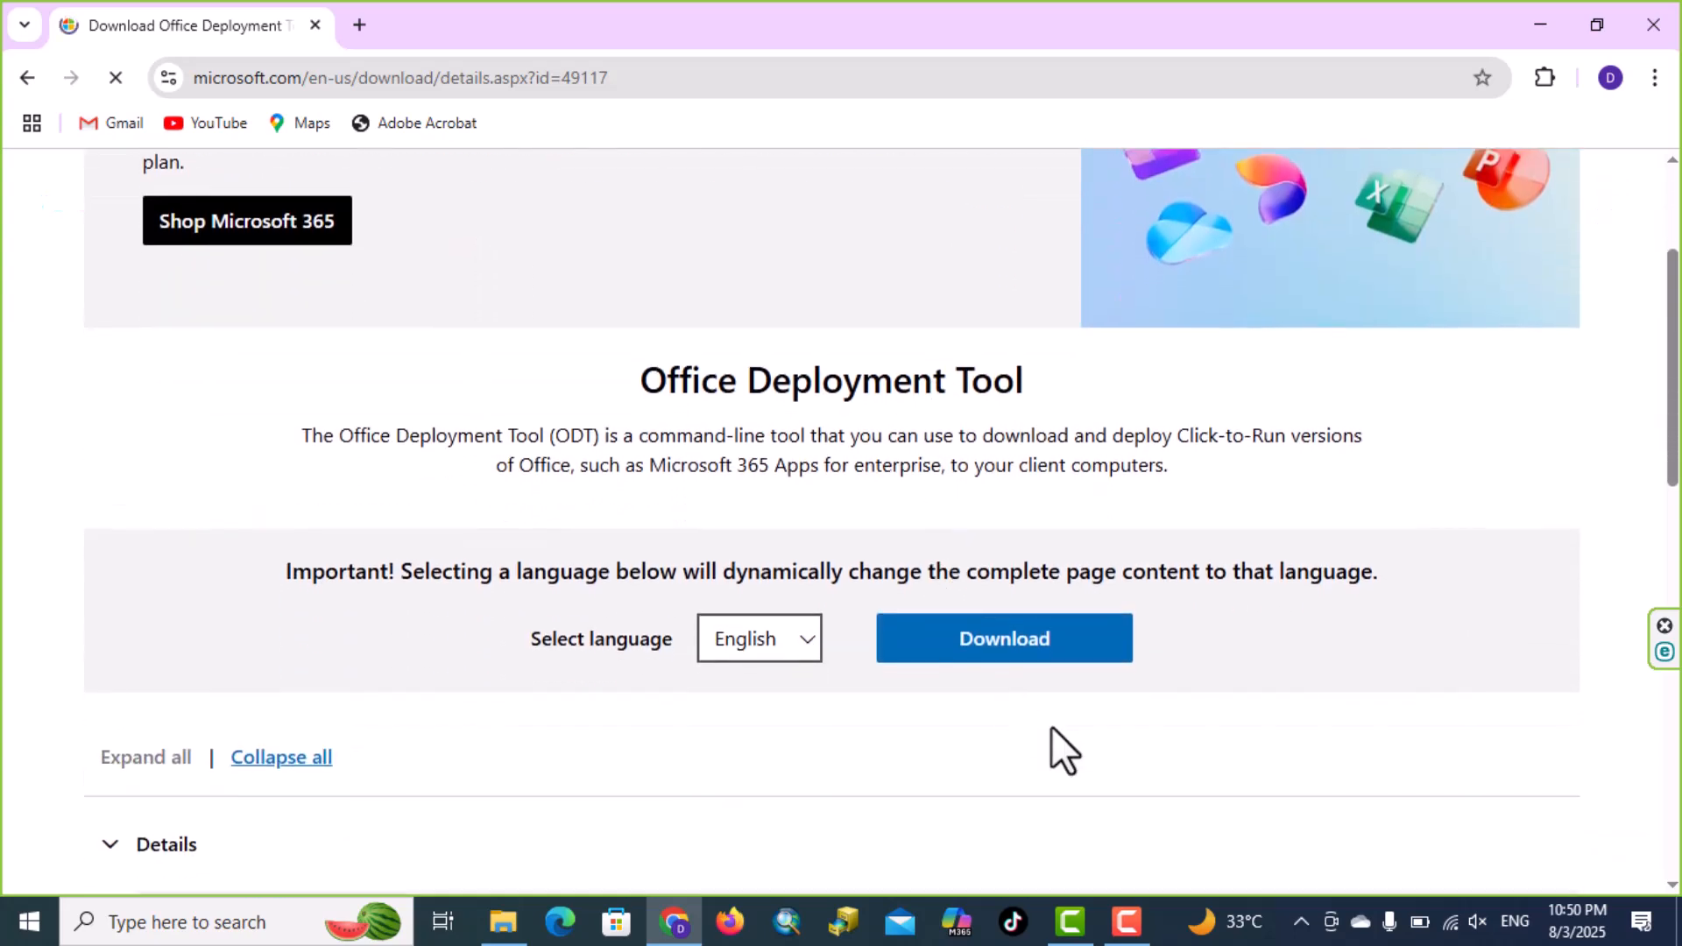
{"action": "left_click", "coordinate": [1003, 638]}
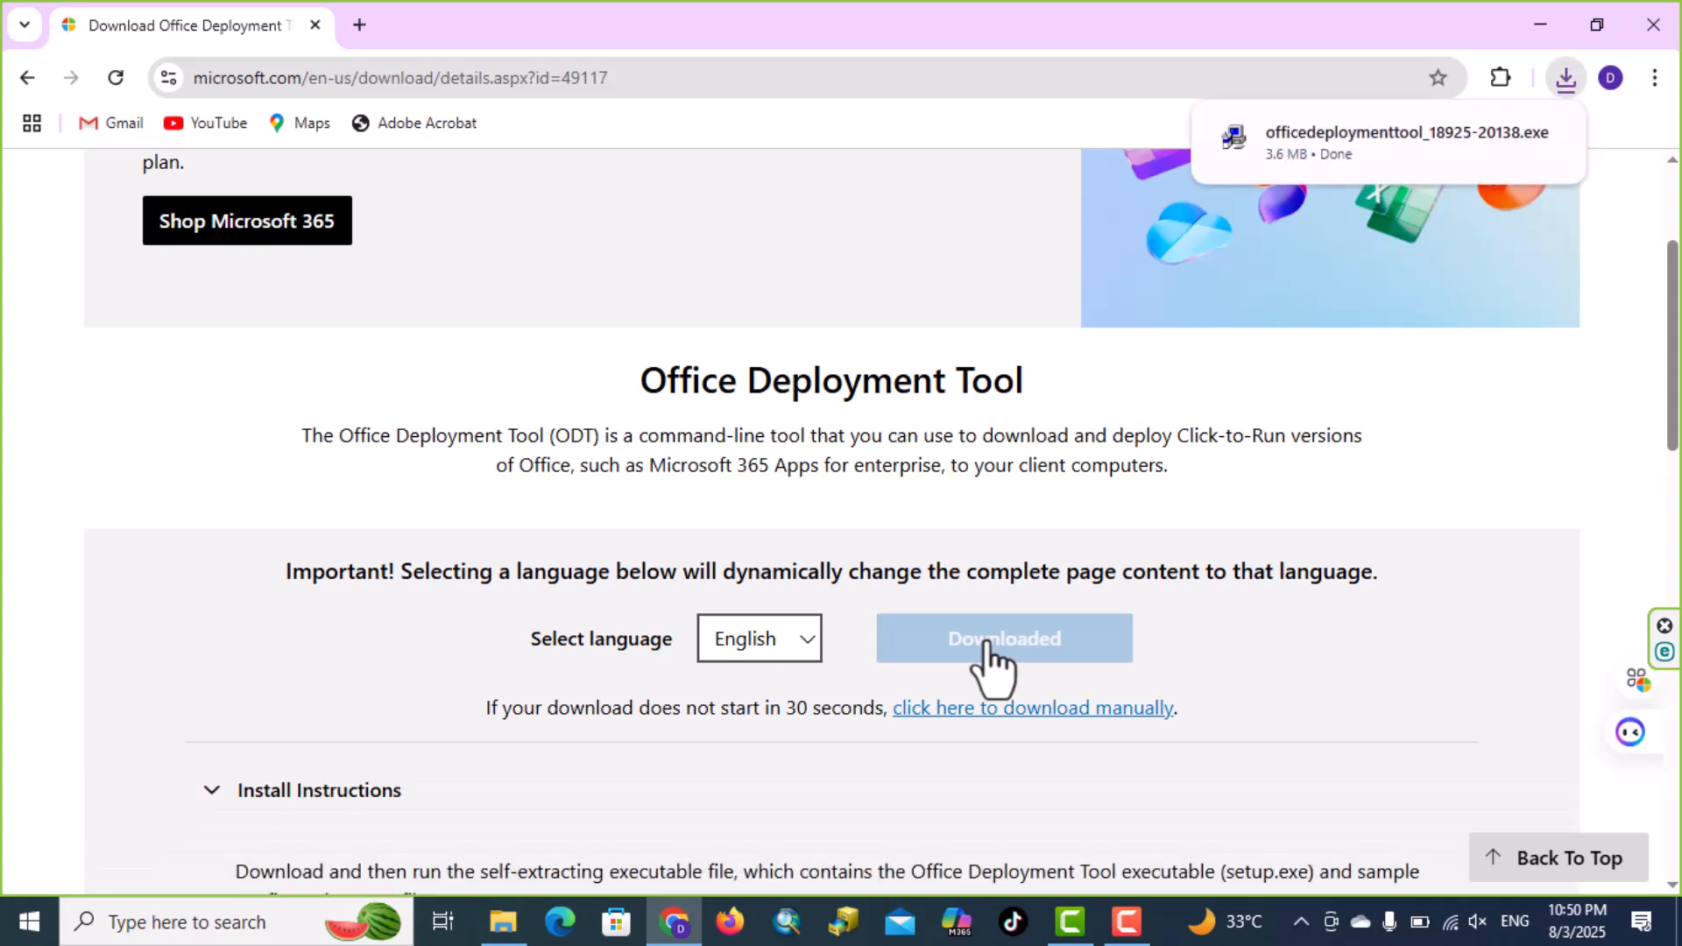
{"action": "scroll", "scroll_direction": "down", "scroll_amount": 3}
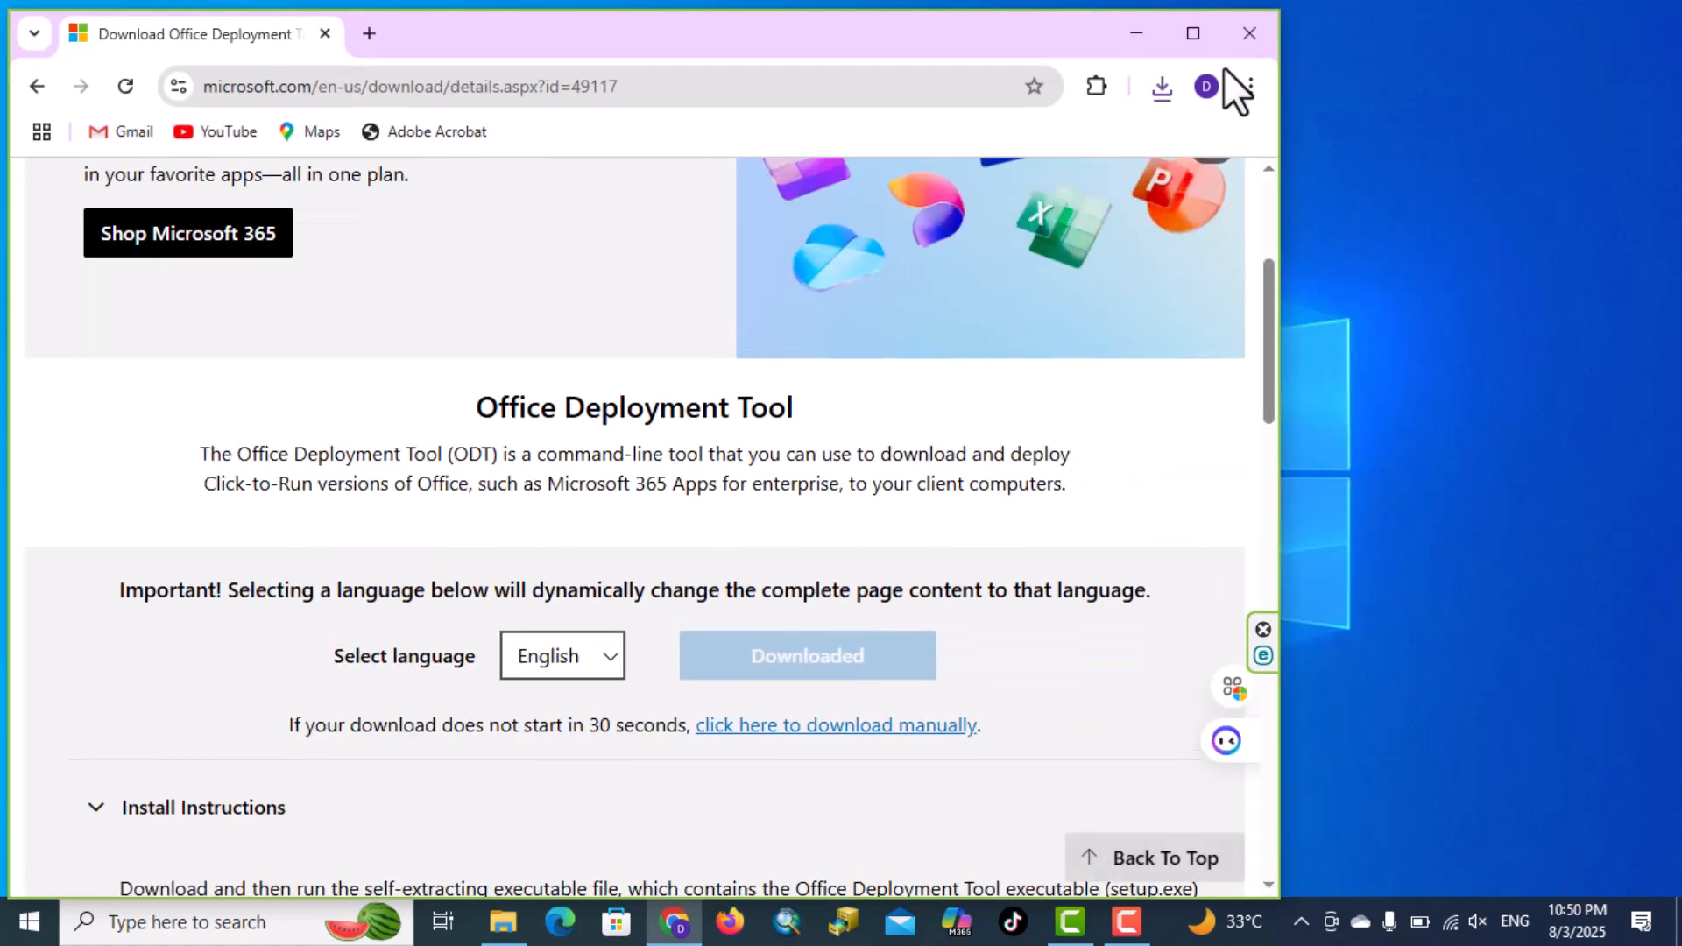
{"action": "left_click", "coordinate": [1162, 86]}
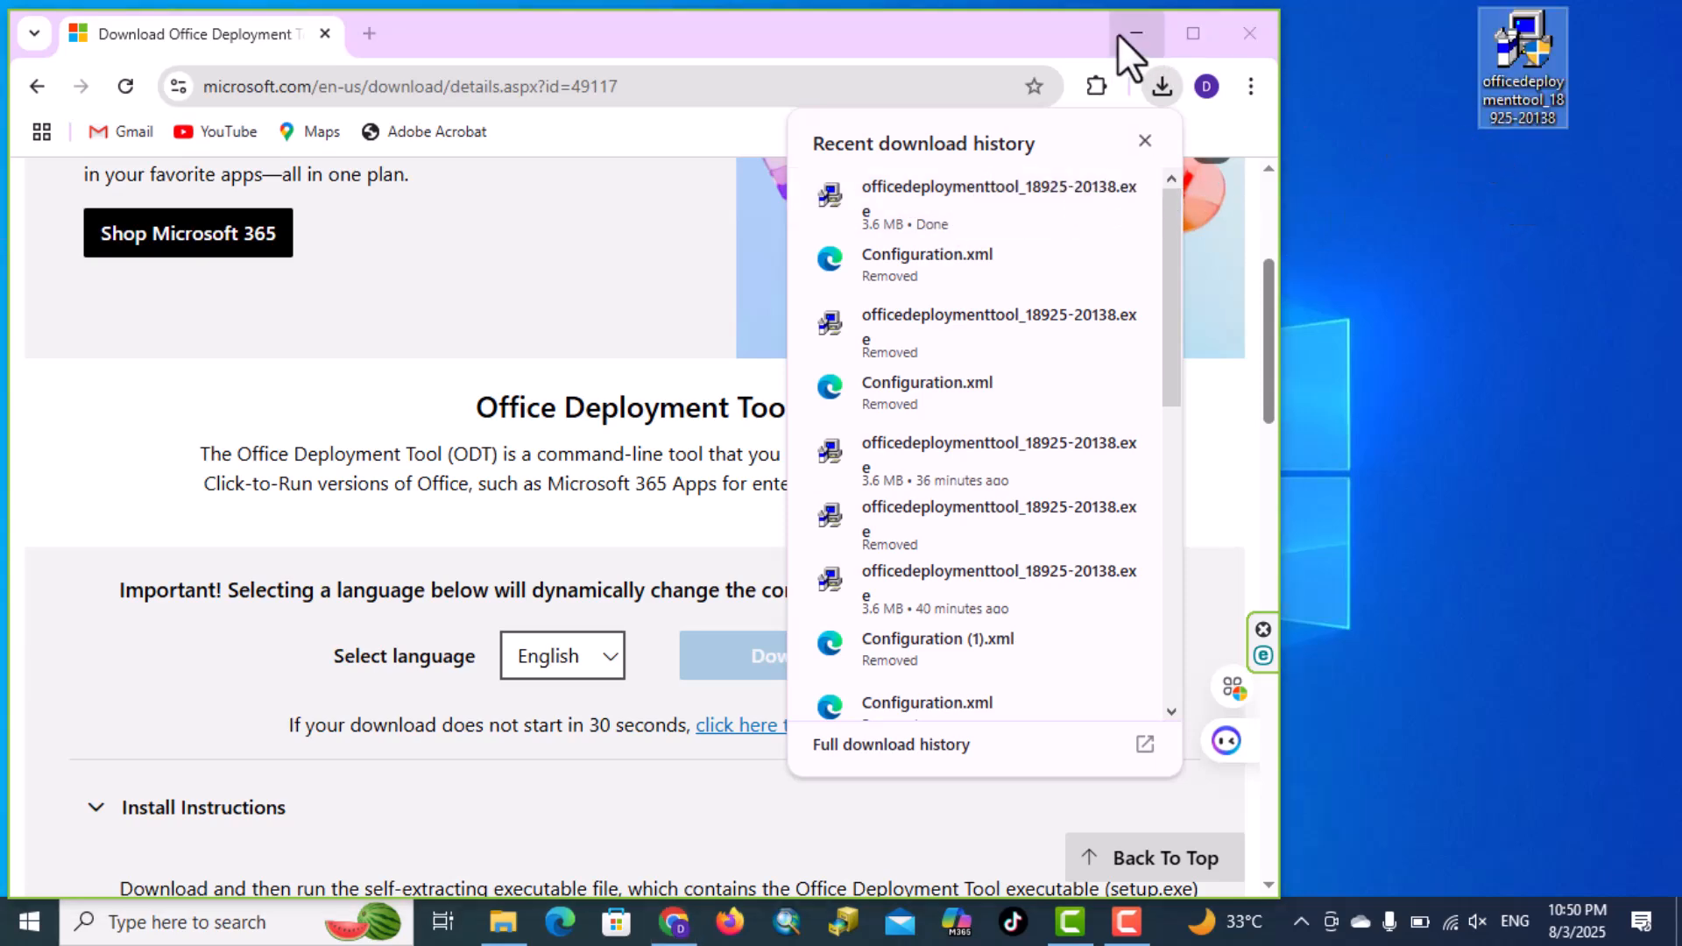
Minimize Chrome and create a new desktop folder named Office.
{"action": "left_click", "coordinate": [1135, 34]}
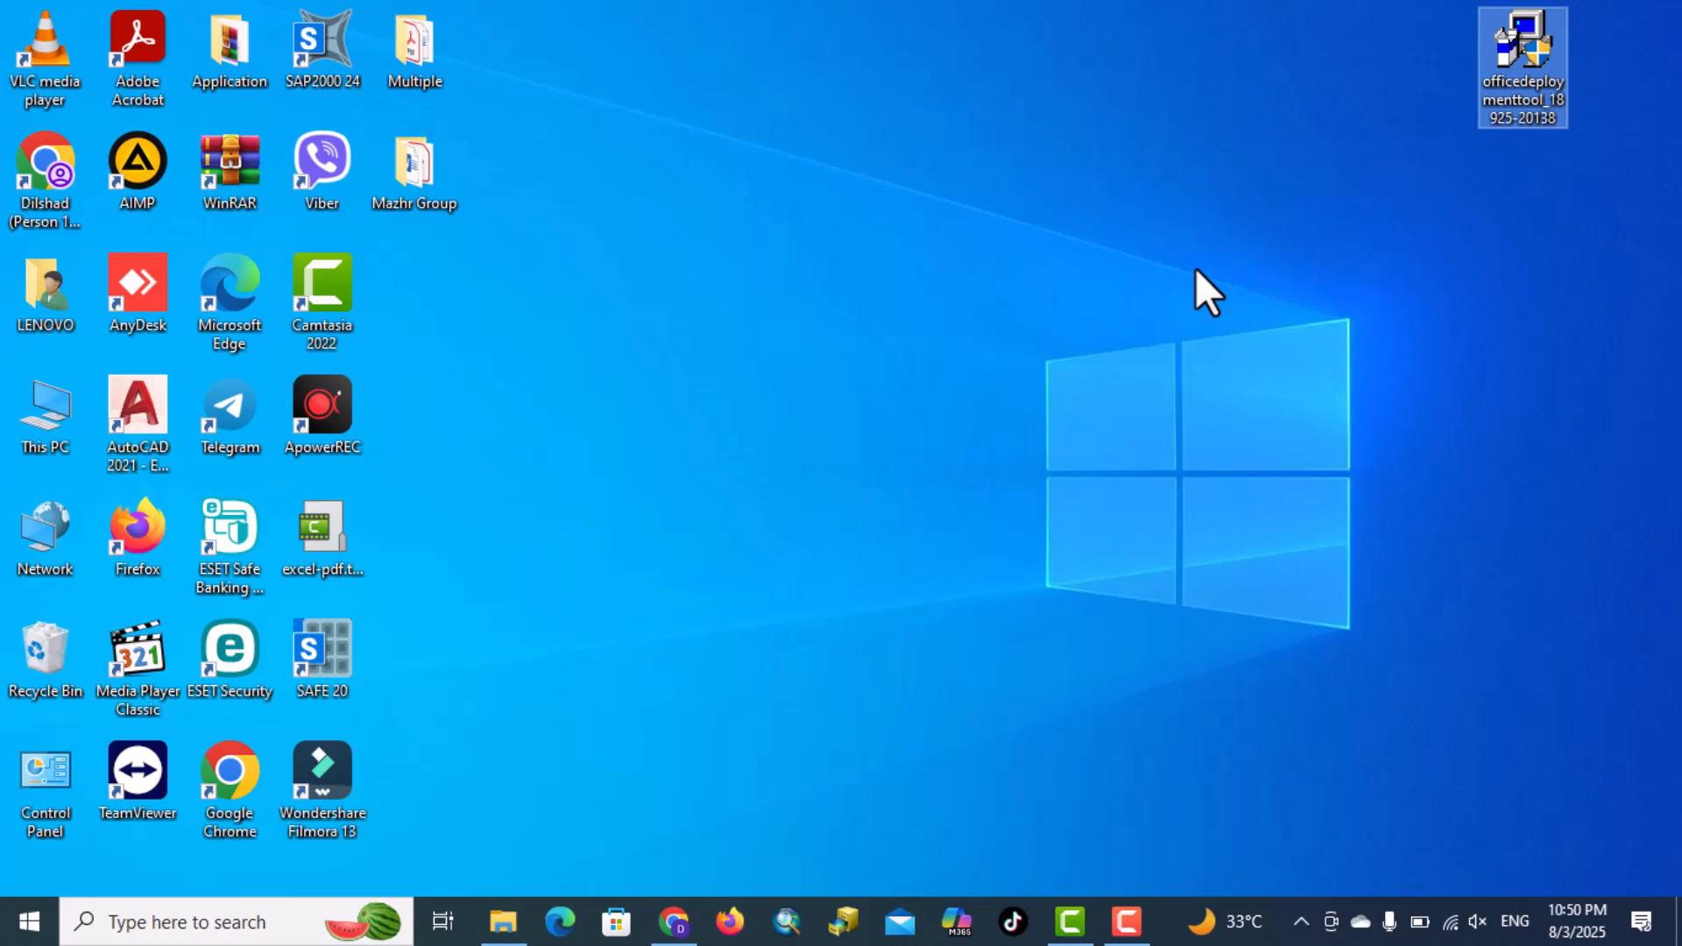
{"action": "right_click", "coordinate": [1207, 288]}
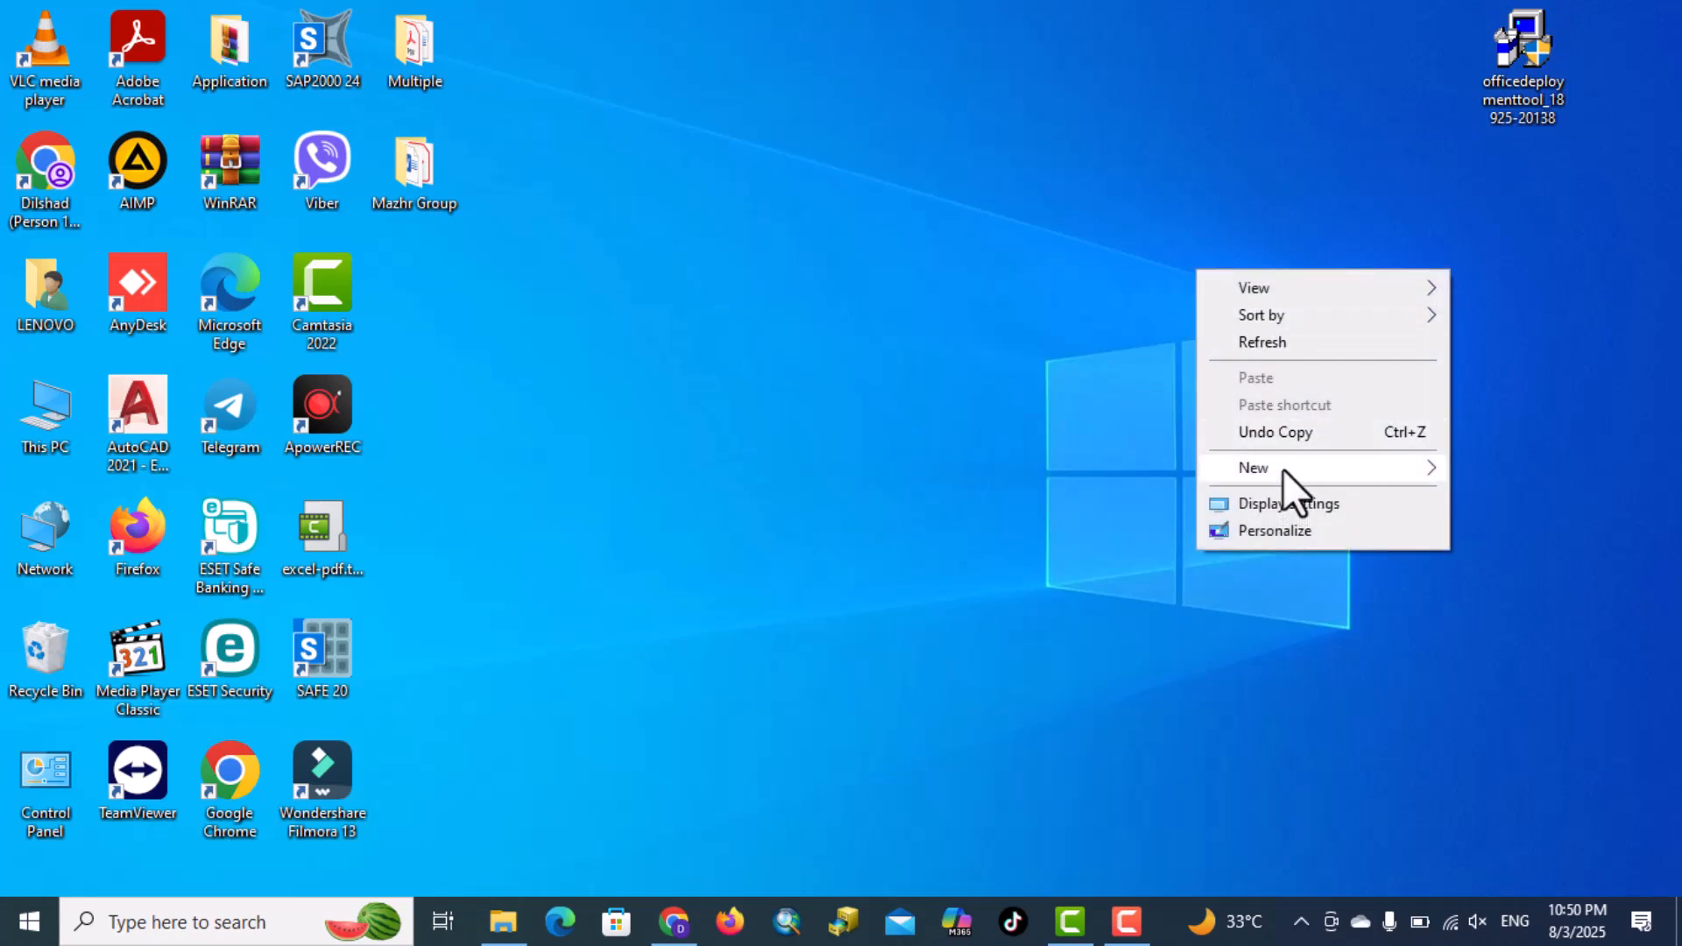
{"action": "mouse_move", "coordinate": [1253, 466]}
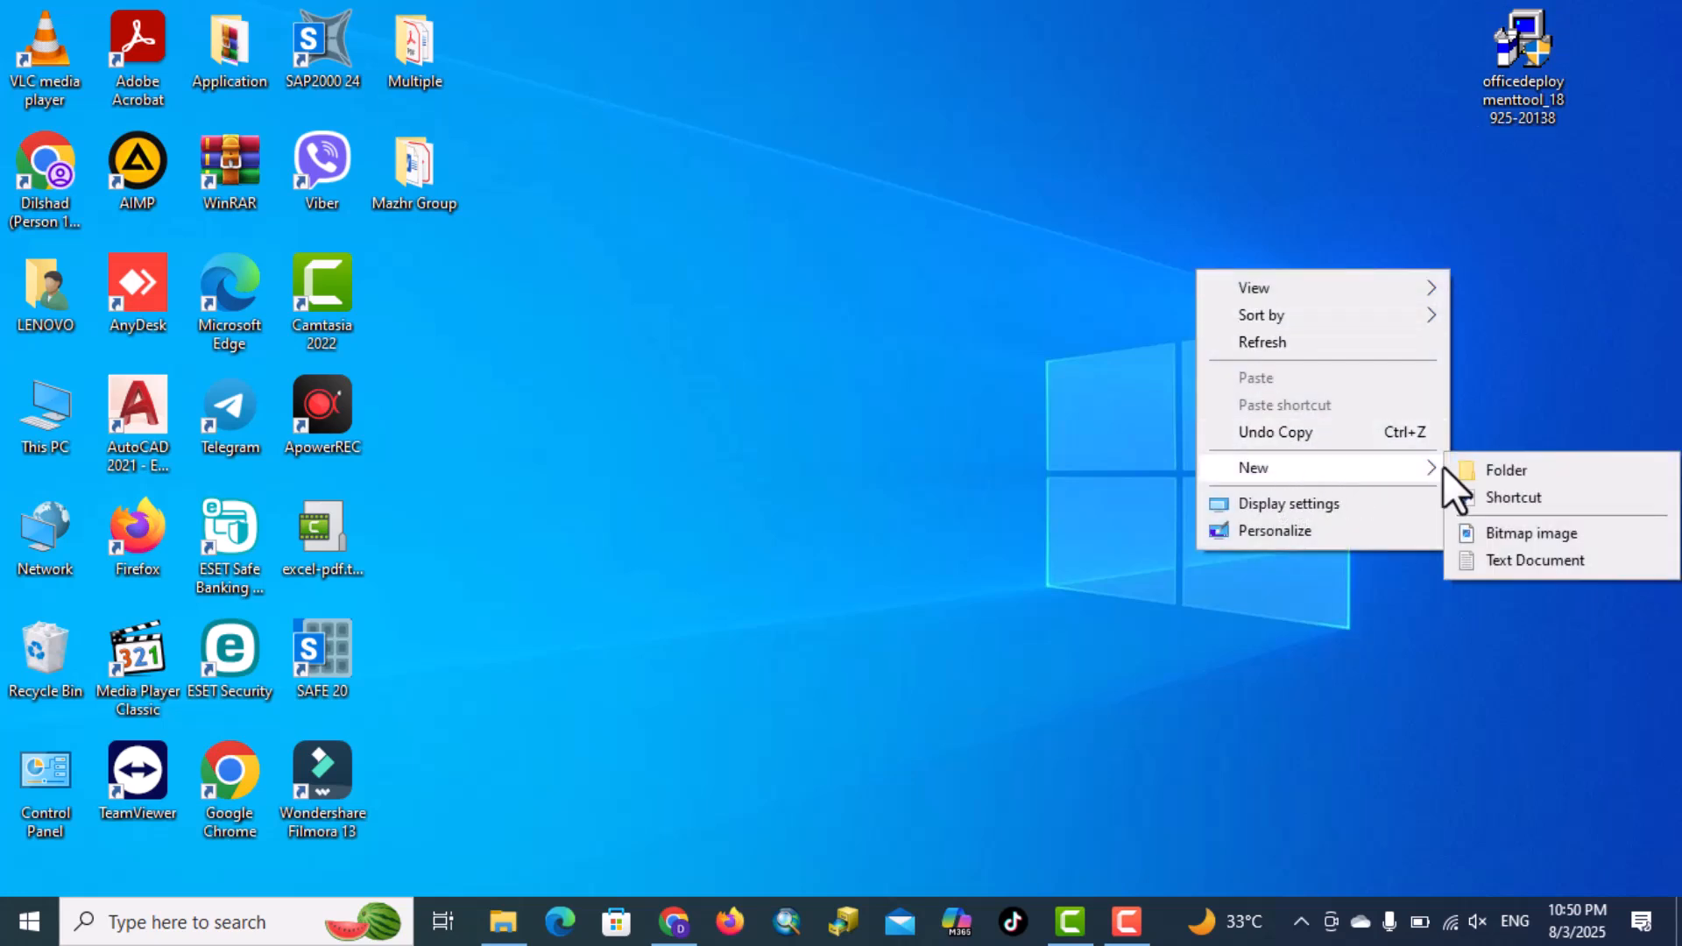
{"action": "left_click", "coordinate": [1505, 469]}
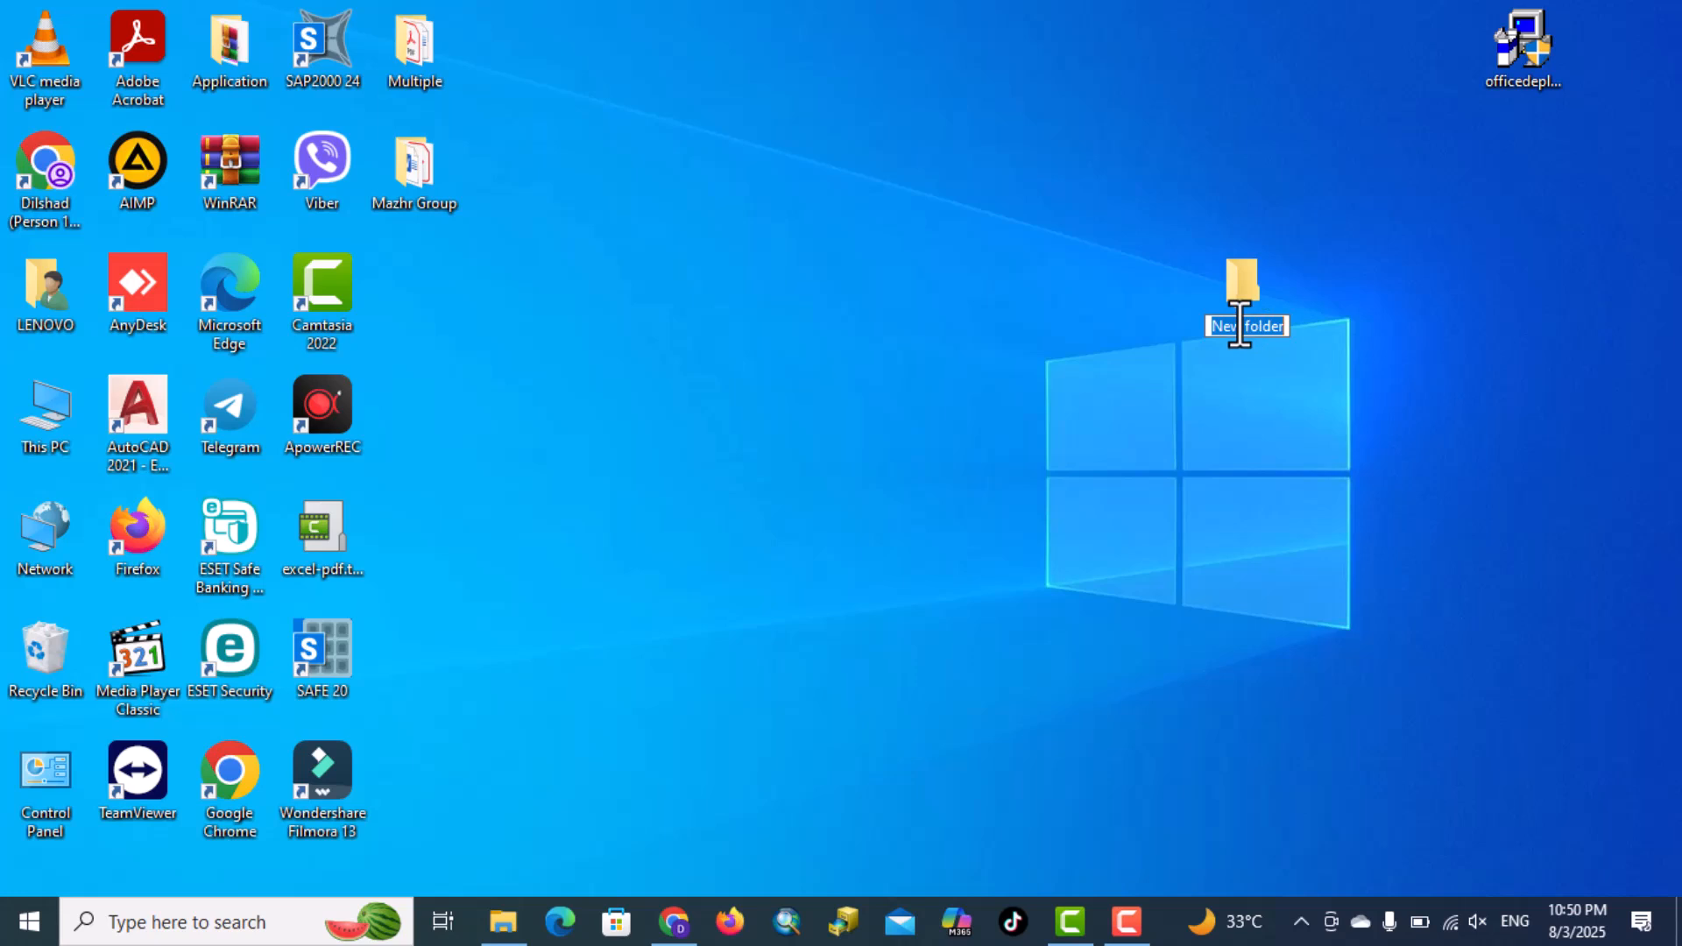
{"action": "type", "text": "Office"}
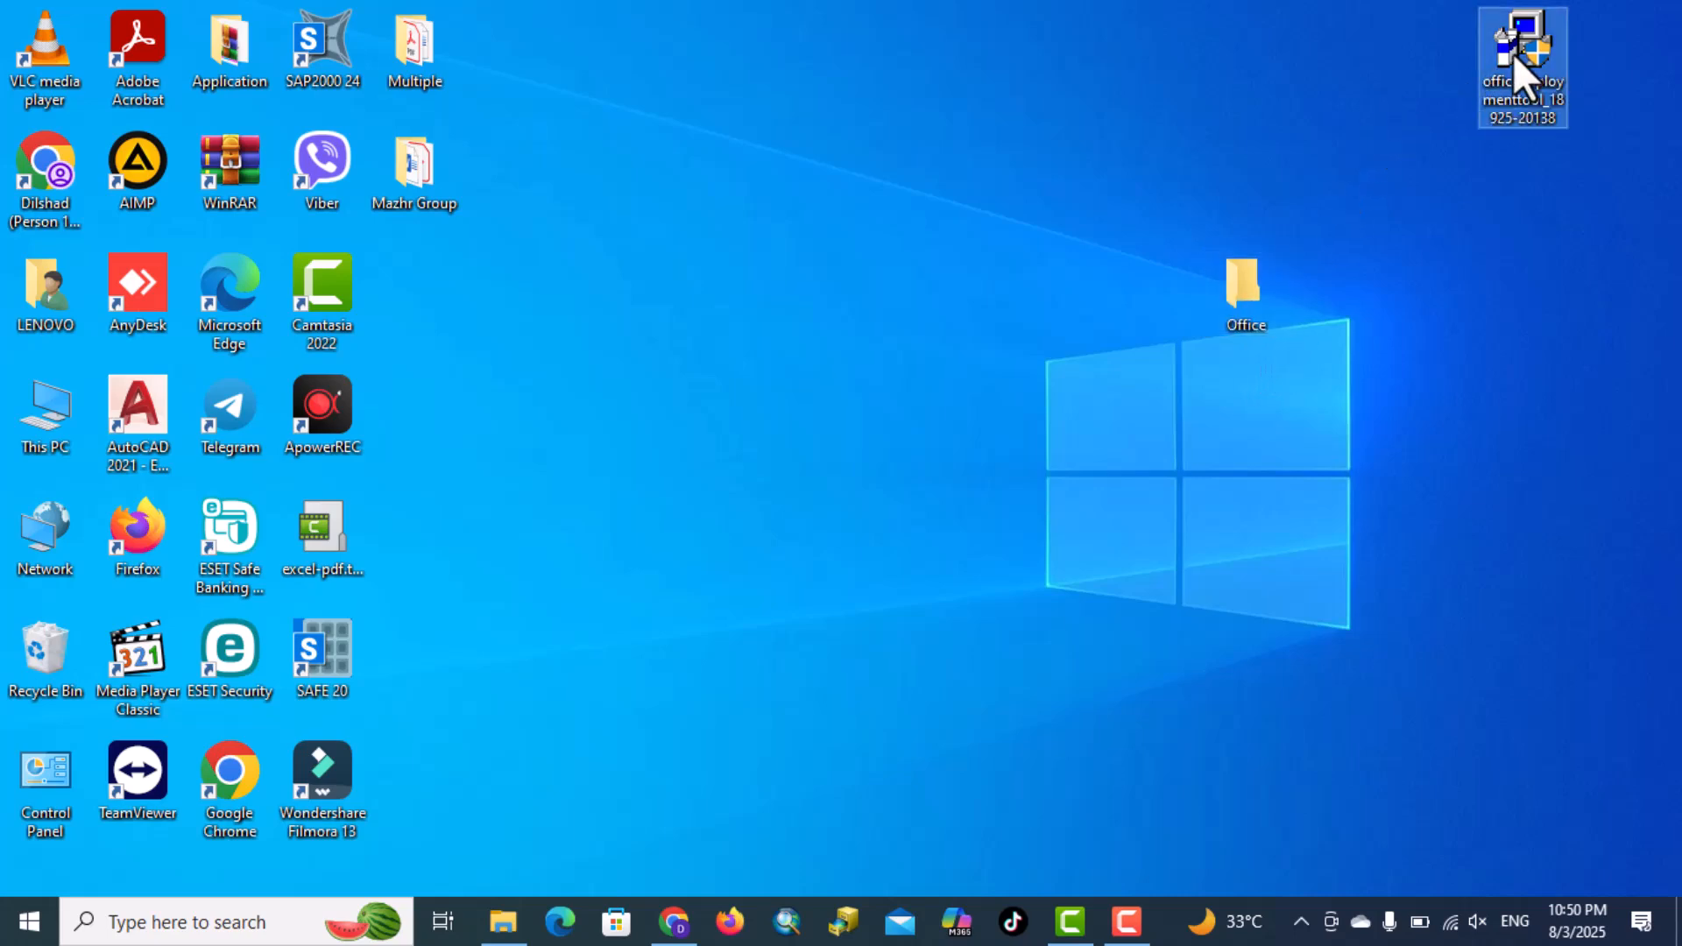
Run the deployment tool .exe as administrator and accept its license terms.
{"action": "right_click", "coordinate": [1521, 67]}
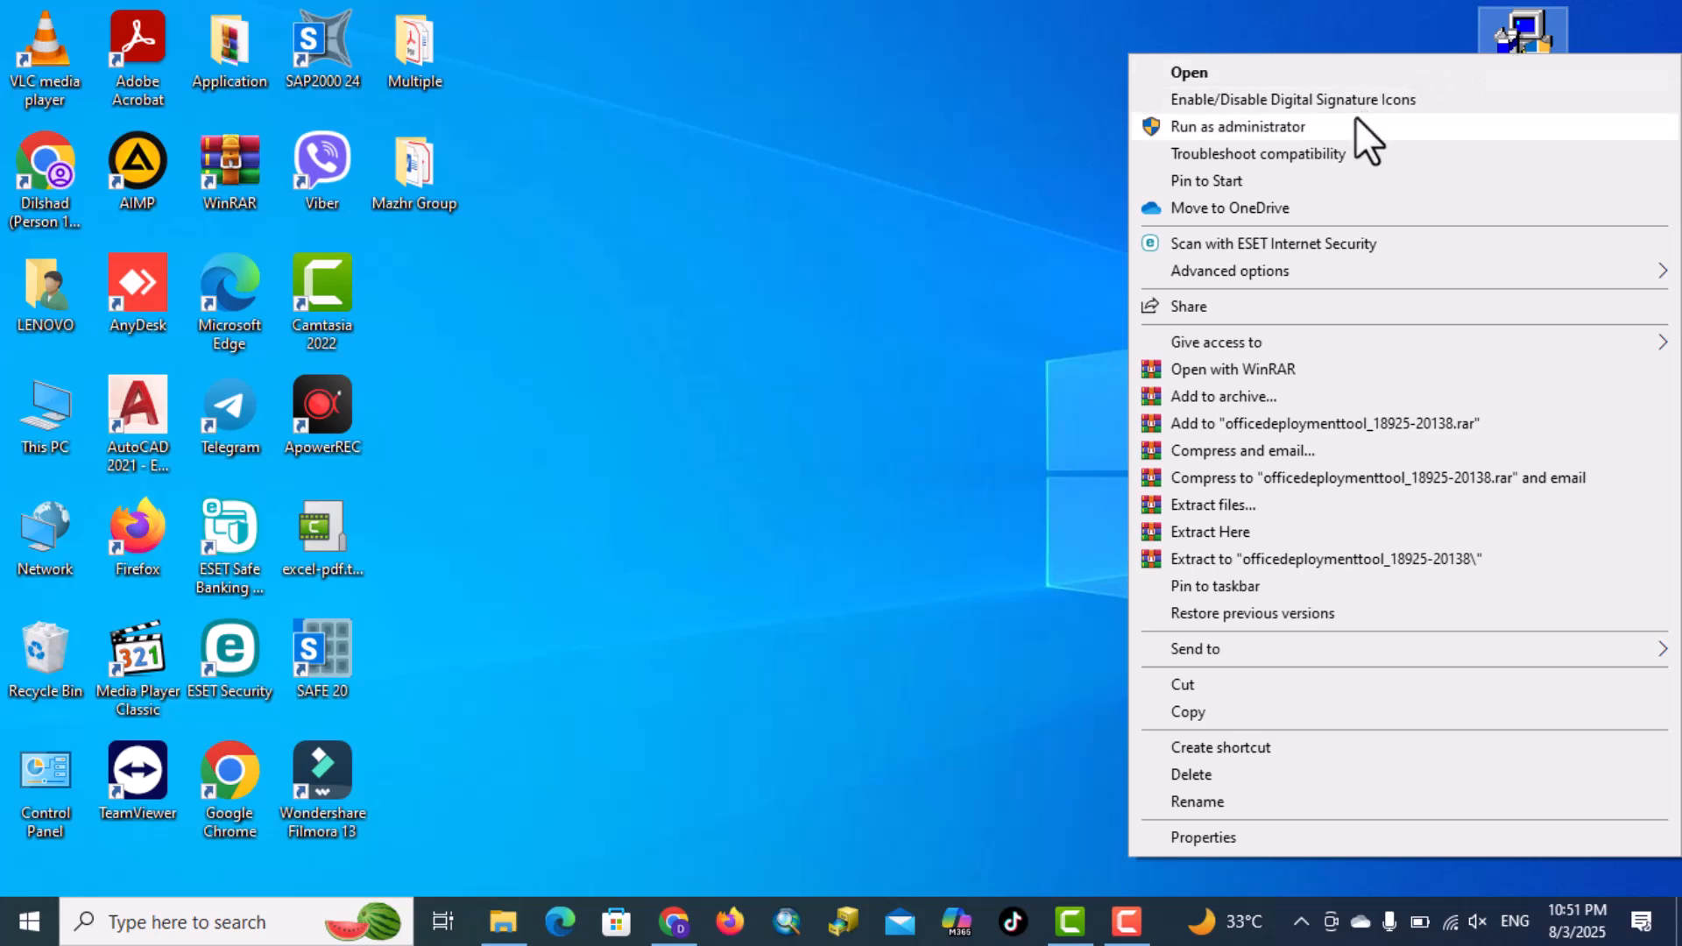
{"action": "left_click", "coordinate": [1235, 126]}
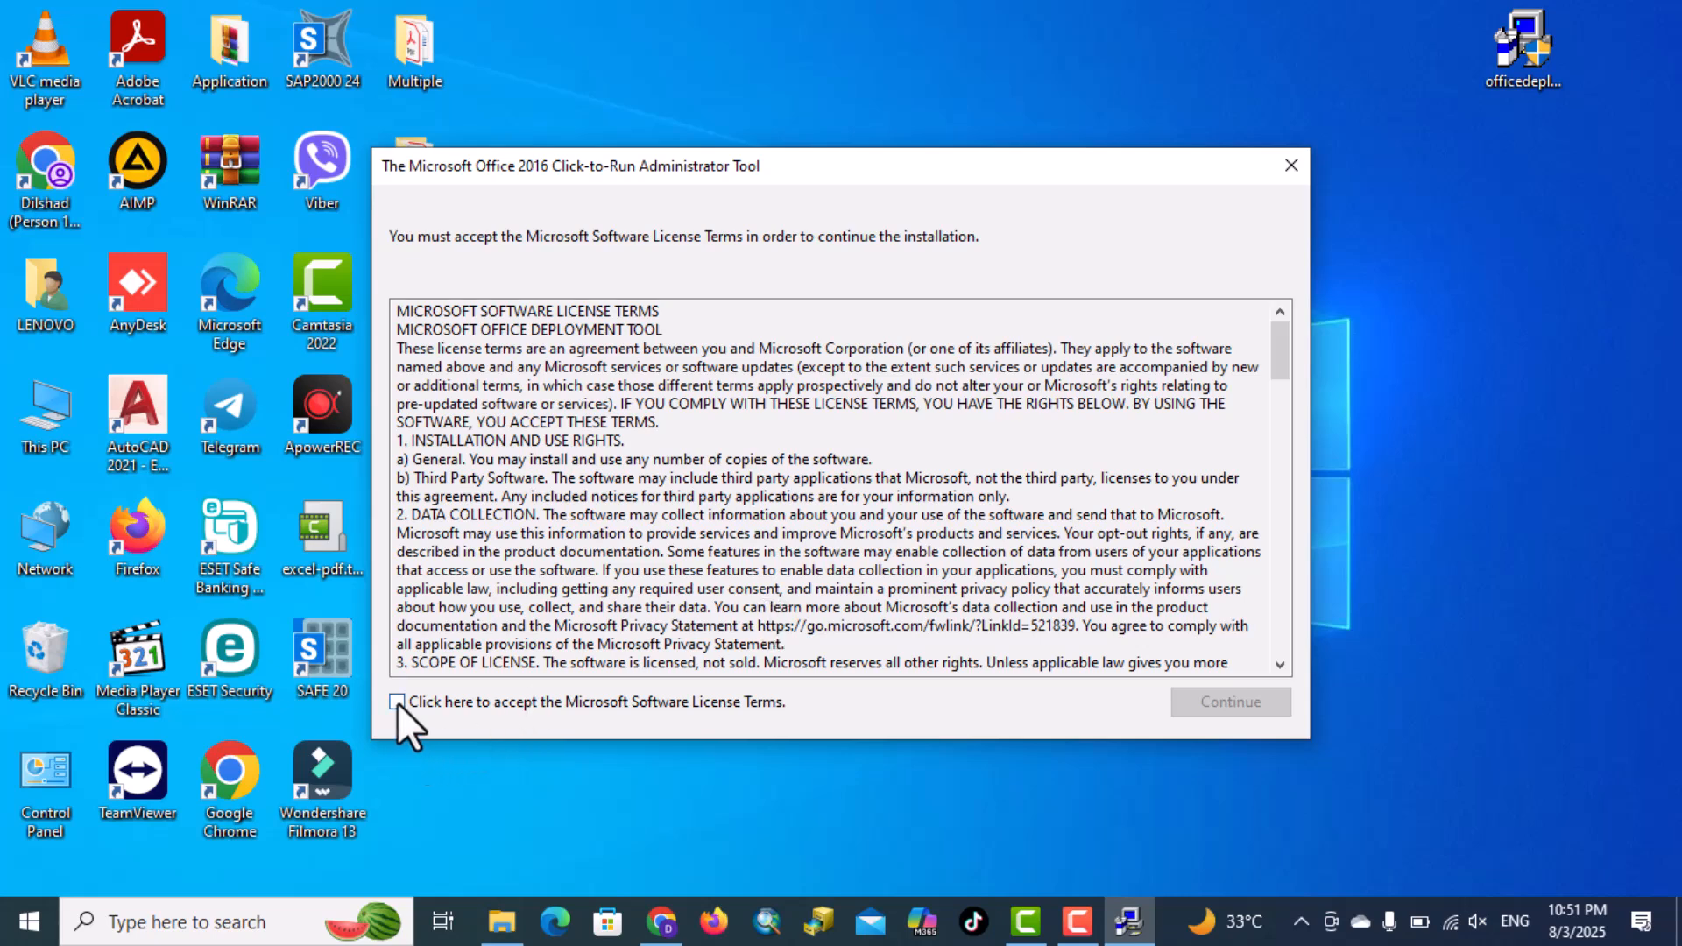
{"action": "left_click", "coordinate": [398, 701]}
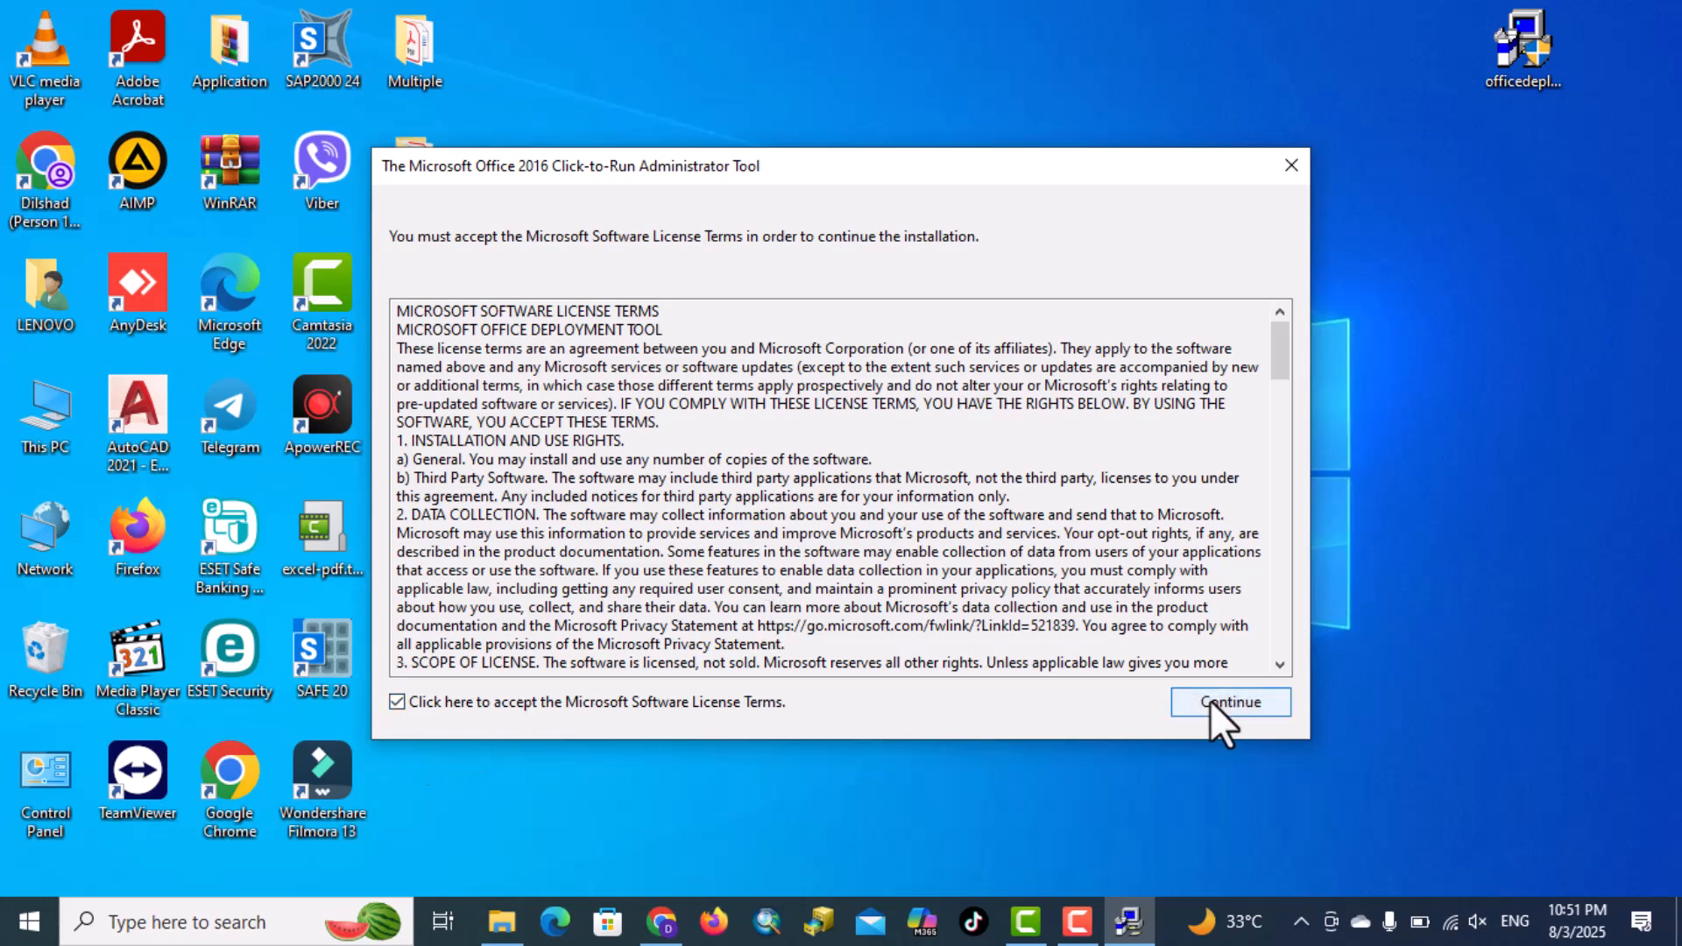
{"action": "left_click", "coordinate": [1230, 701]}
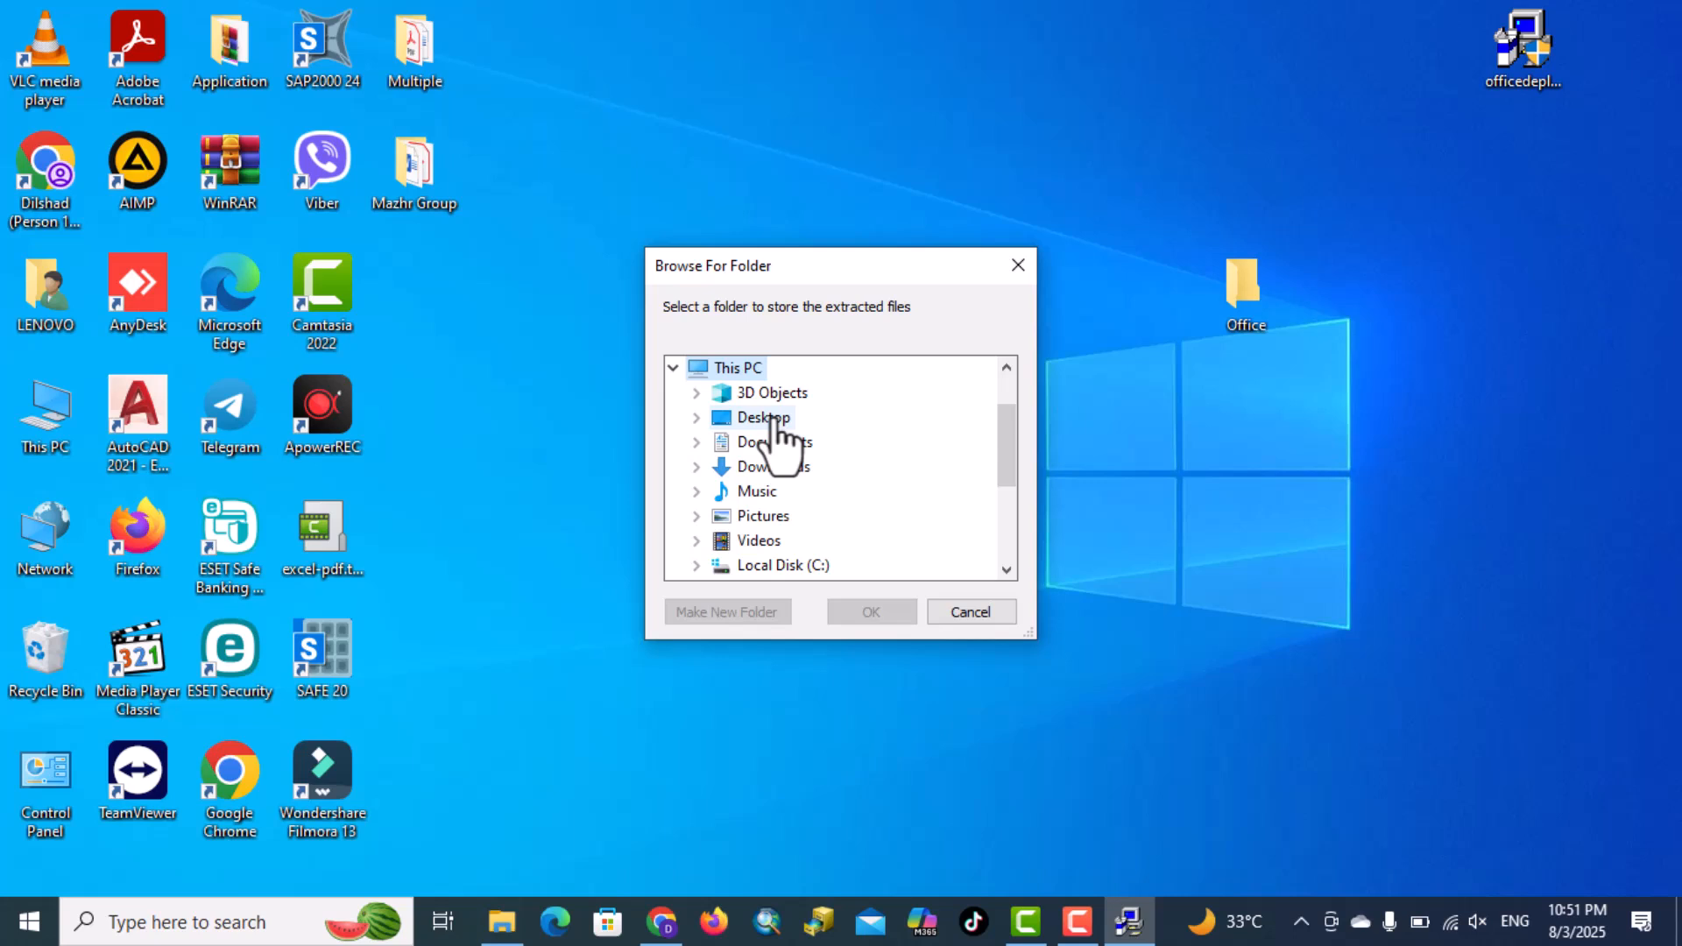
Extract the tool's files into the Desktop Office folder and dismiss the success message.
{"action": "left_click", "coordinate": [766, 417]}
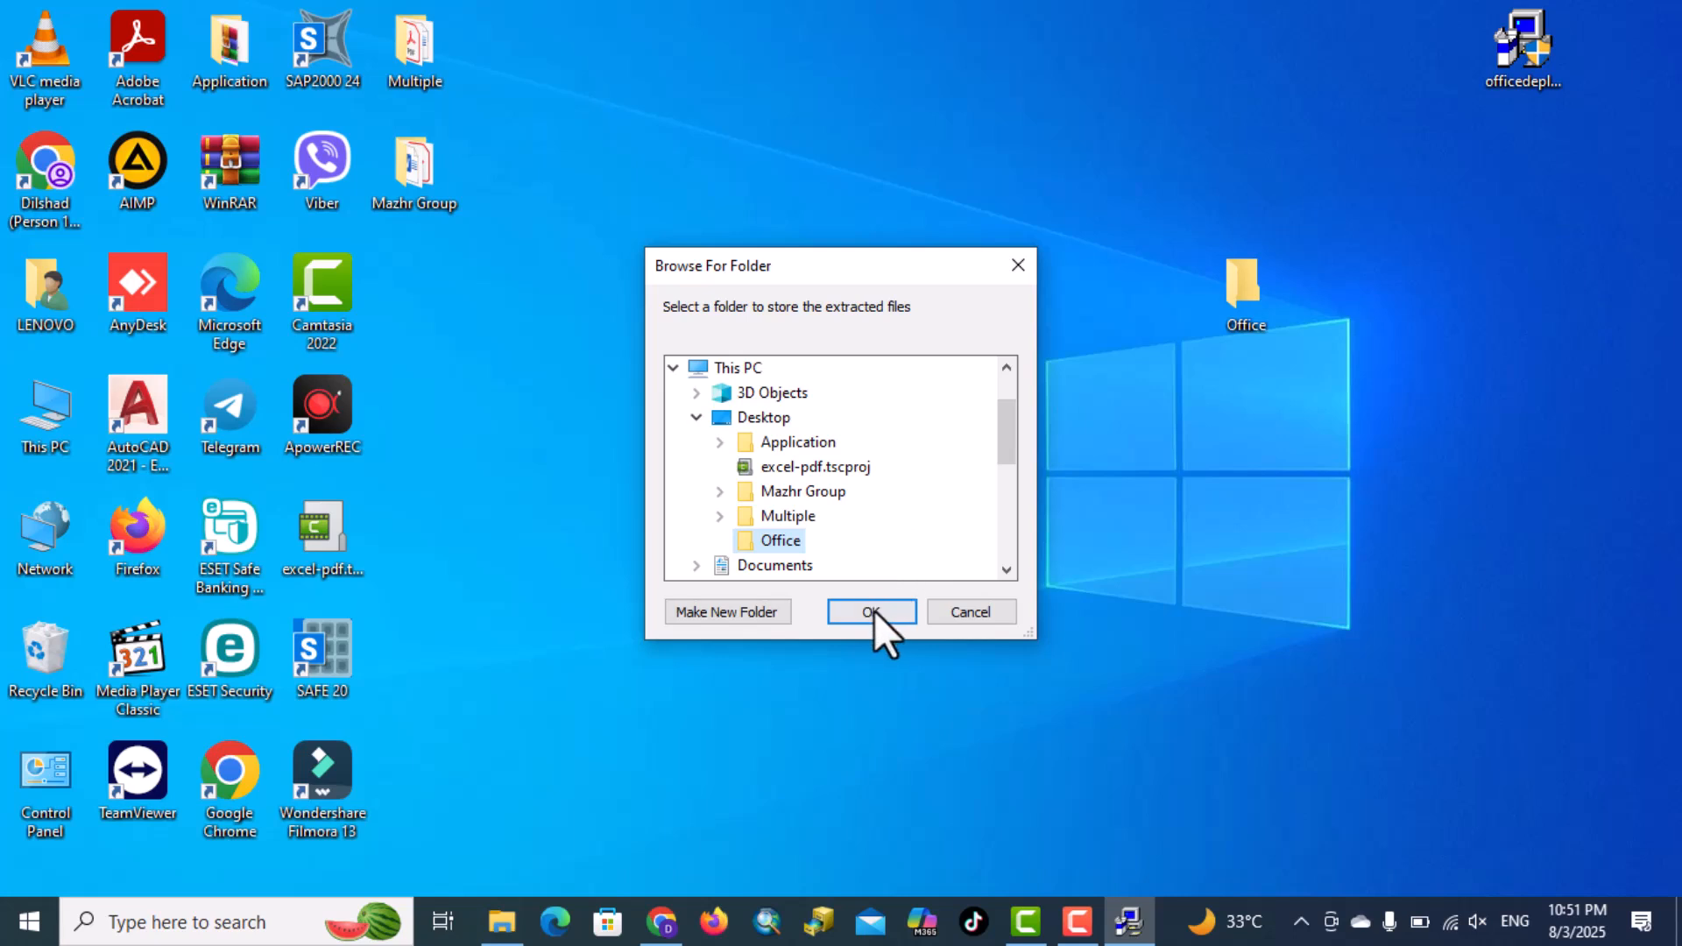
{"action": "left_click", "coordinate": [870, 611]}
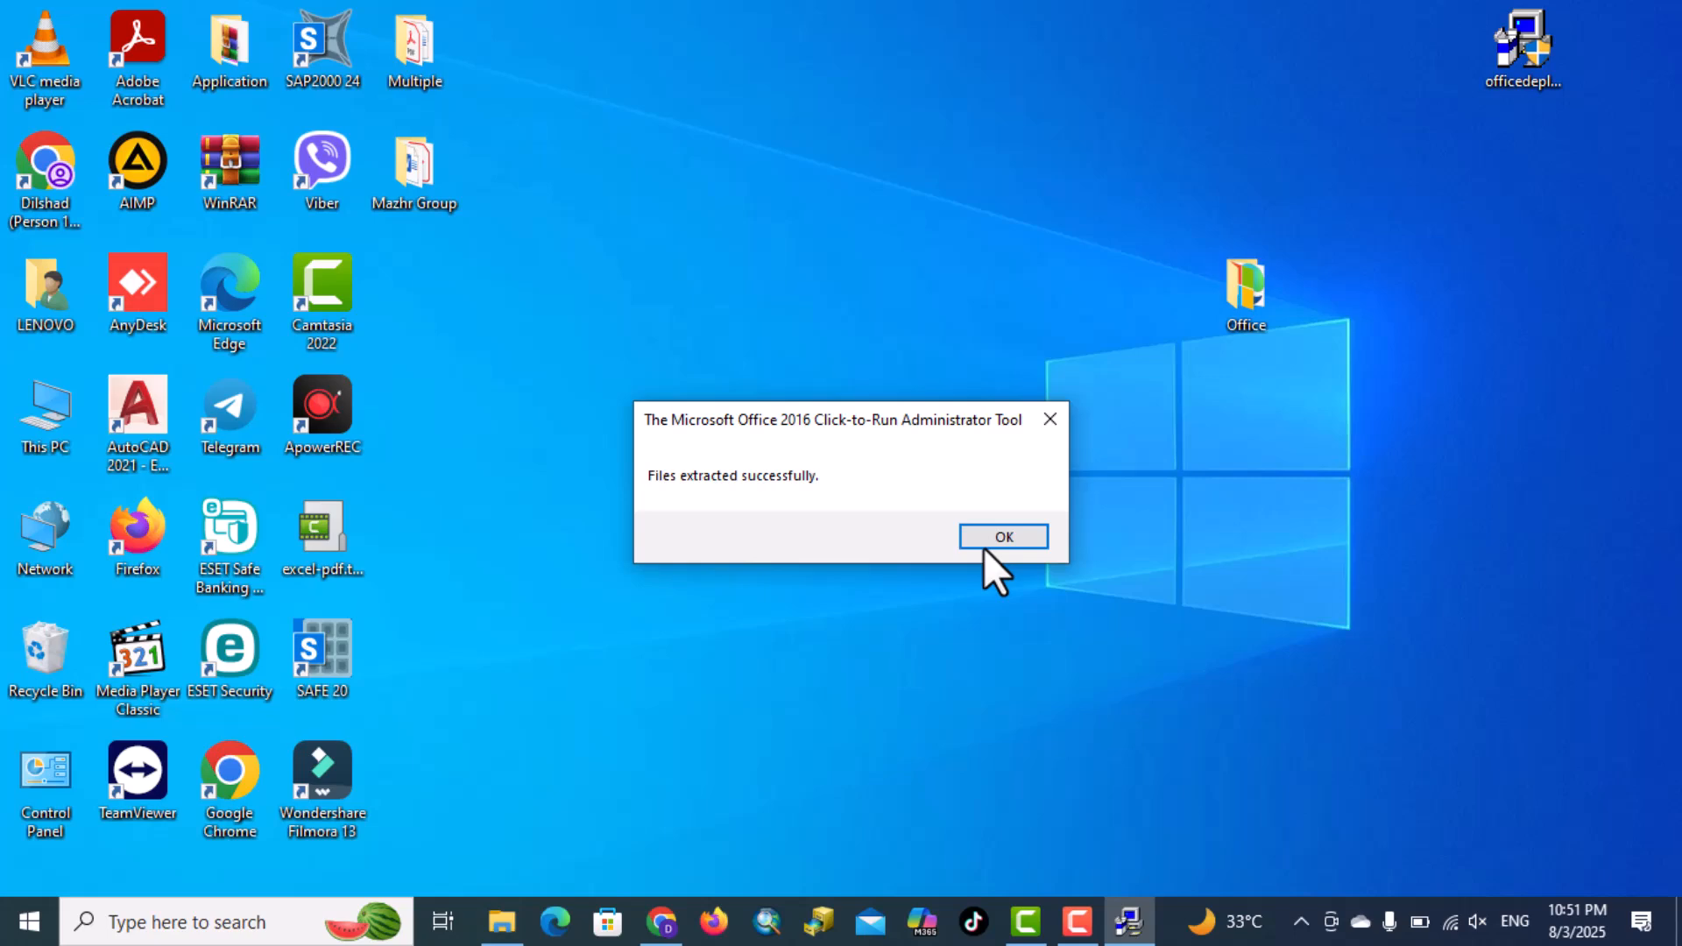
{"action": "left_click", "coordinate": [1002, 536]}
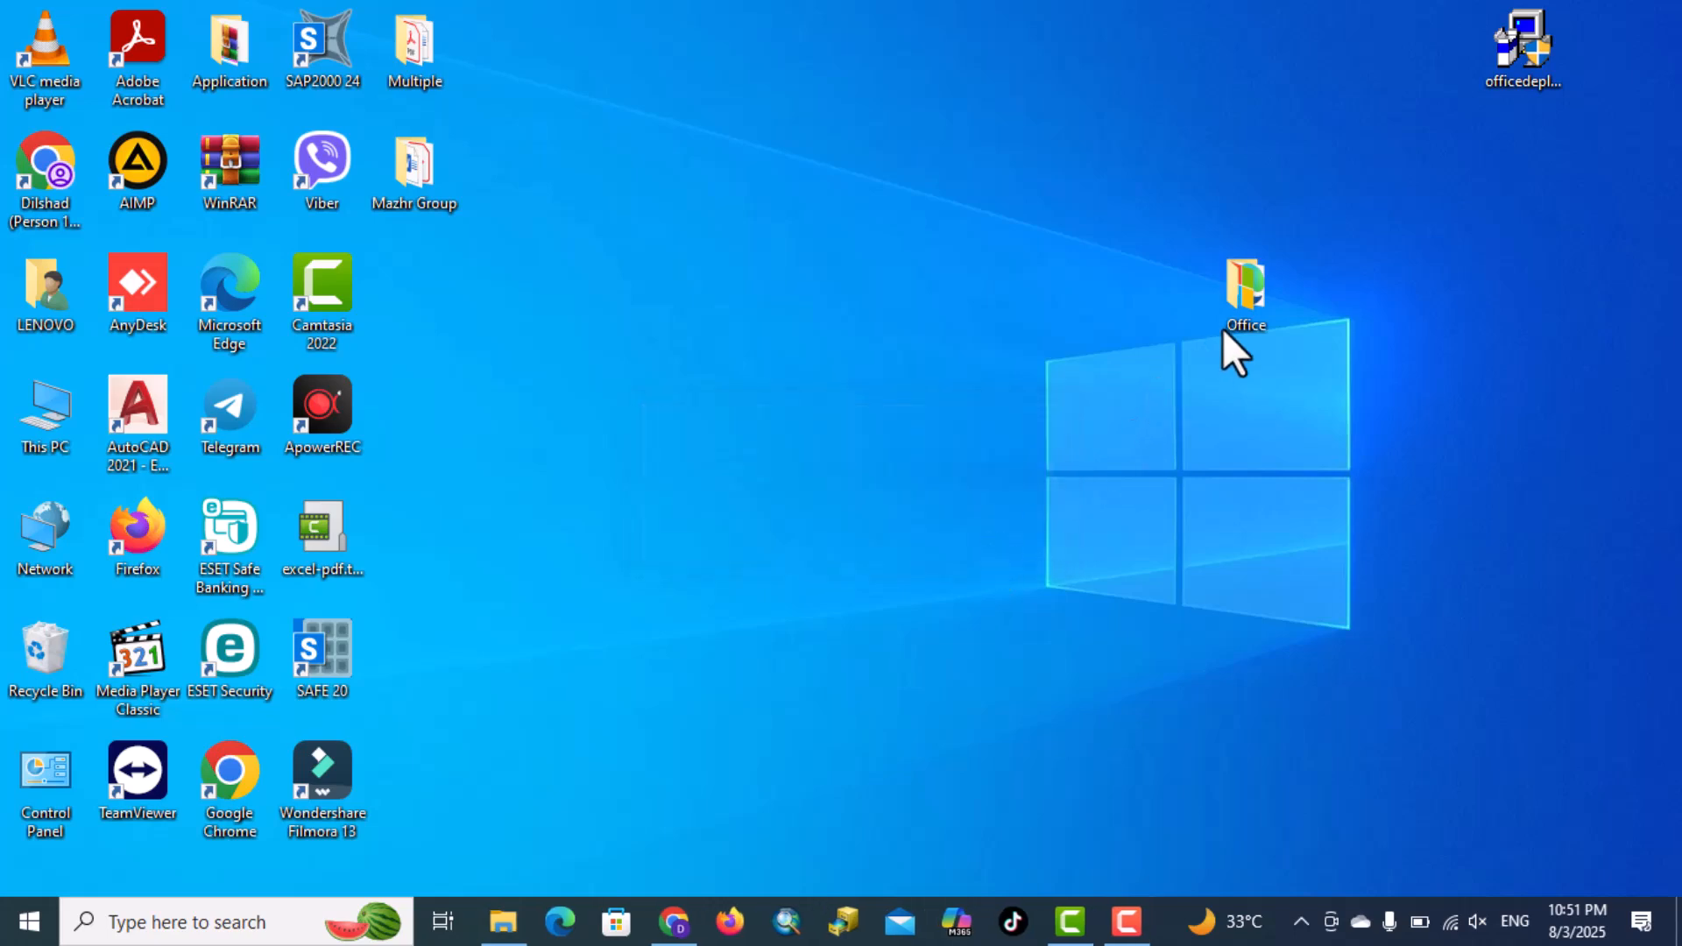
Open the Office folder and permanently delete configuration-Office365-x64, leaving only setup.
{"action": "left_click", "coordinate": [1244, 289]}
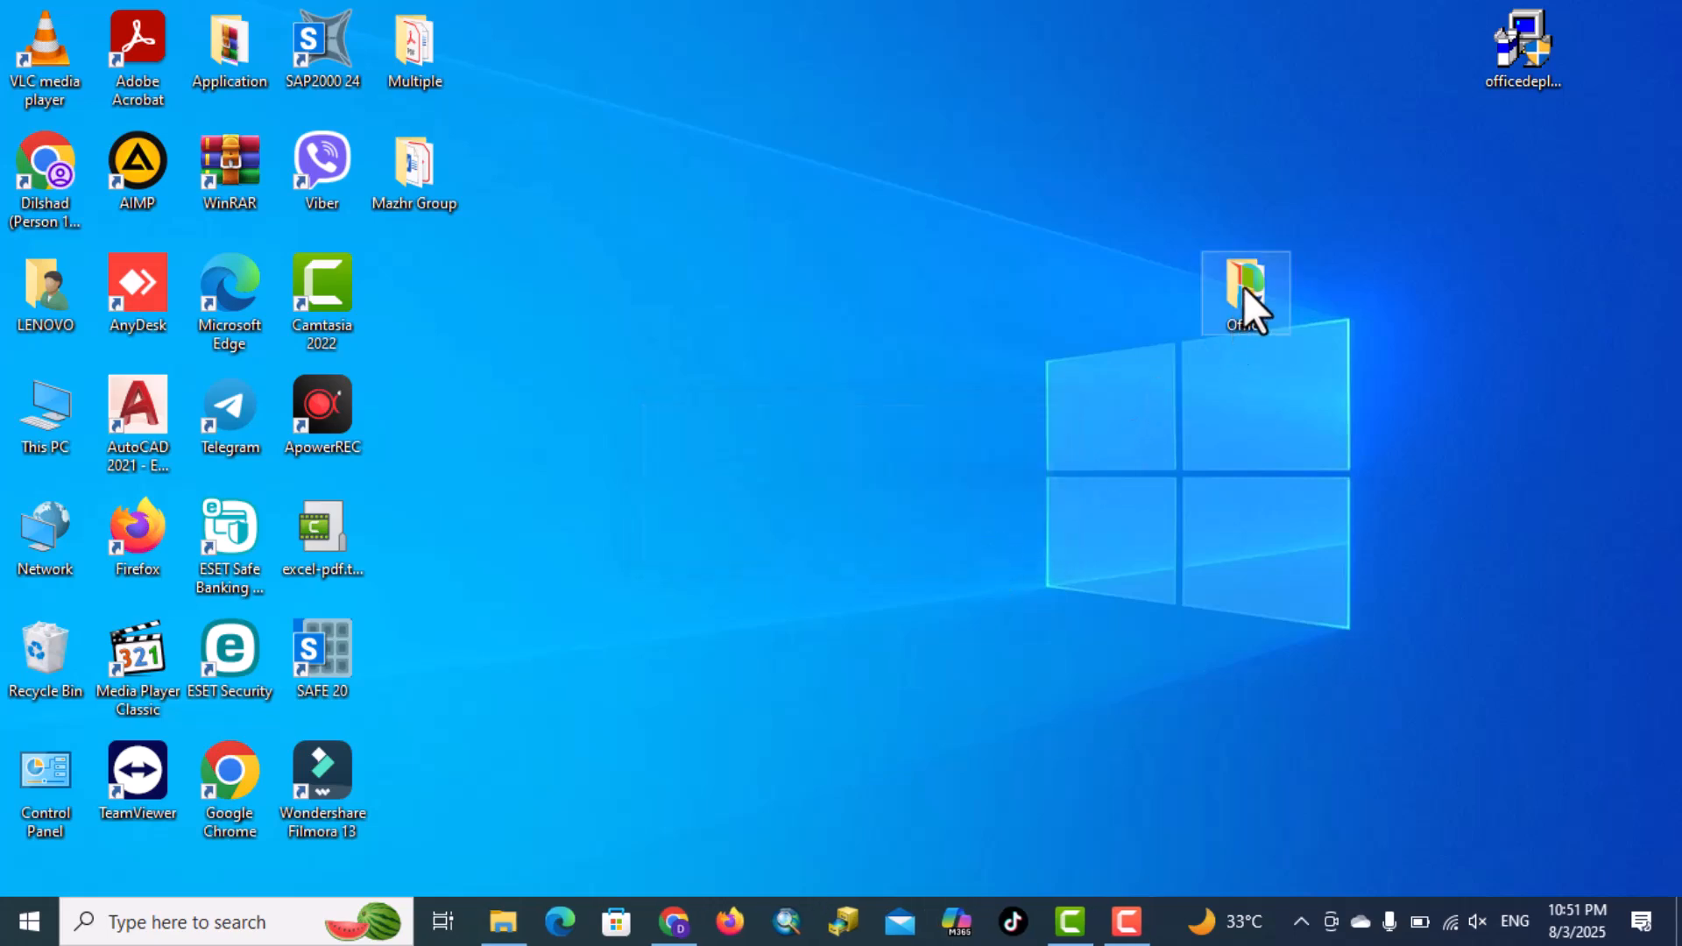
{"action": "double_click", "coordinate": [1246, 289]}
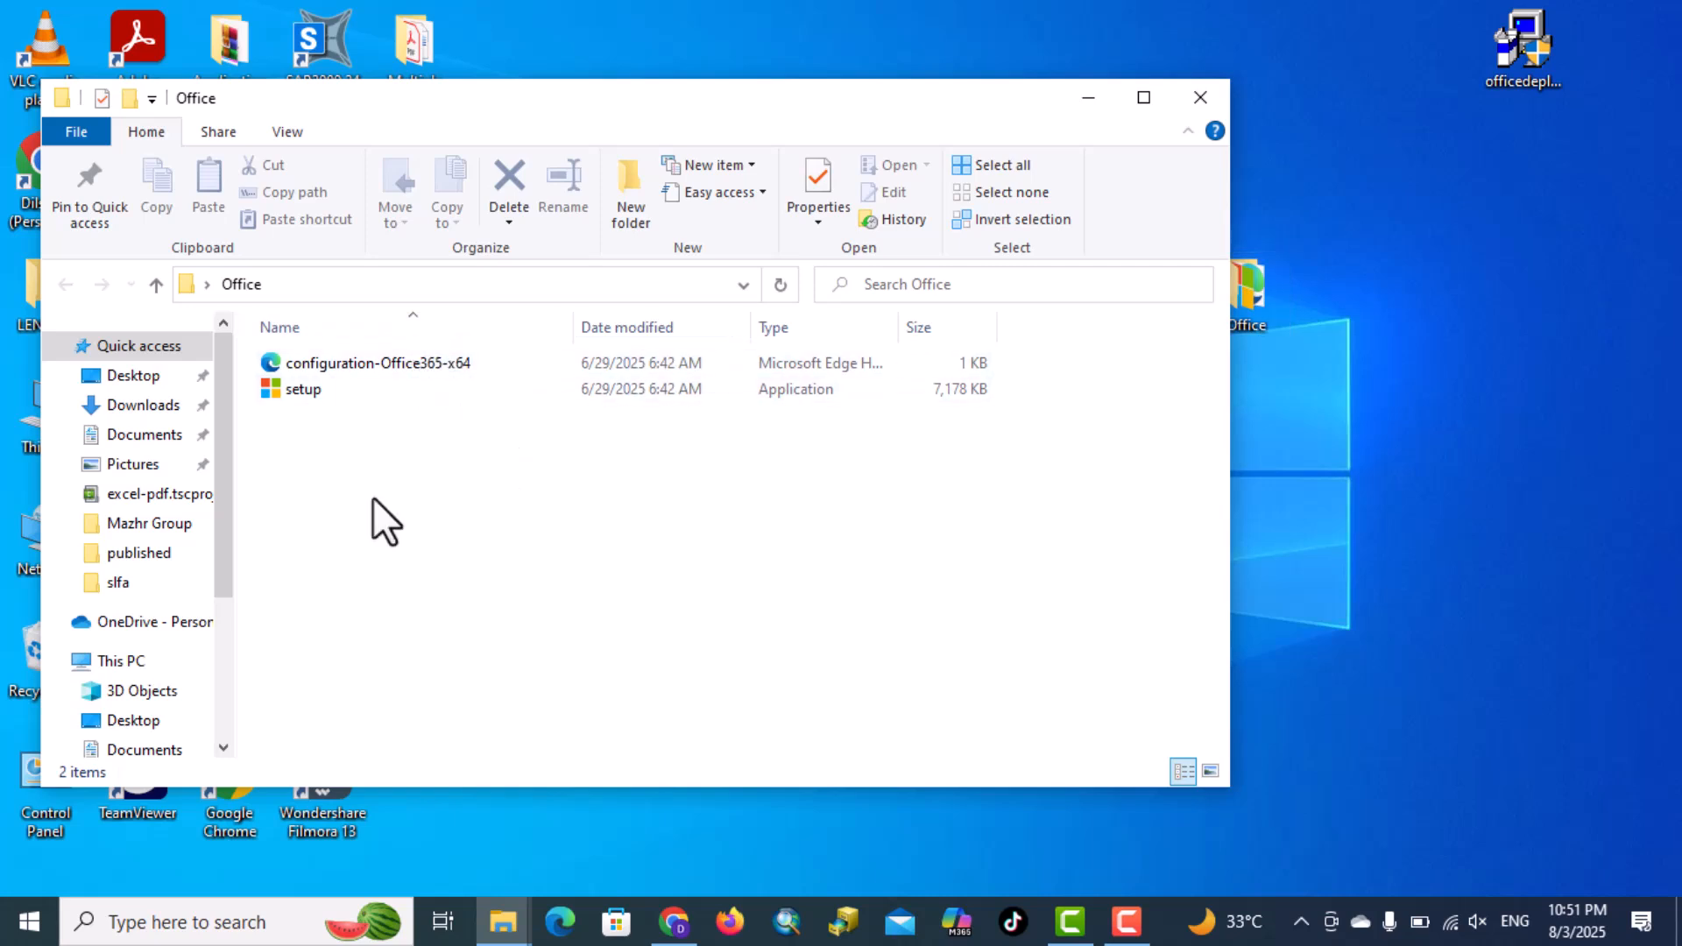
{"action": "left_click", "coordinate": [377, 363]}
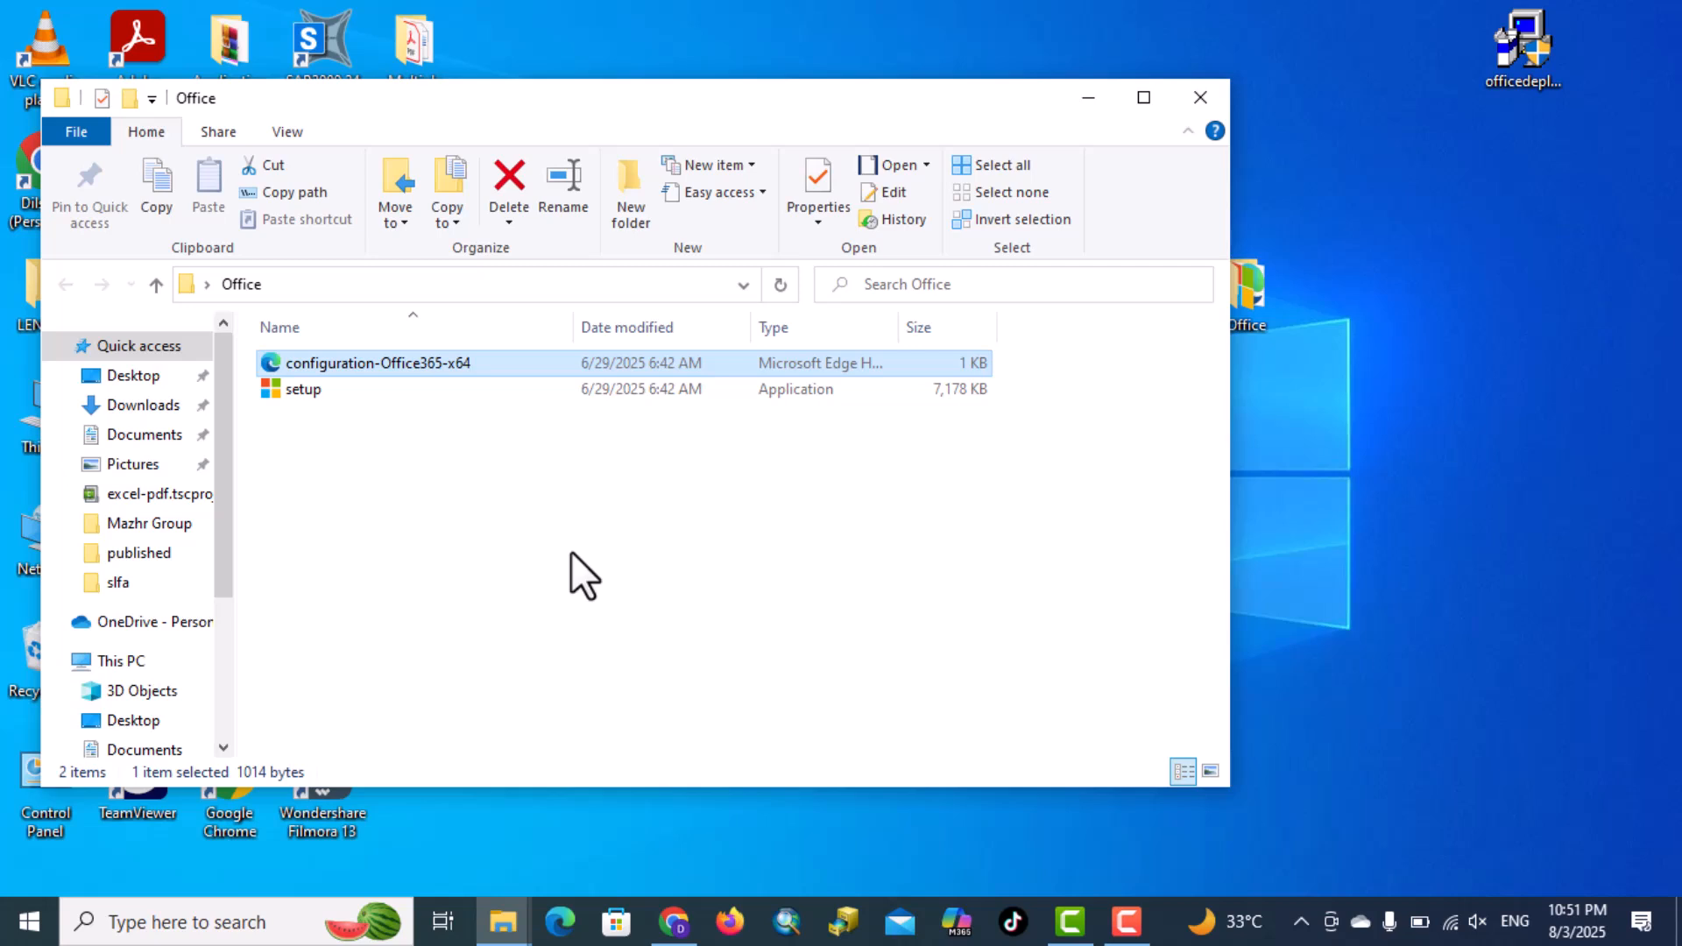
{"action": "left_click", "coordinate": [508, 182]}
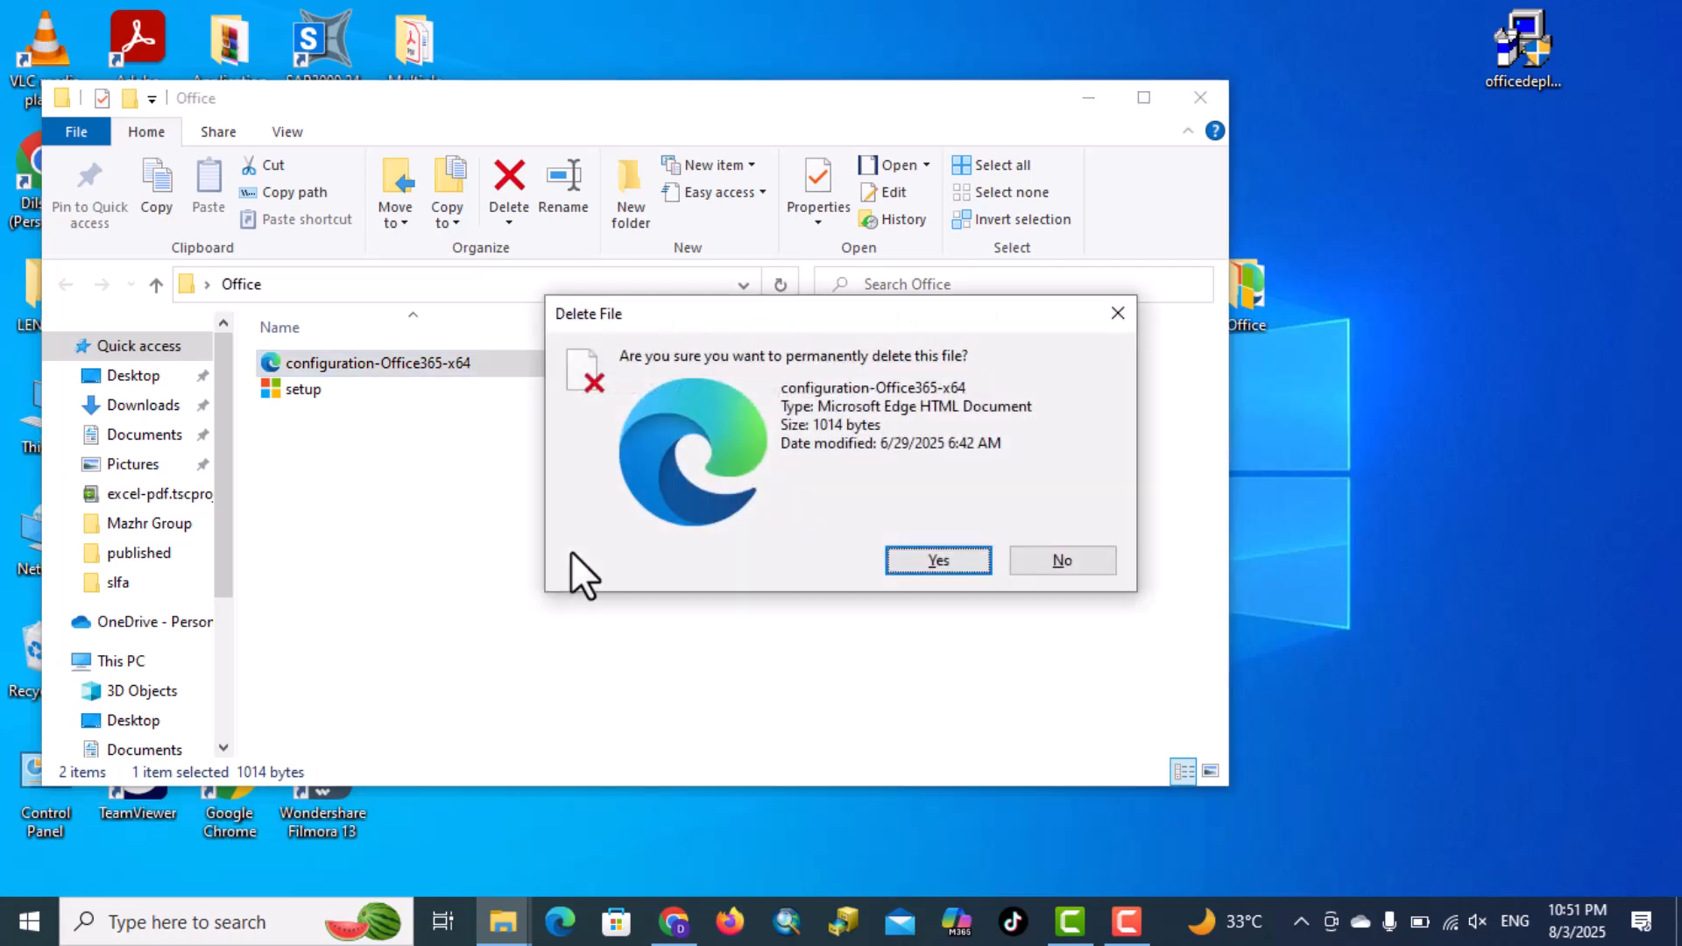
{"action": "left_click", "coordinate": [935, 560]}
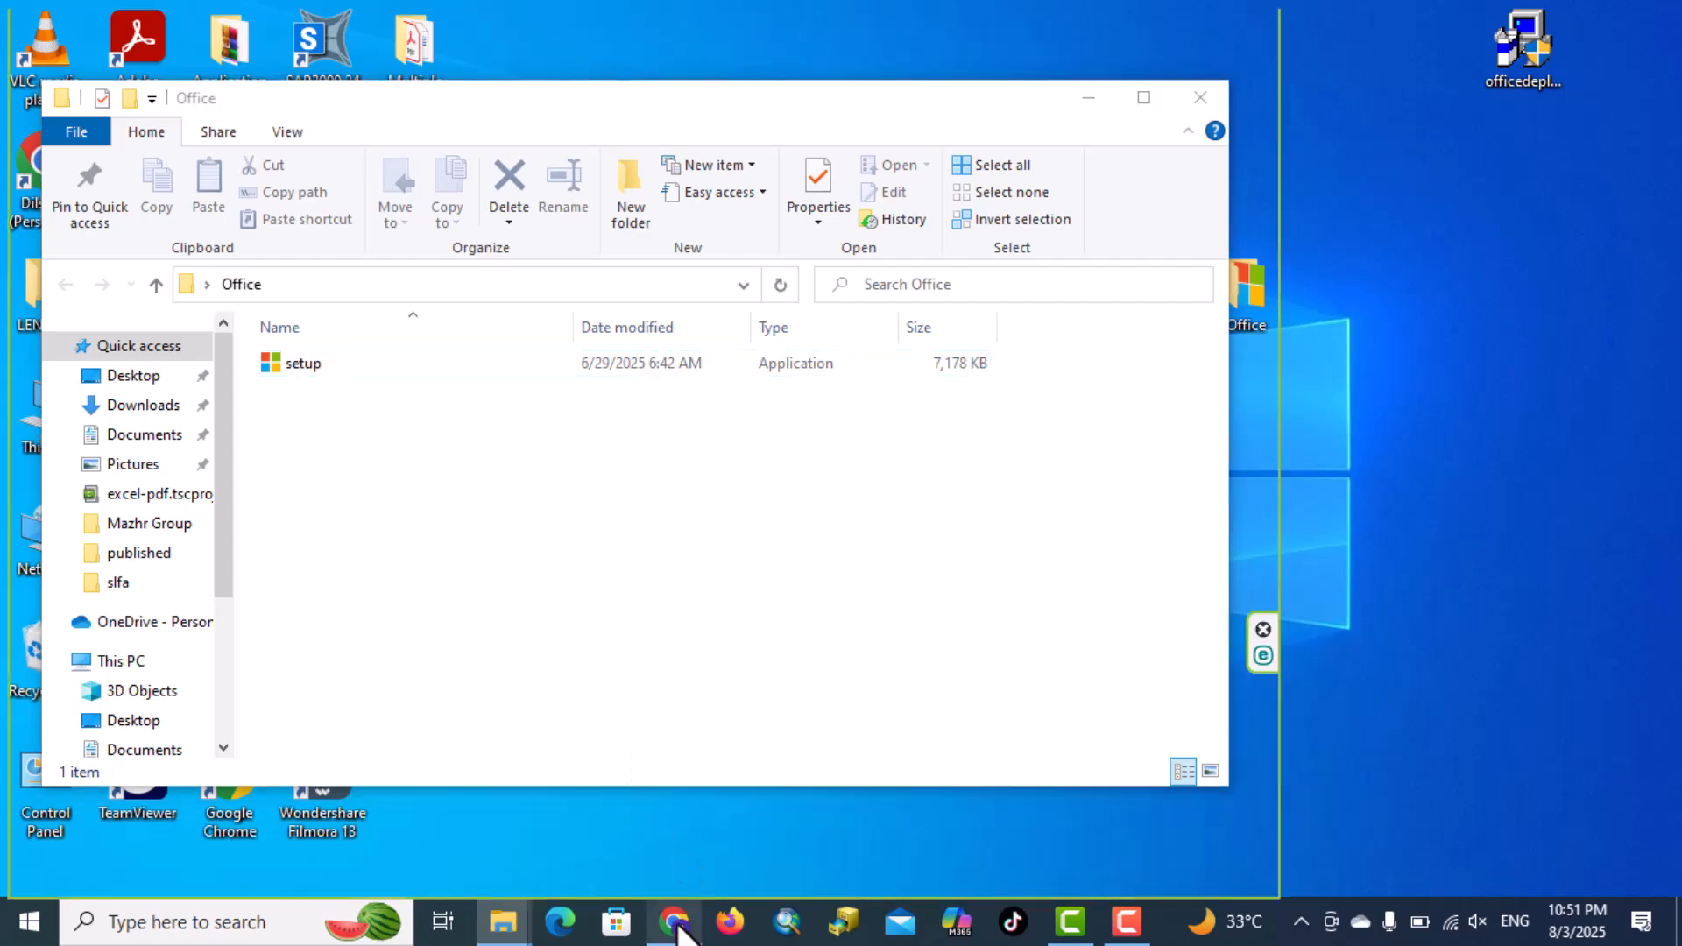
Search the web in a new tab and open Microsoft's Deploy Office LTSC 2024 article.
{"action": "left_click", "coordinate": [673, 922]}
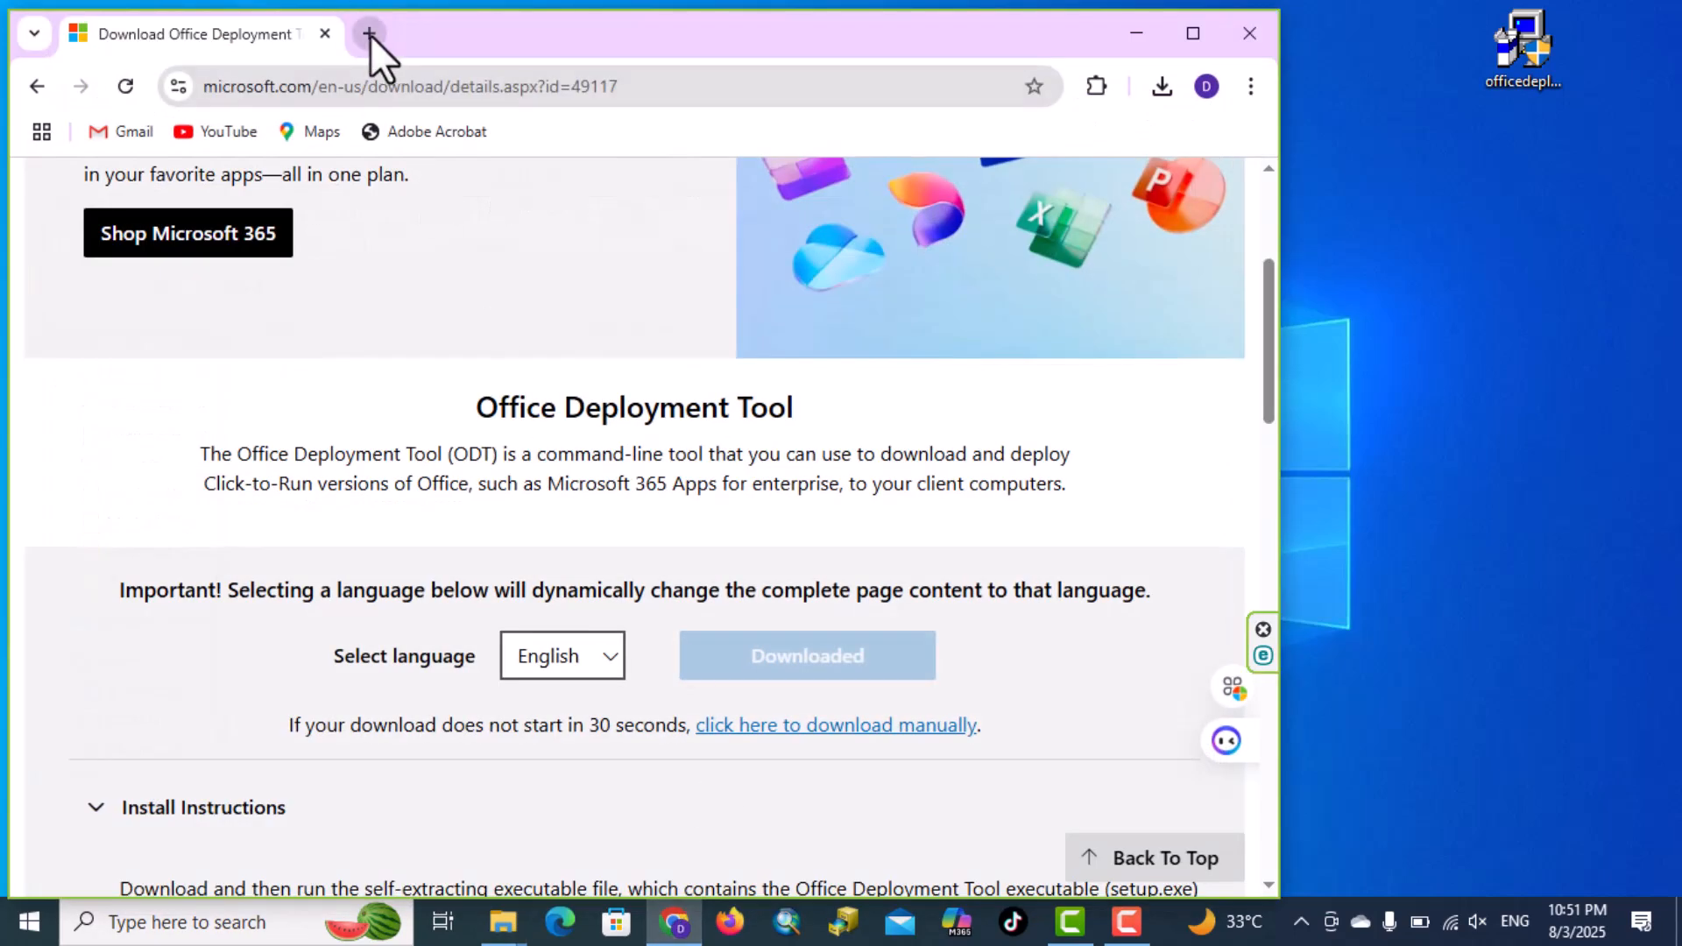
{"action": "left_click", "coordinate": [370, 33]}
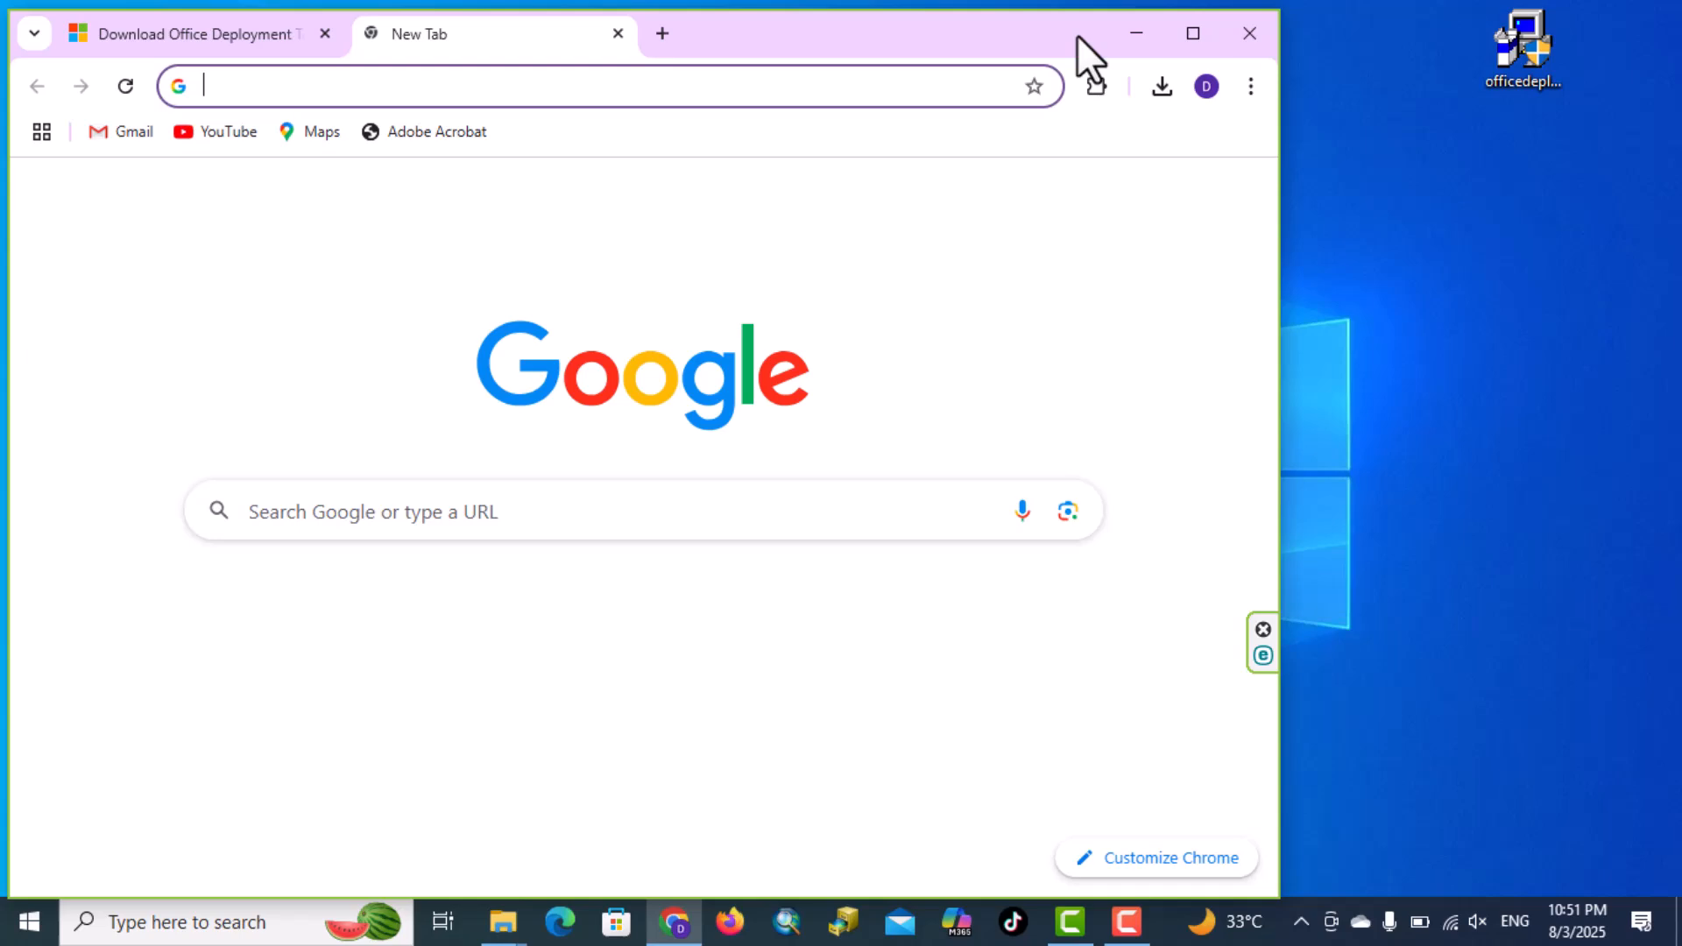
{"action": "left_click", "coordinate": [1191, 33]}
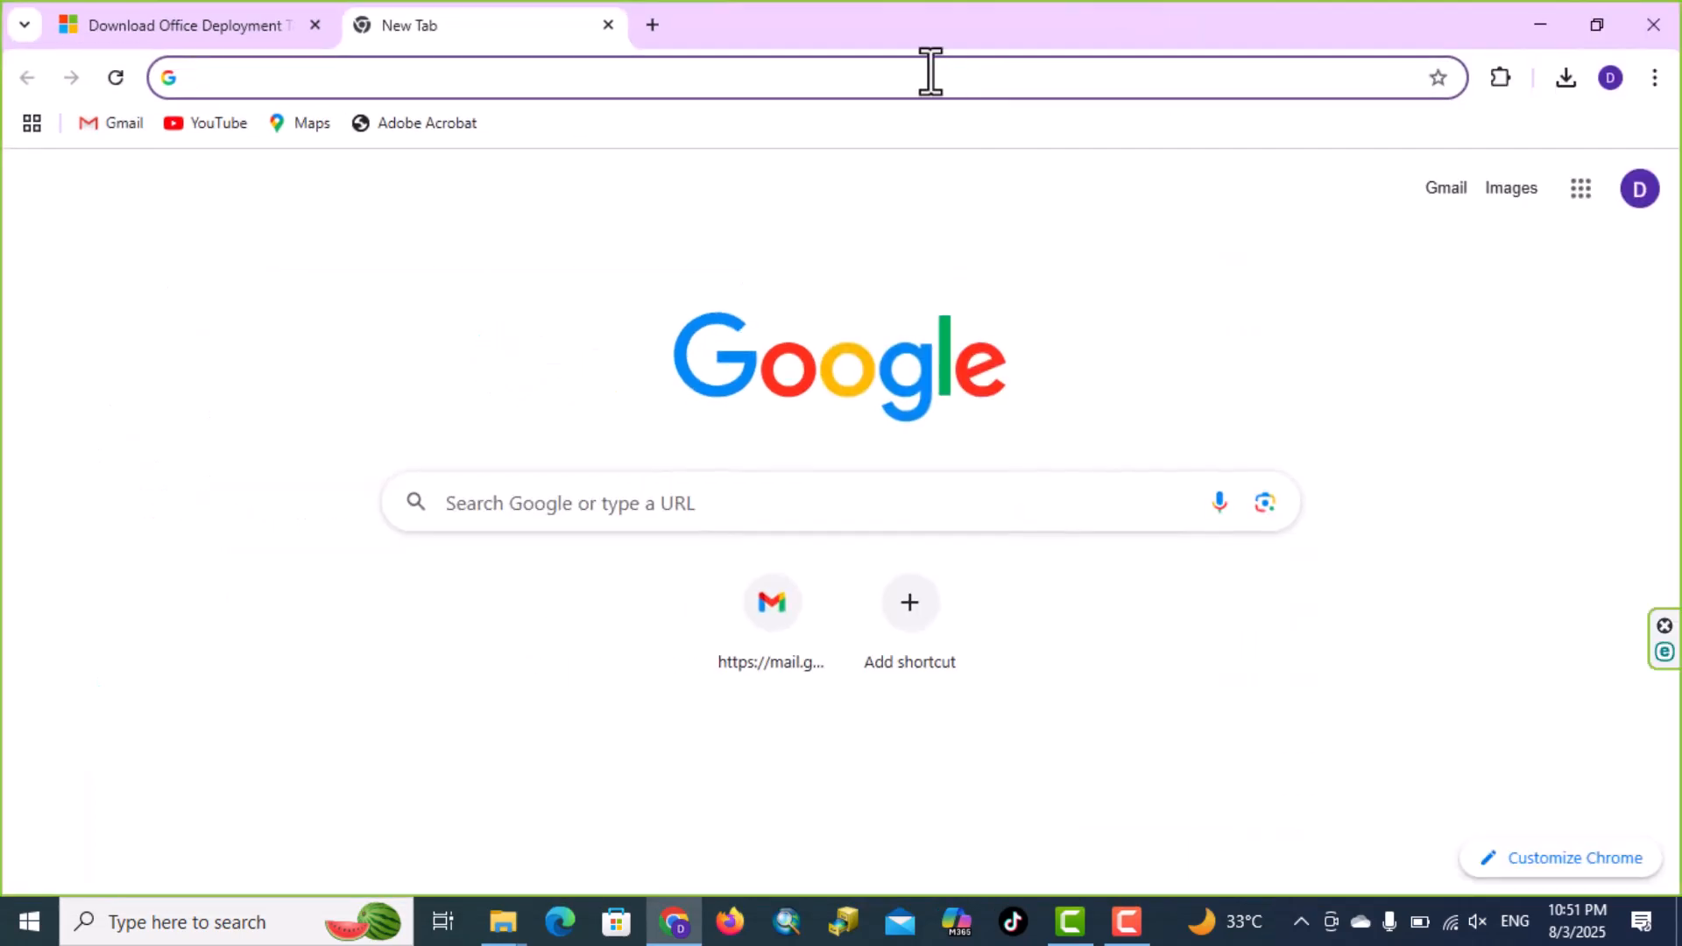
{"action": "type", "text": "deepseek.com"}
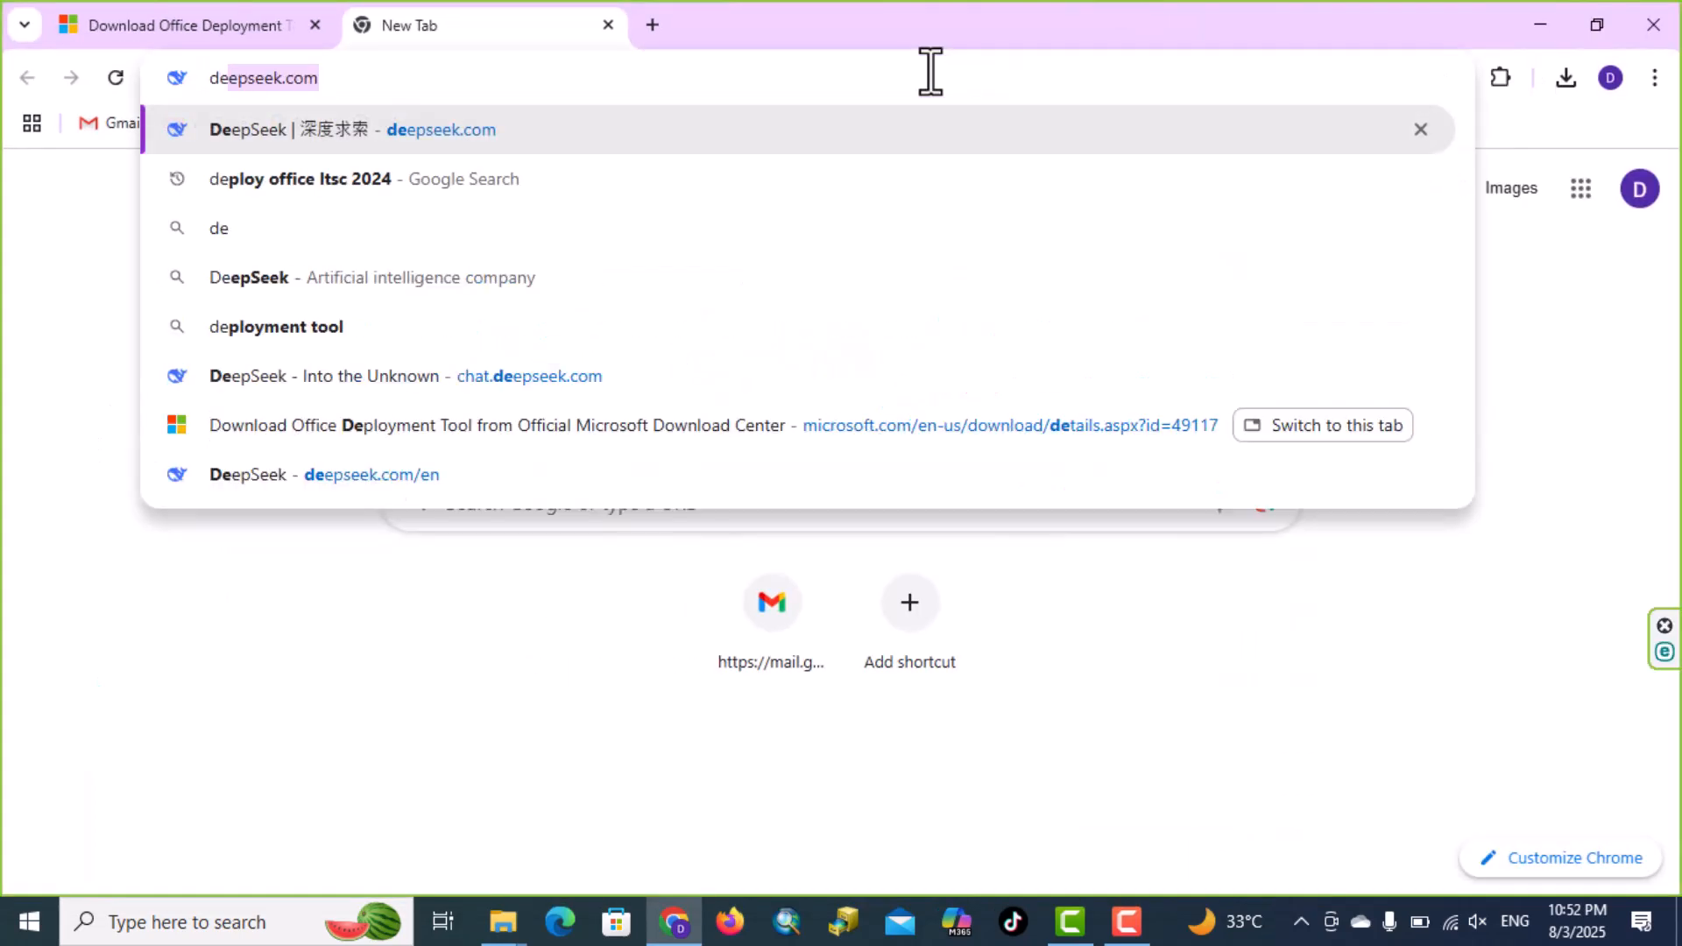
{"action": "mouse_move", "coordinate": [413, 203]}
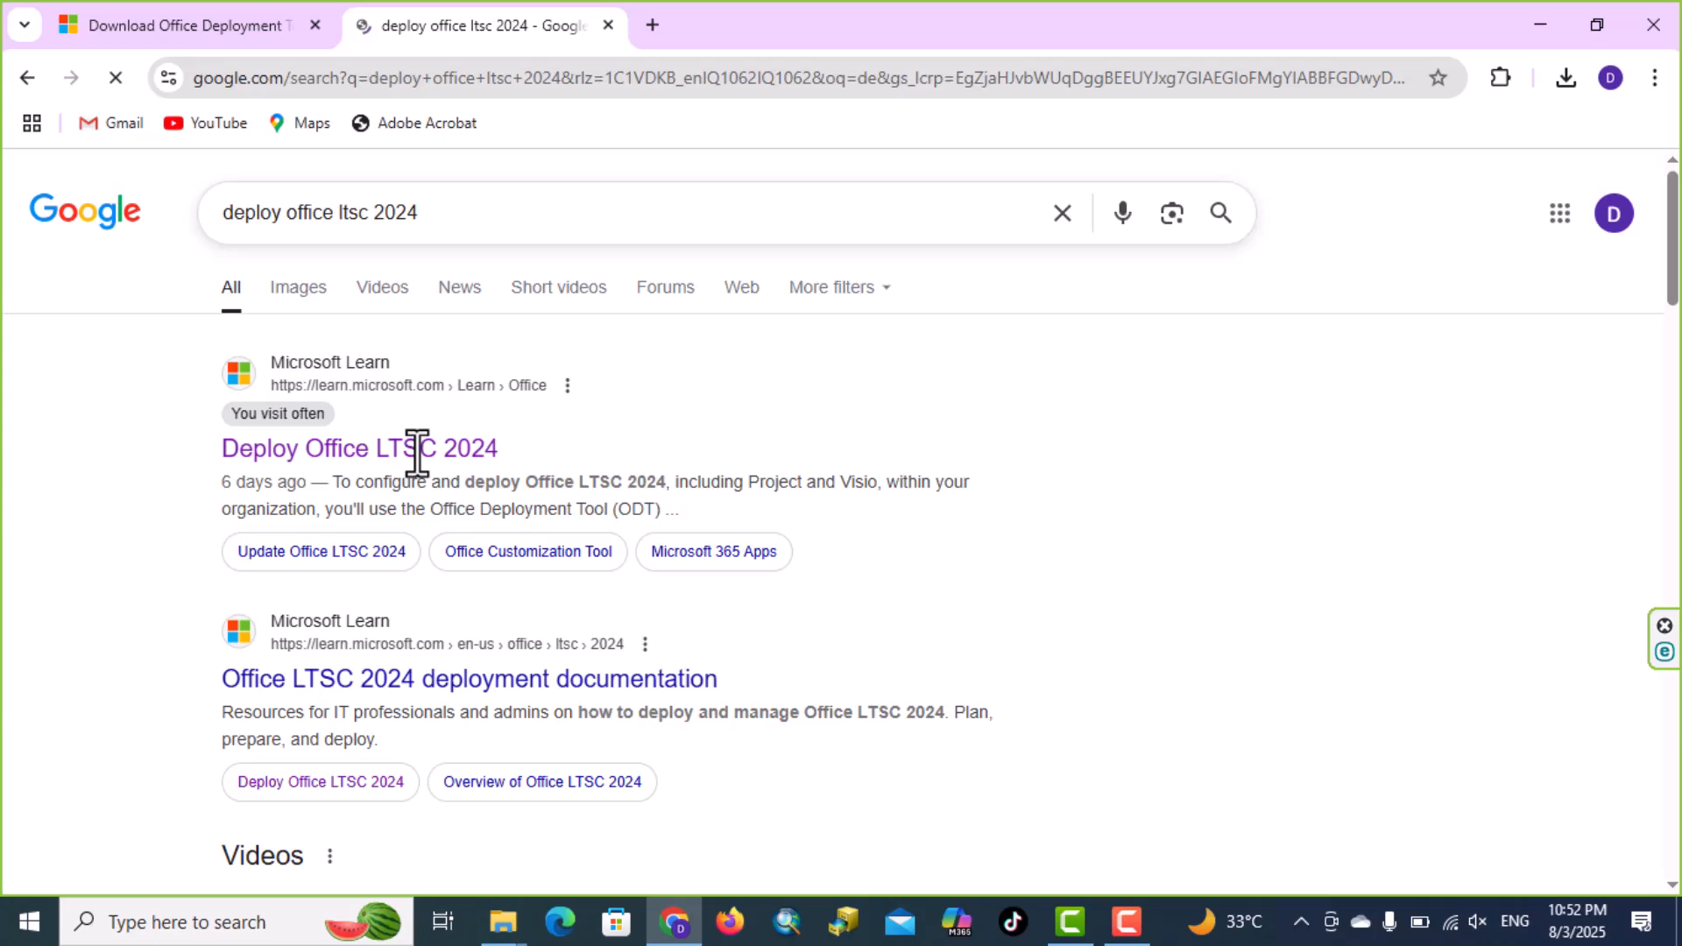
{"action": "left_click", "coordinate": [359, 449]}
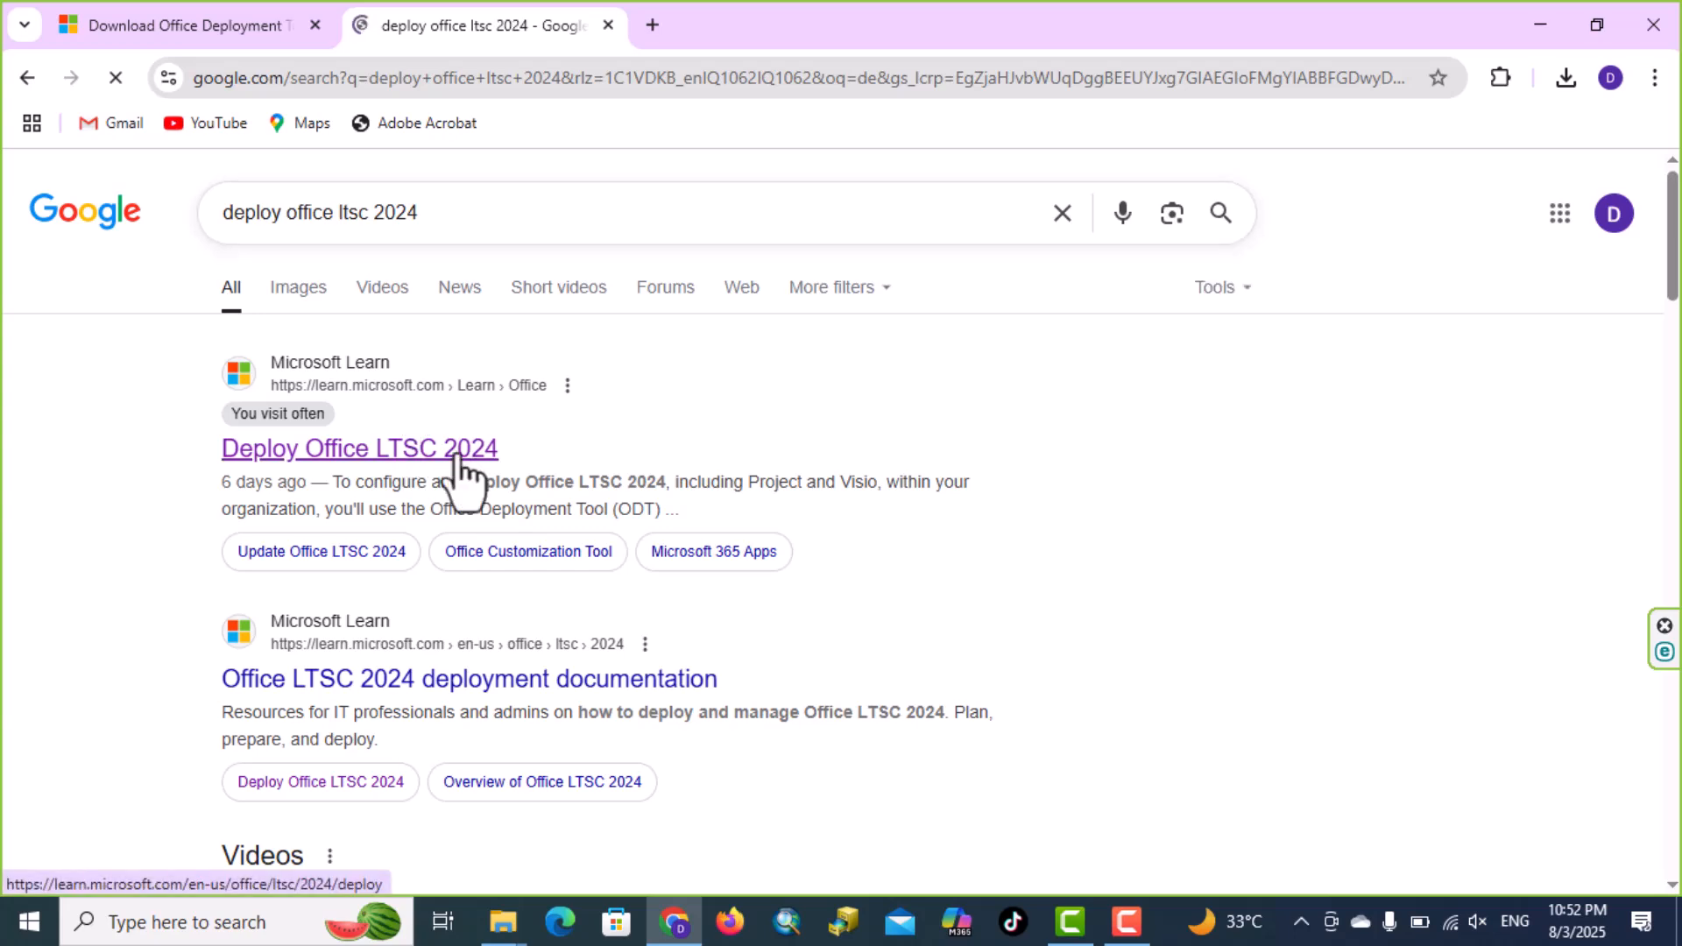
{"action": "left_click", "coordinate": [358, 448]}
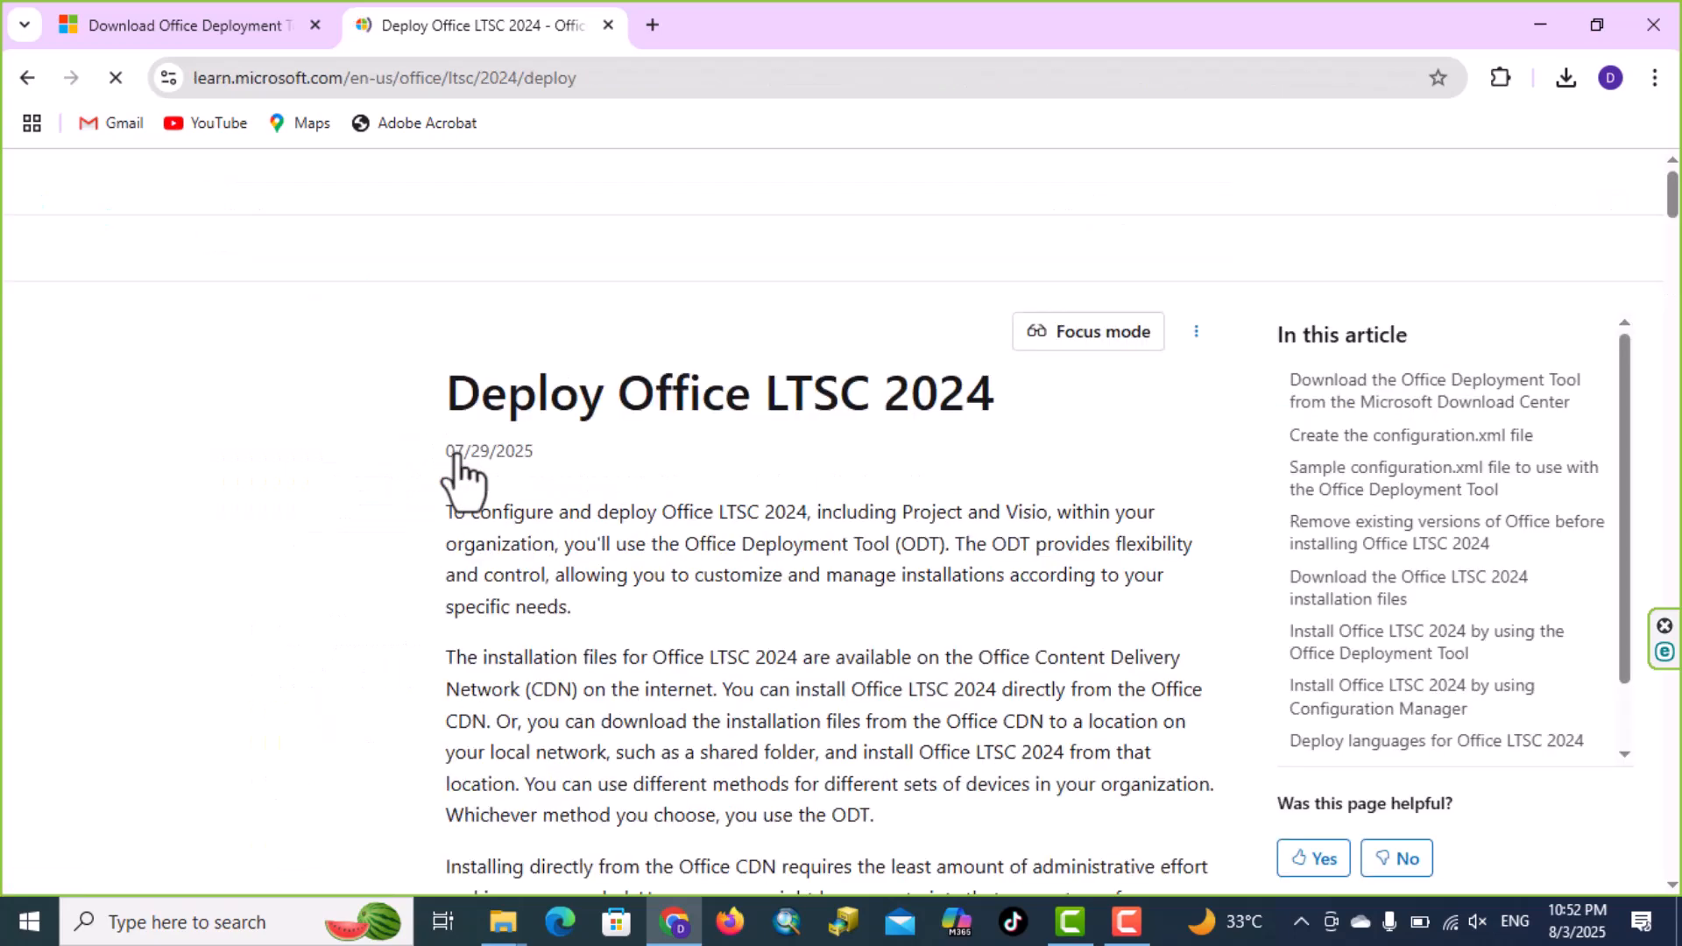
Jump to the configuration.xml section and follow the Office Customization Tool (OCT) link.
{"action": "scroll", "scroll_direction": "down", "scroll_amount": 3}
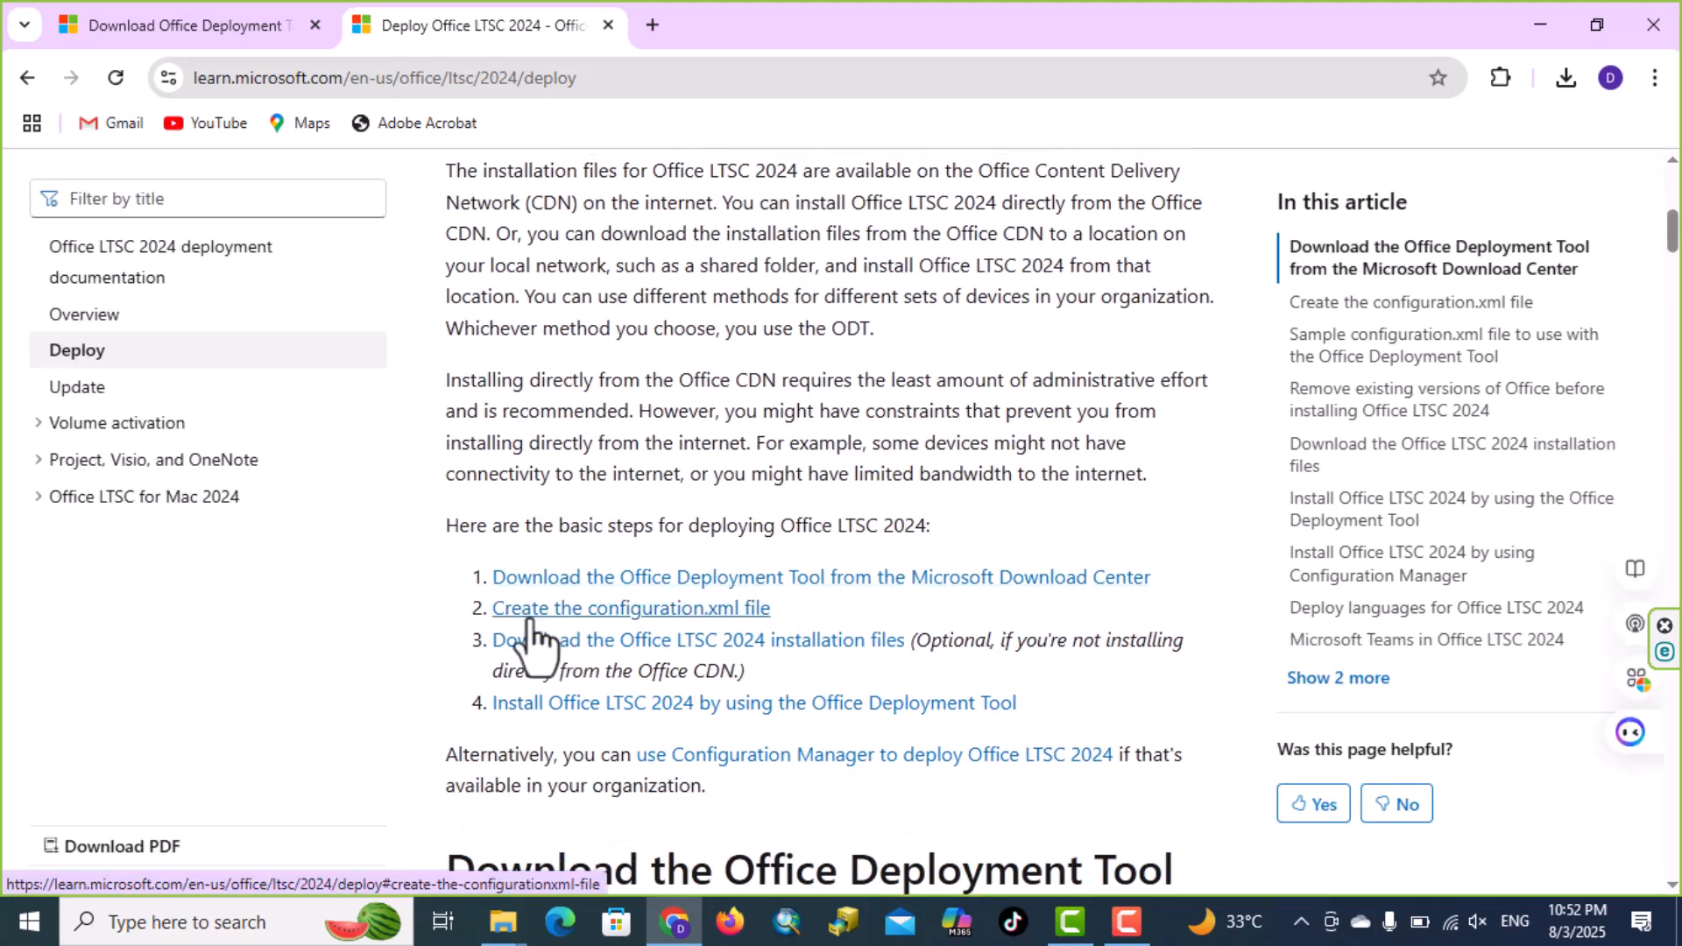
{"action": "left_click", "coordinate": [630, 608]}
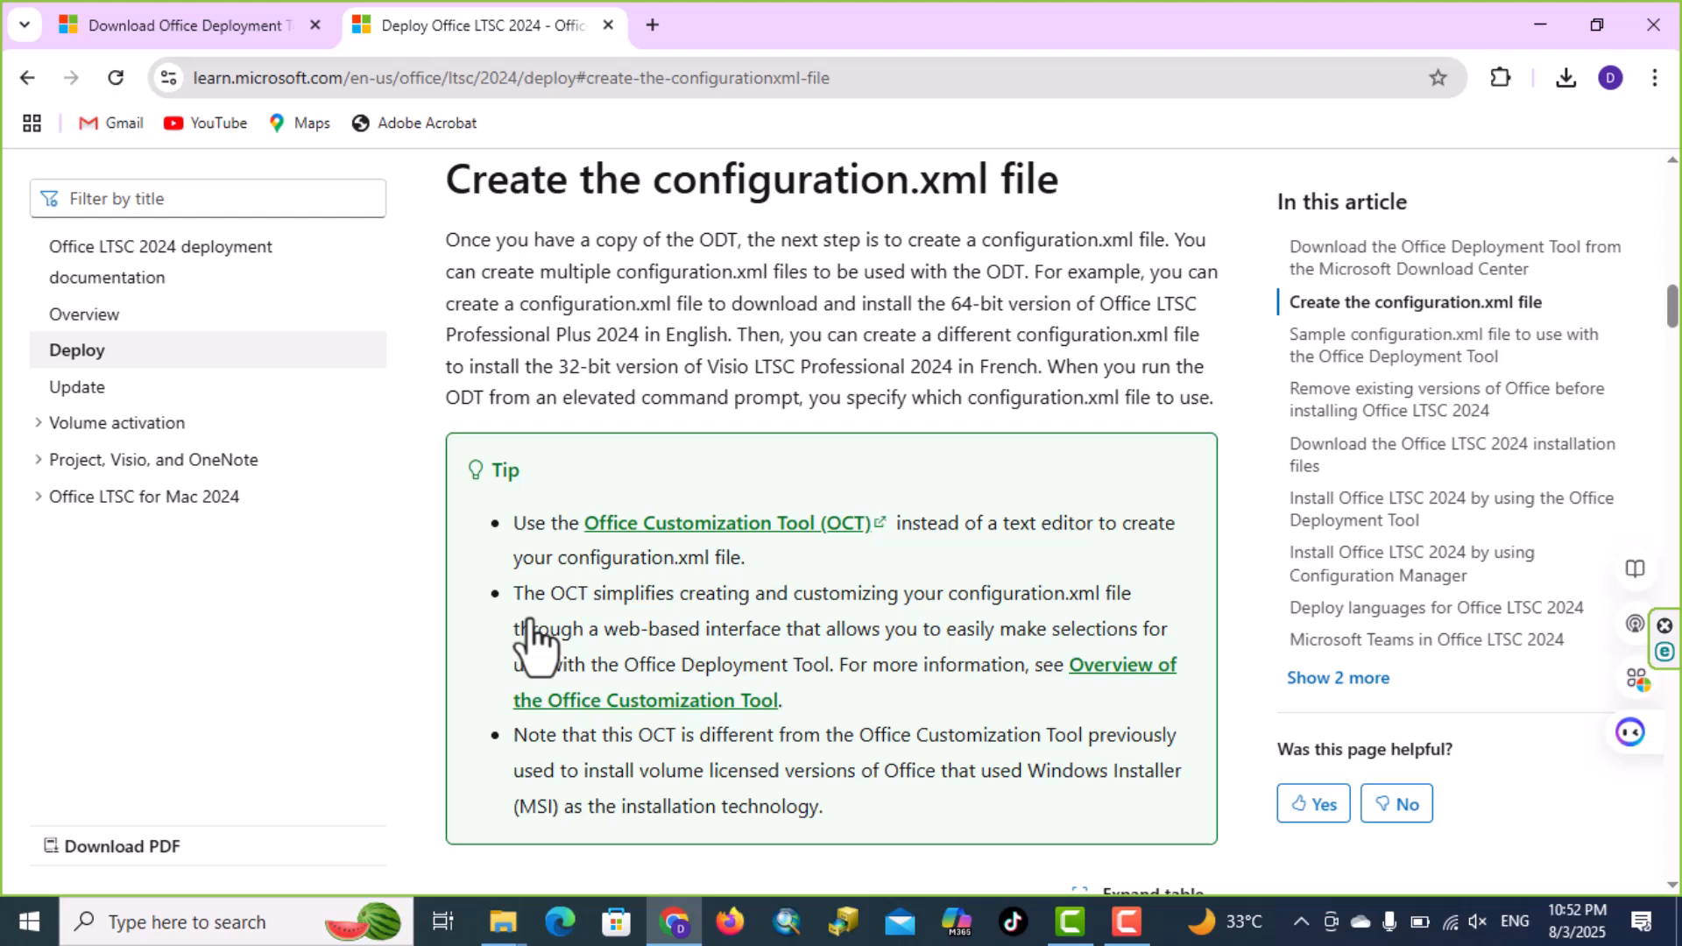
{"action": "left_click", "coordinate": [729, 524]}
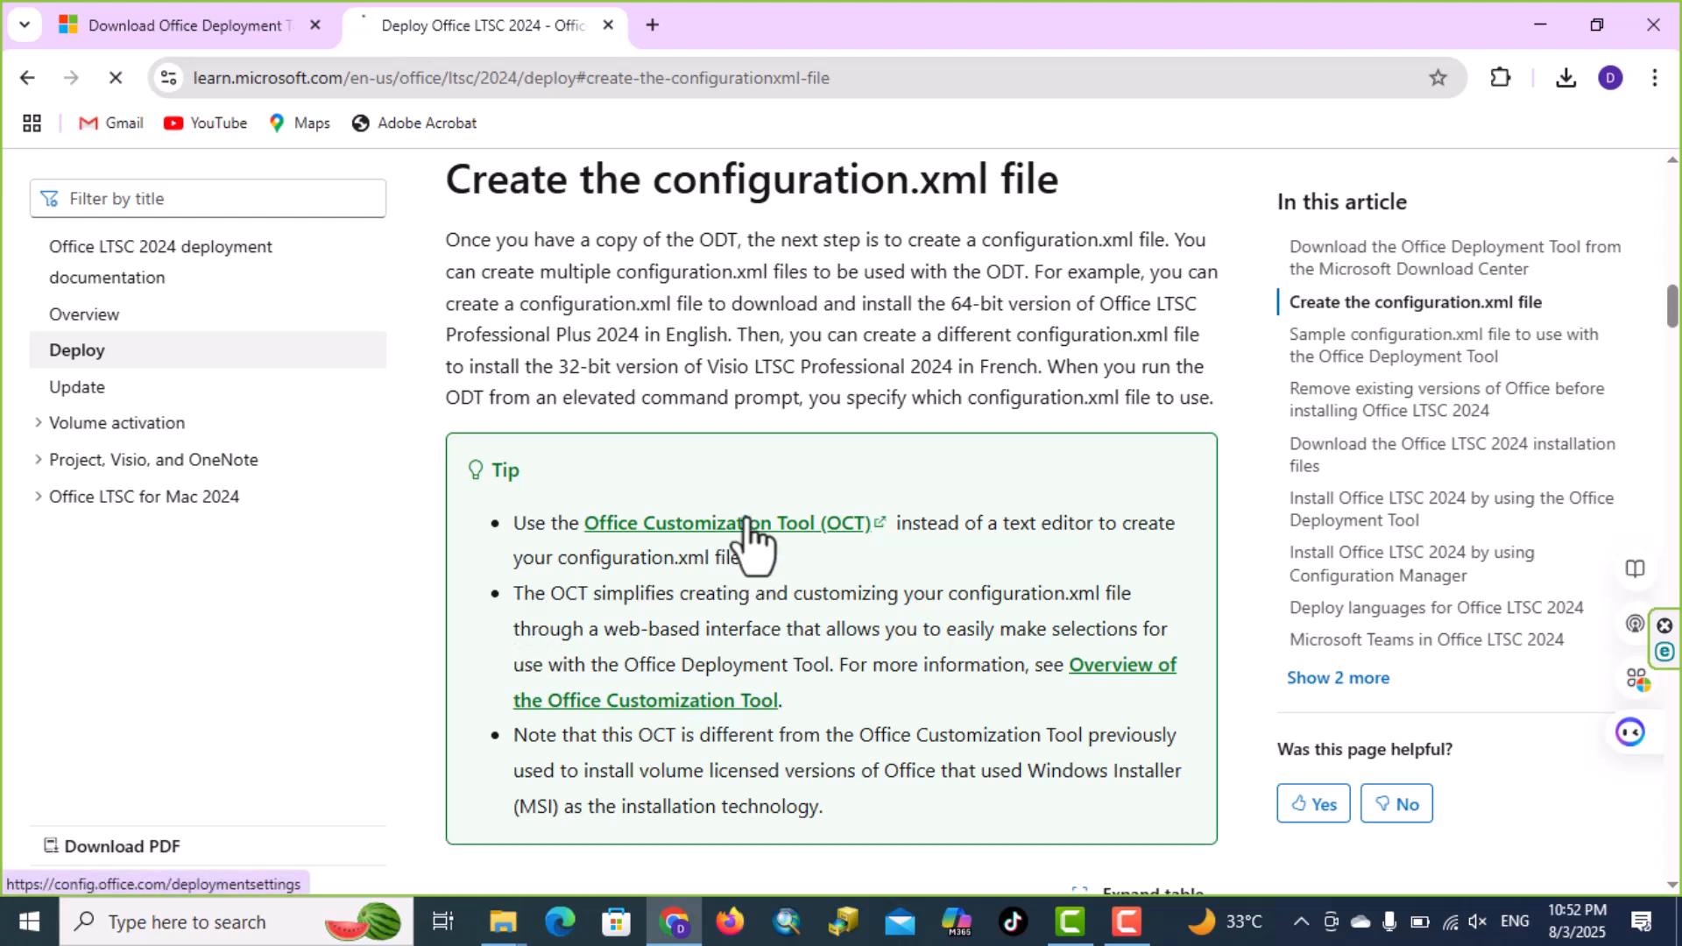
{"action": "left_click", "coordinate": [718, 522]}
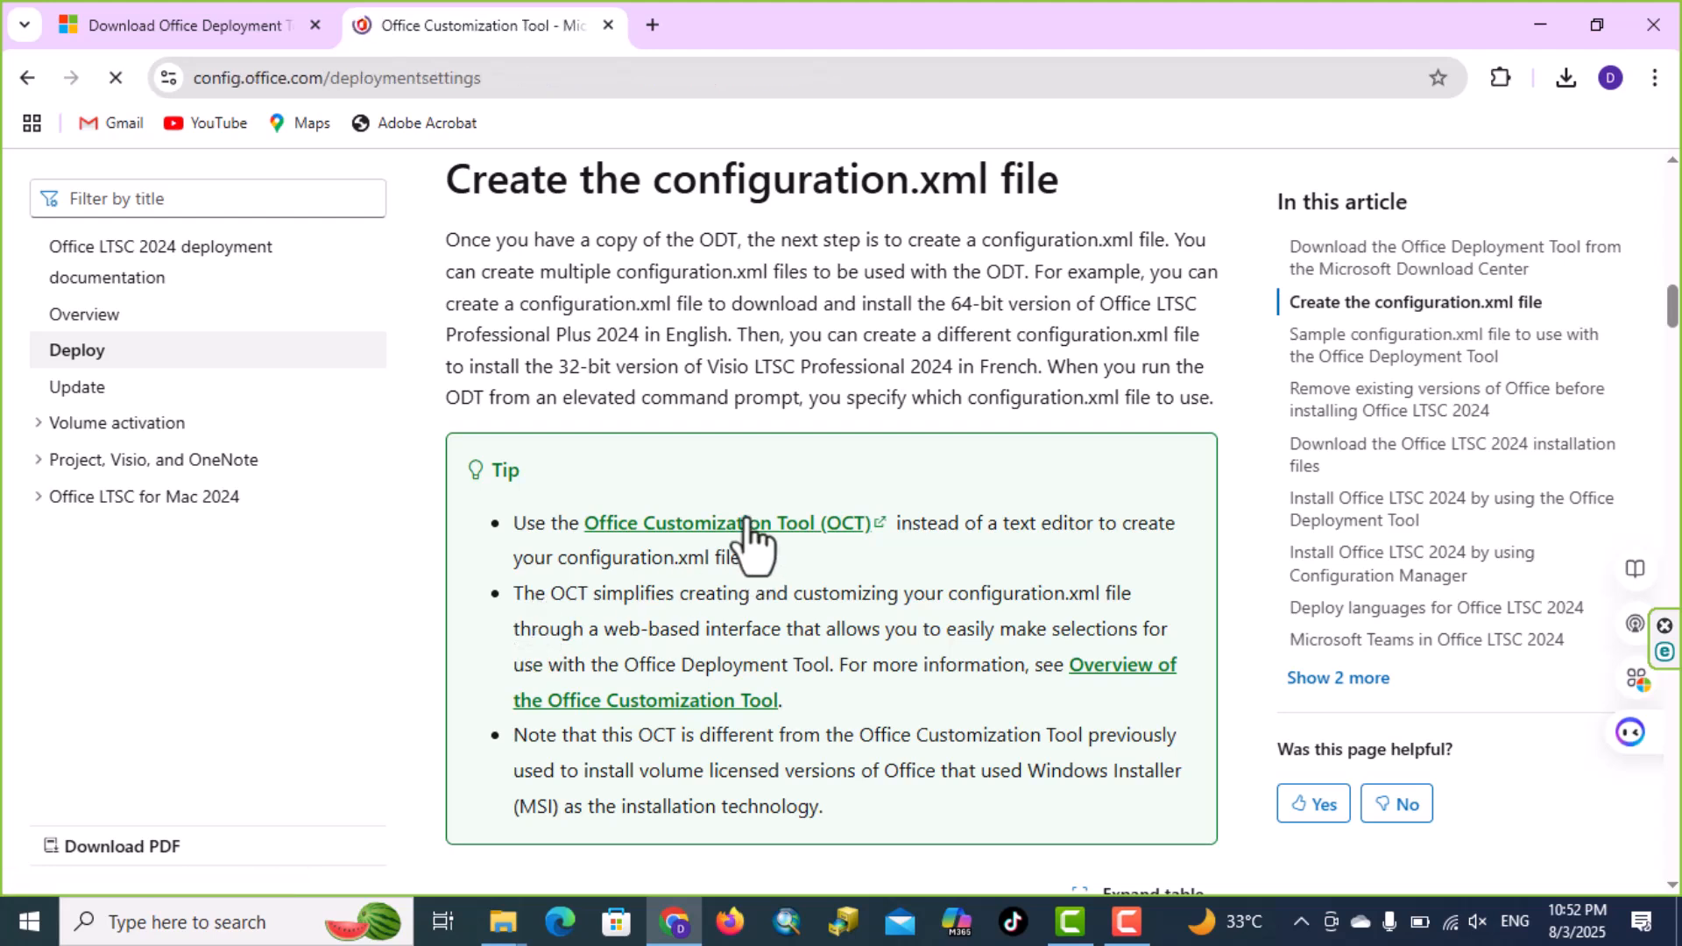
Choose Office LTSC Professional Plus 2024 - Volume License as the suite to deploy.
{"action": "left_click", "coordinate": [726, 523]}
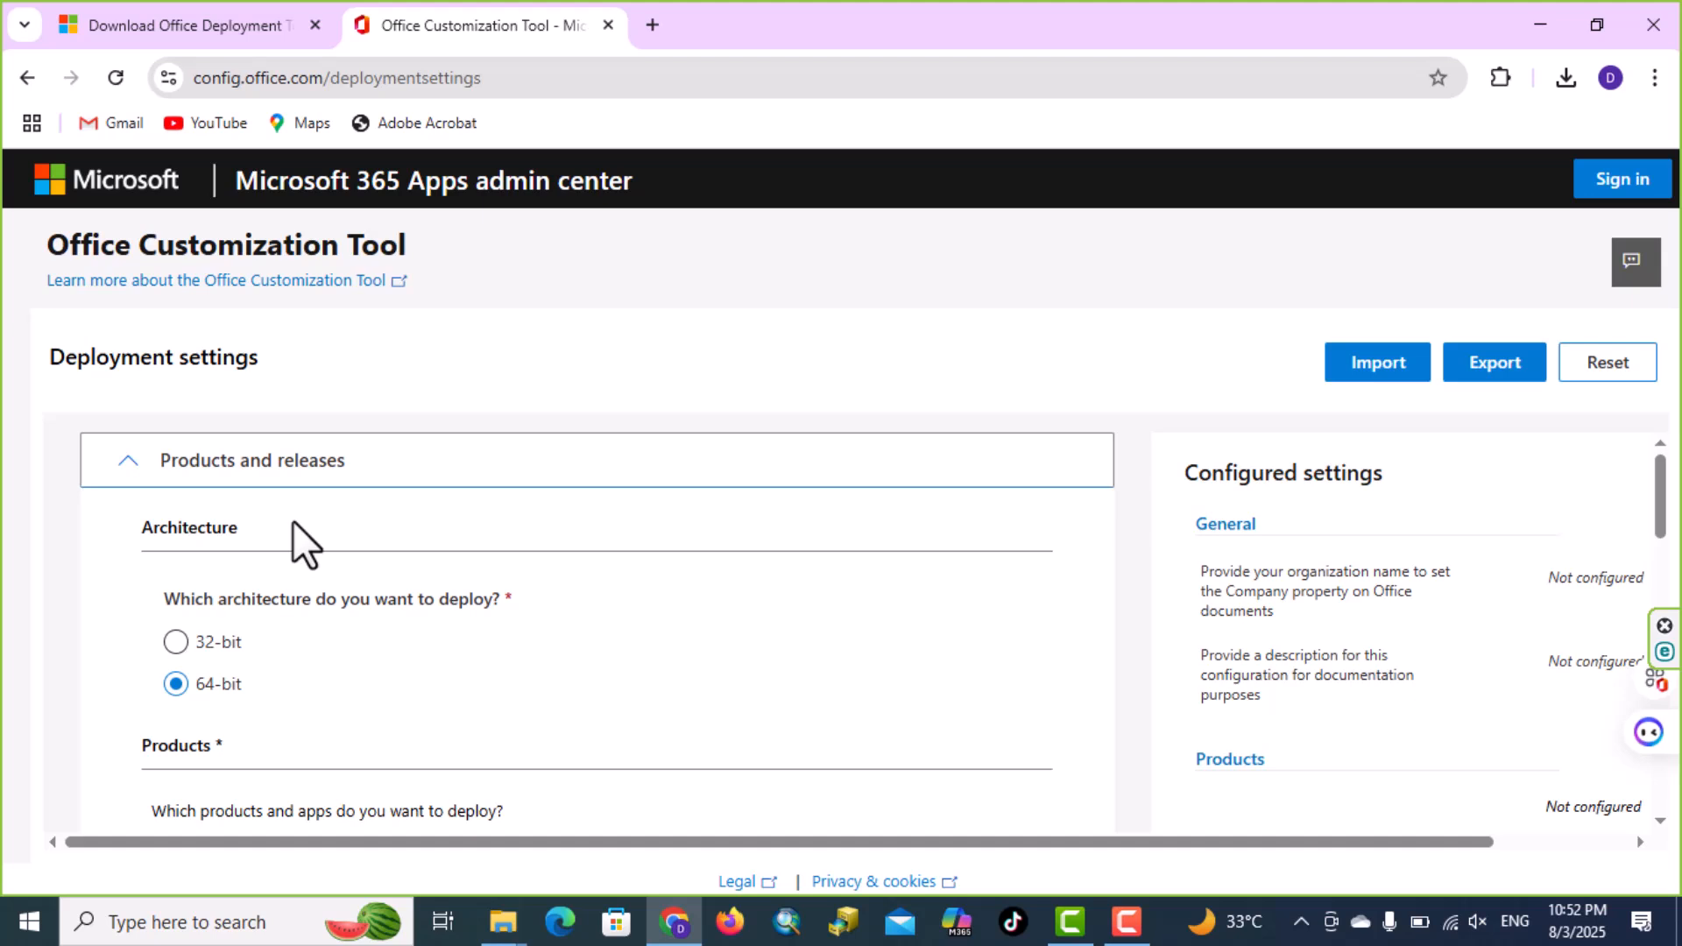
{"action": "mouse_move", "coordinate": [287, 702]}
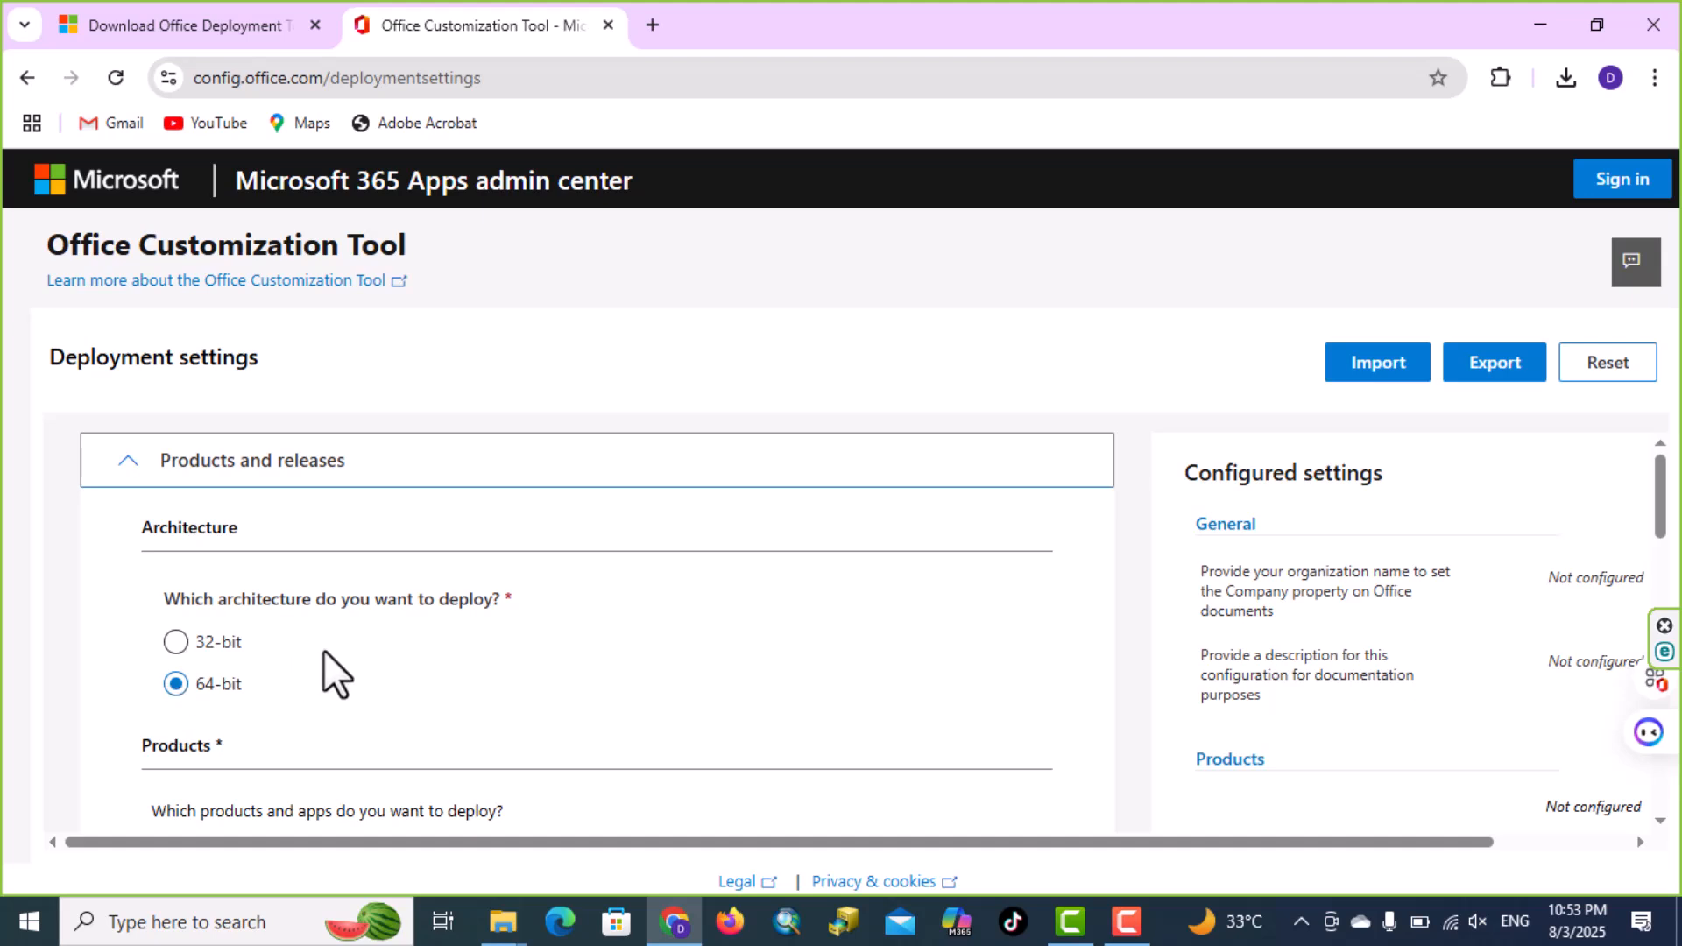
{"action": "scroll", "scroll_direction": "down", "scroll_amount": 3}
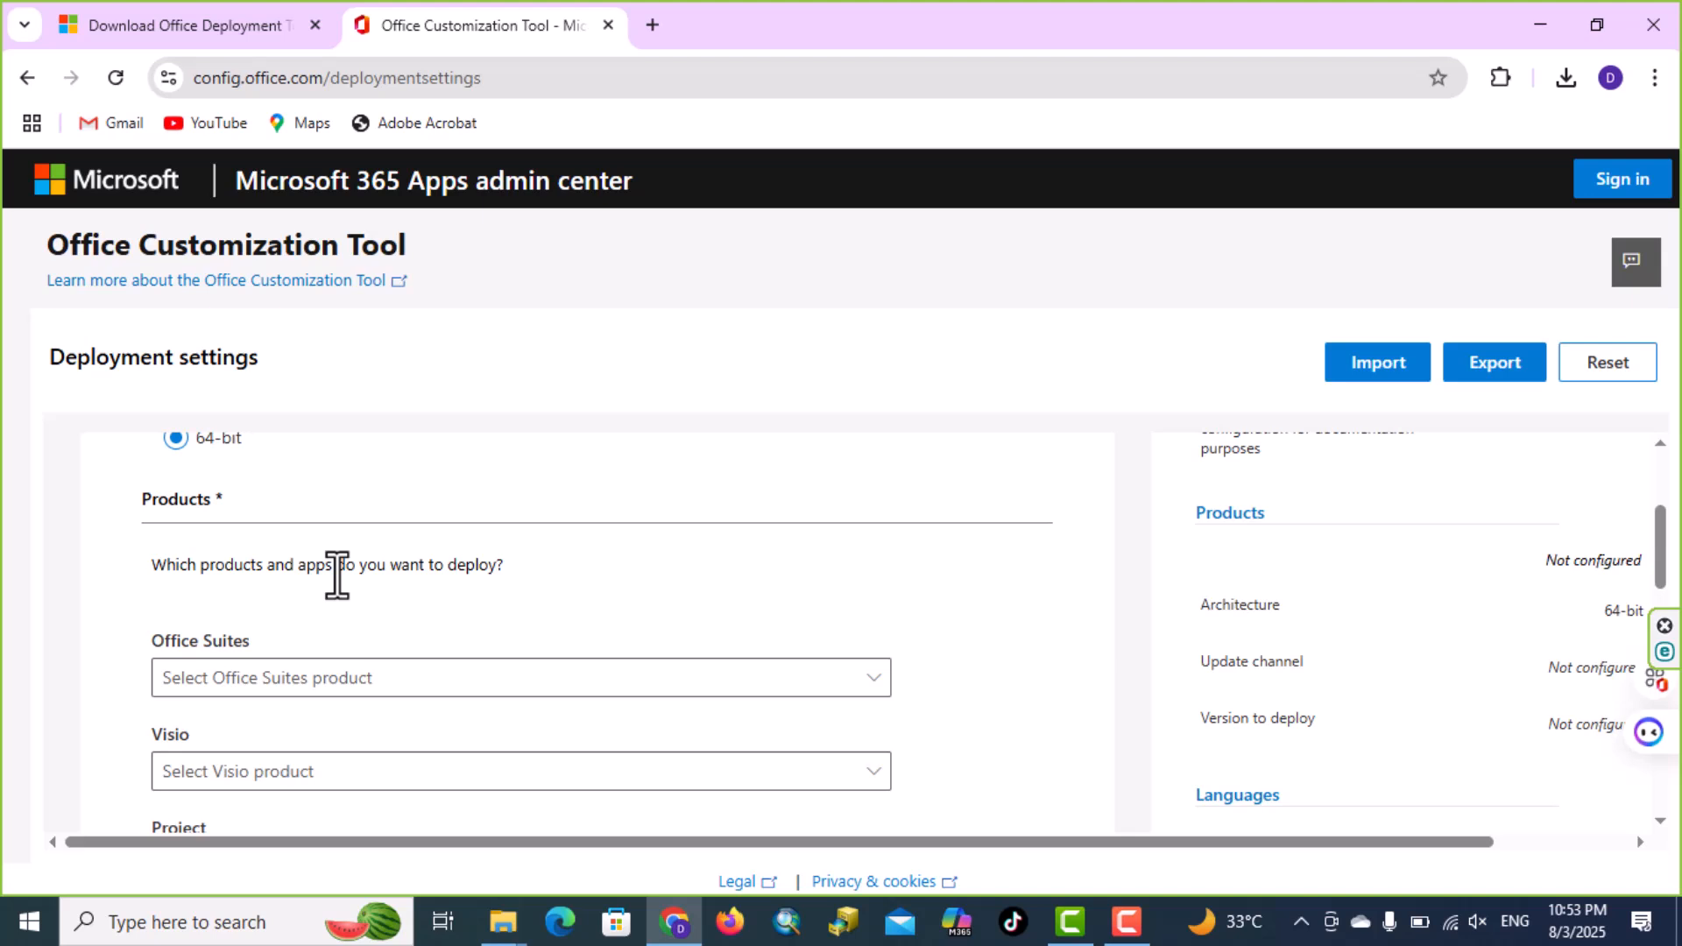
{"action": "left_click", "coordinate": [518, 676]}
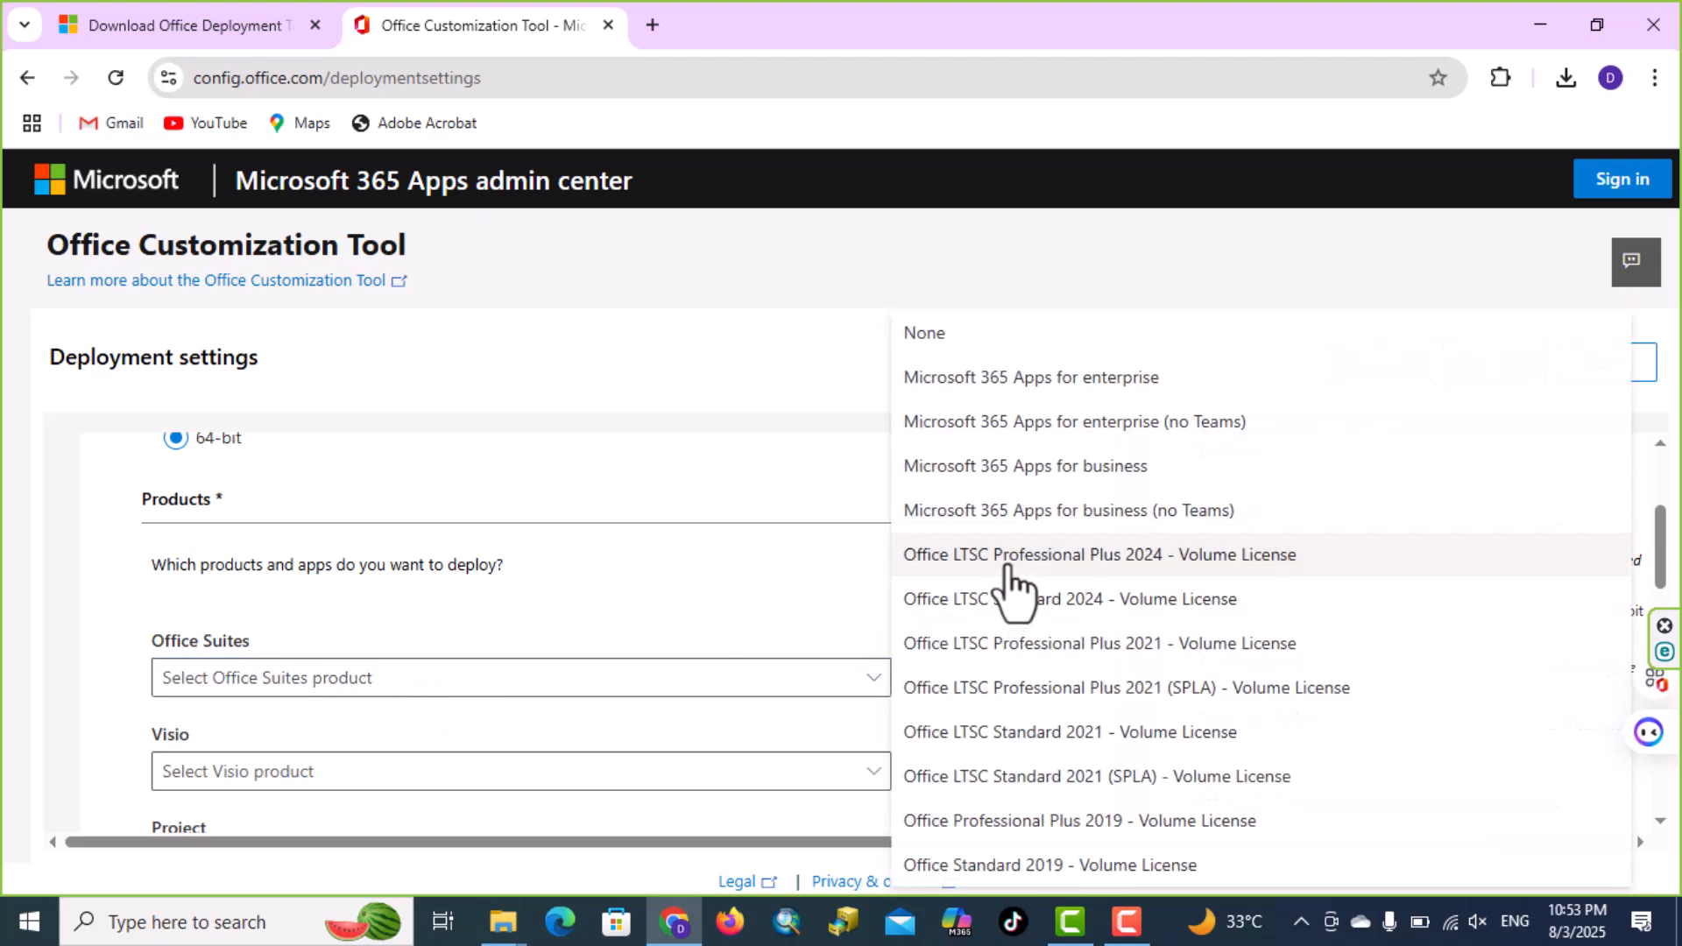
{"action": "left_click", "coordinate": [1097, 556]}
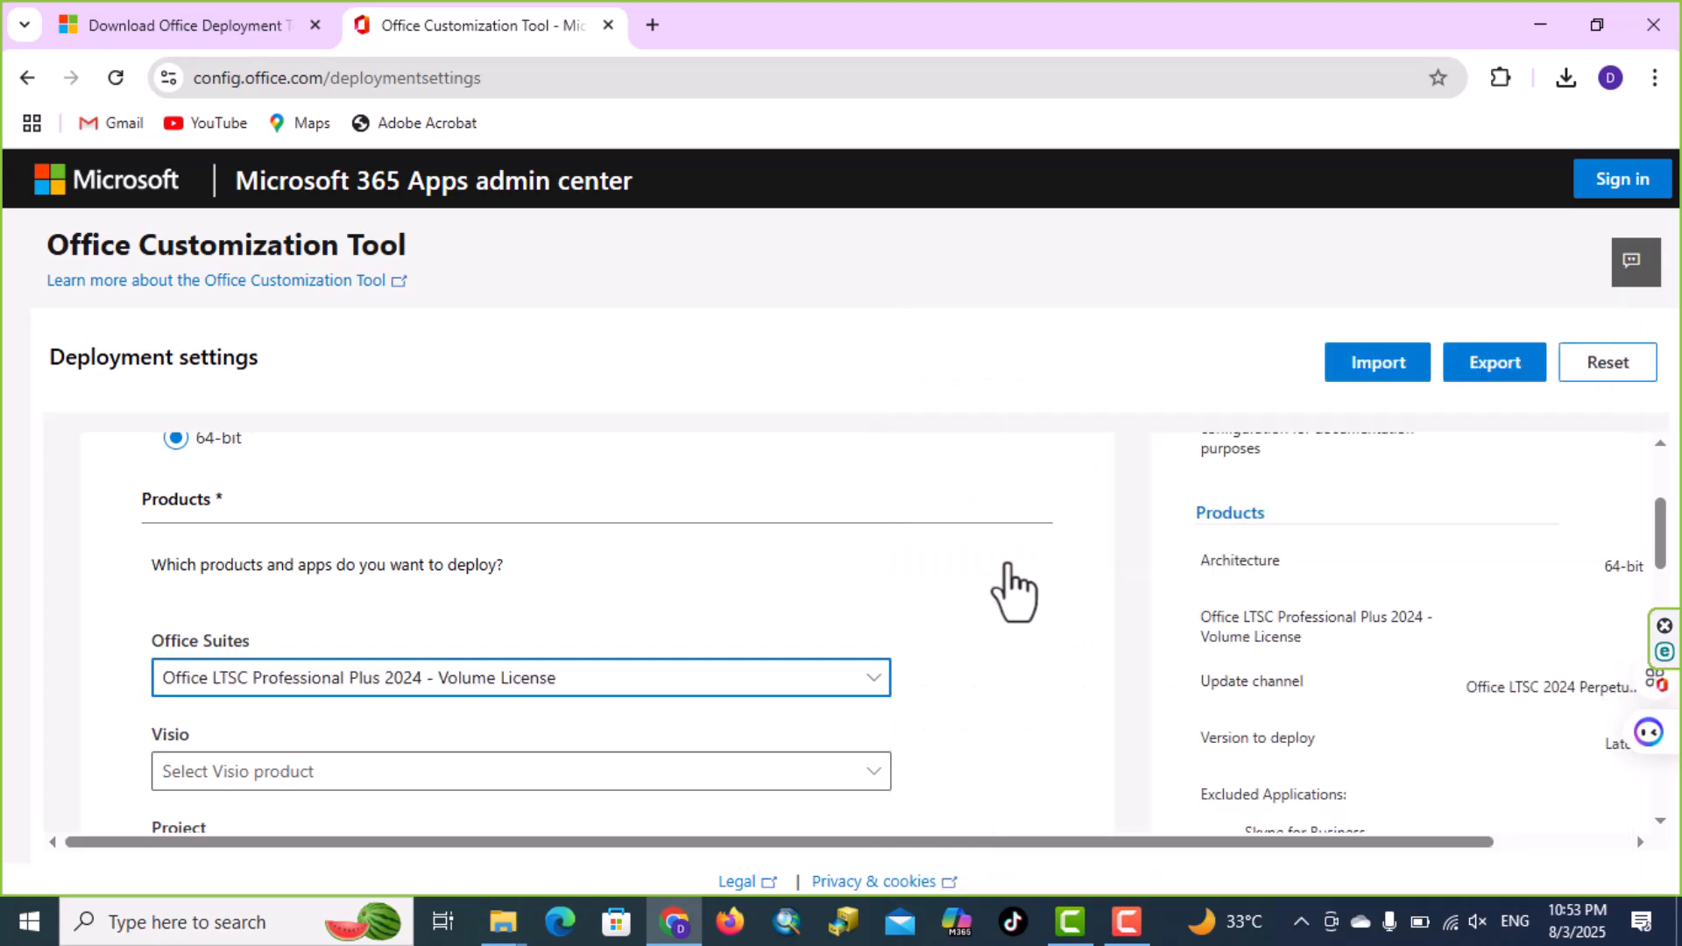
Exclude OneDrive Desktop and Publisher from the deployment and move to languages.
{"action": "scroll", "scroll_direction": "down", "scroll_amount": 3}
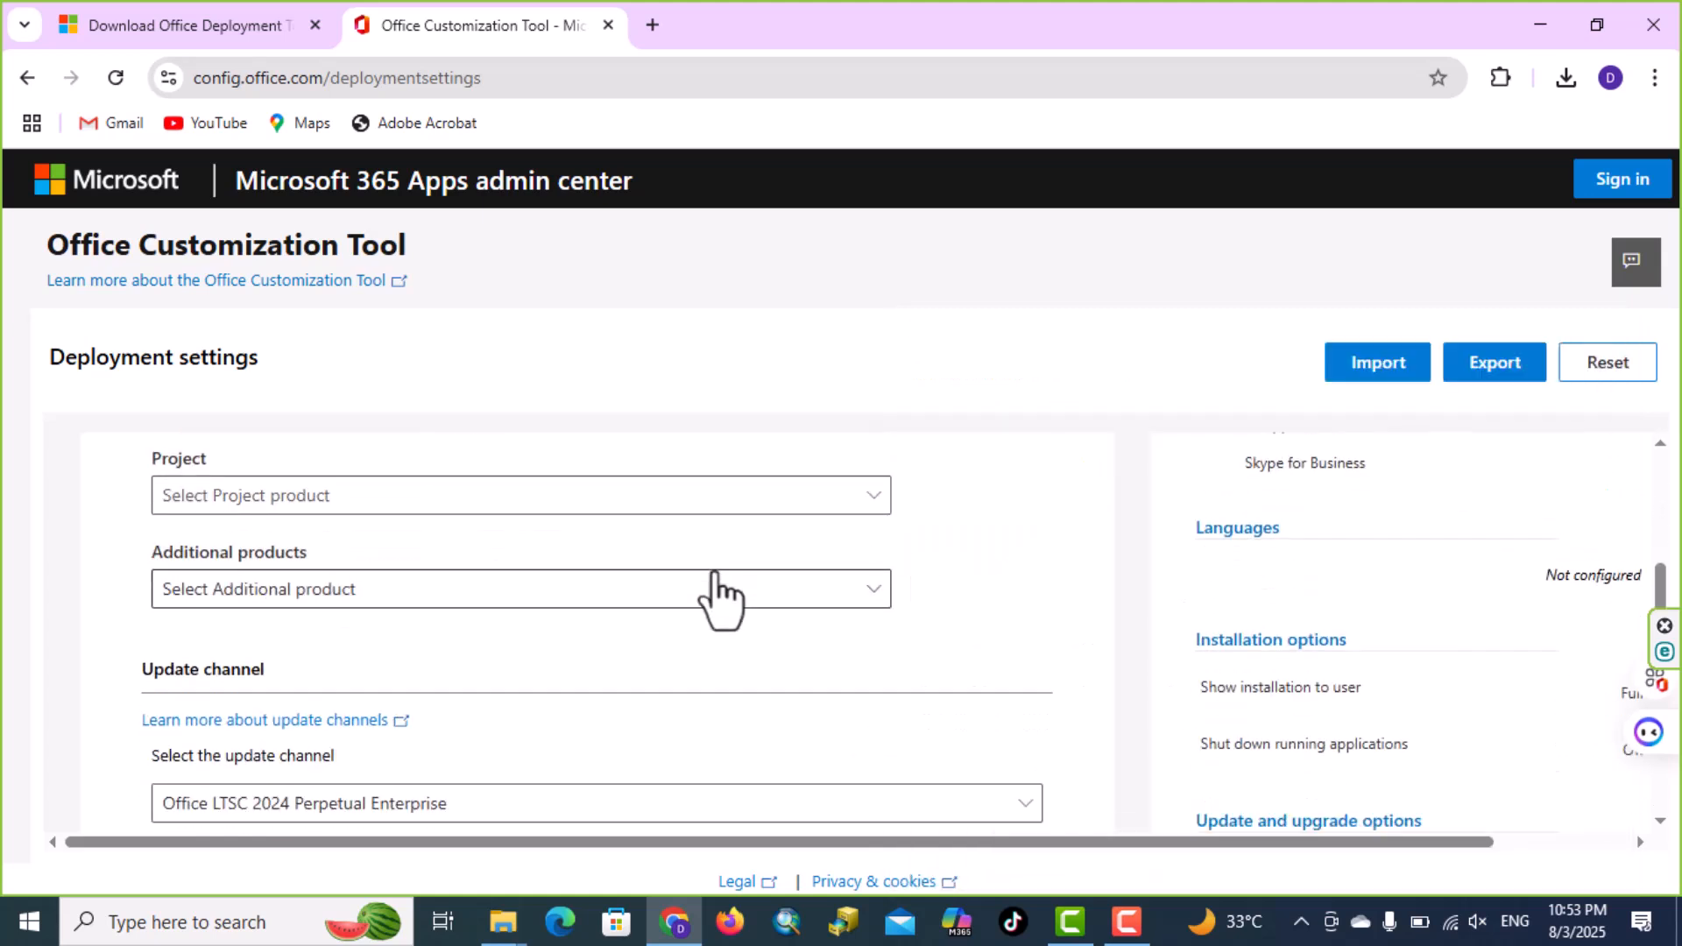
{"action": "scroll", "scroll_direction": "down", "scroll_amount": 3}
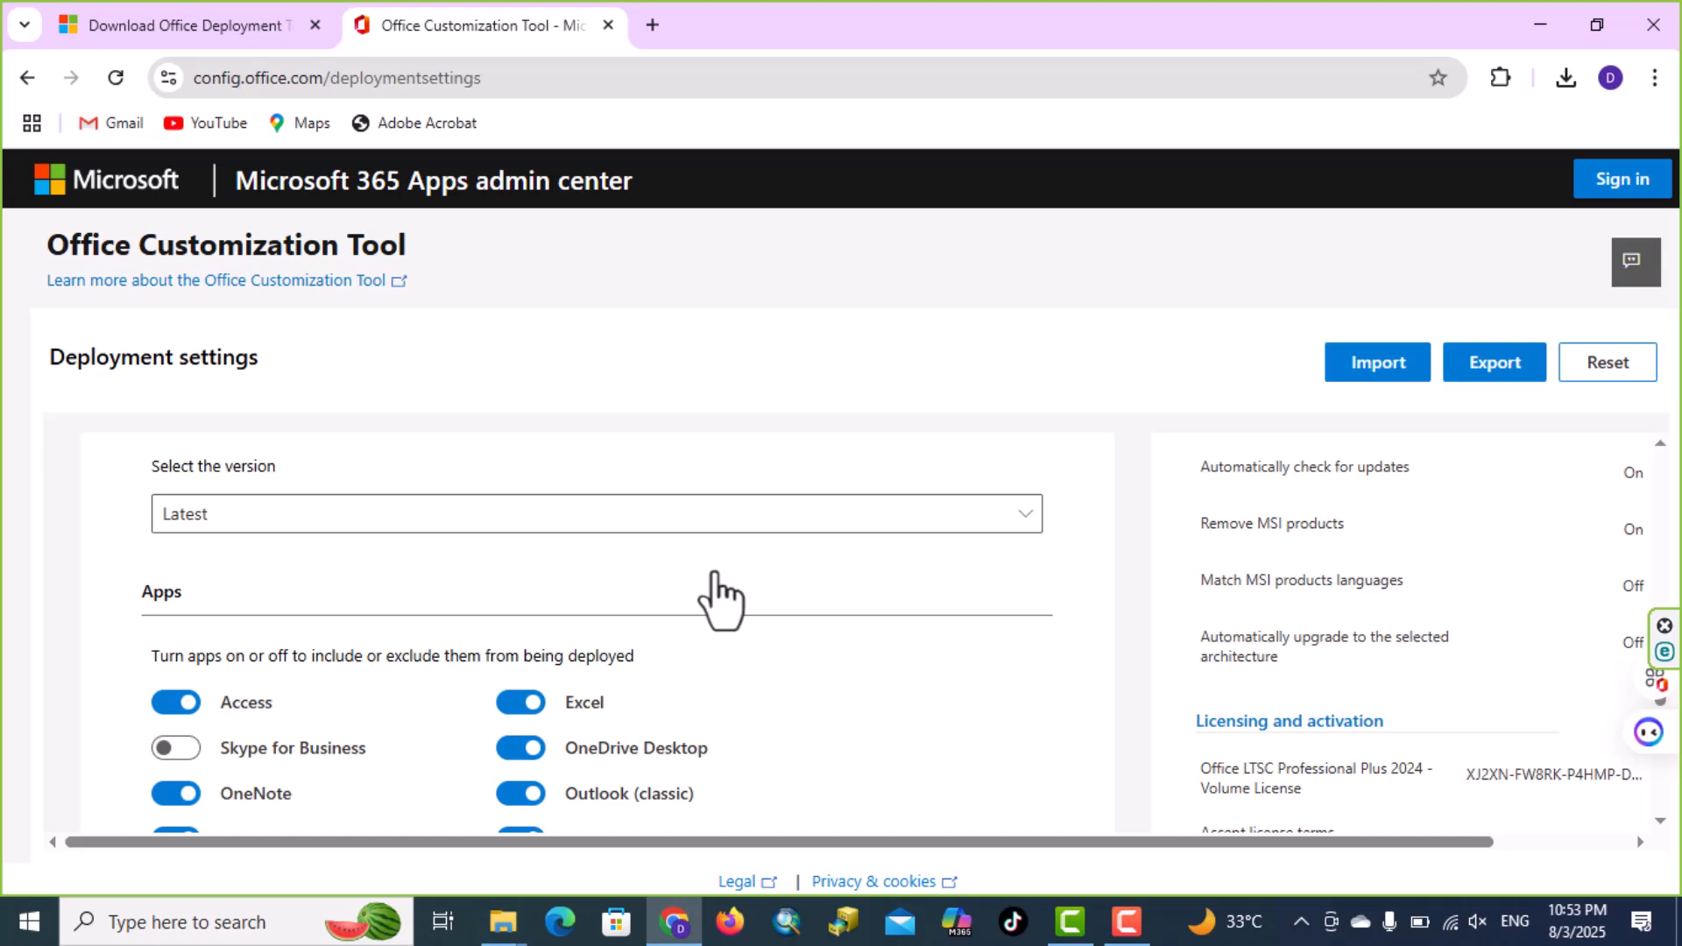
{"action": "scroll", "scroll_direction": "down", "scroll_amount": 3}
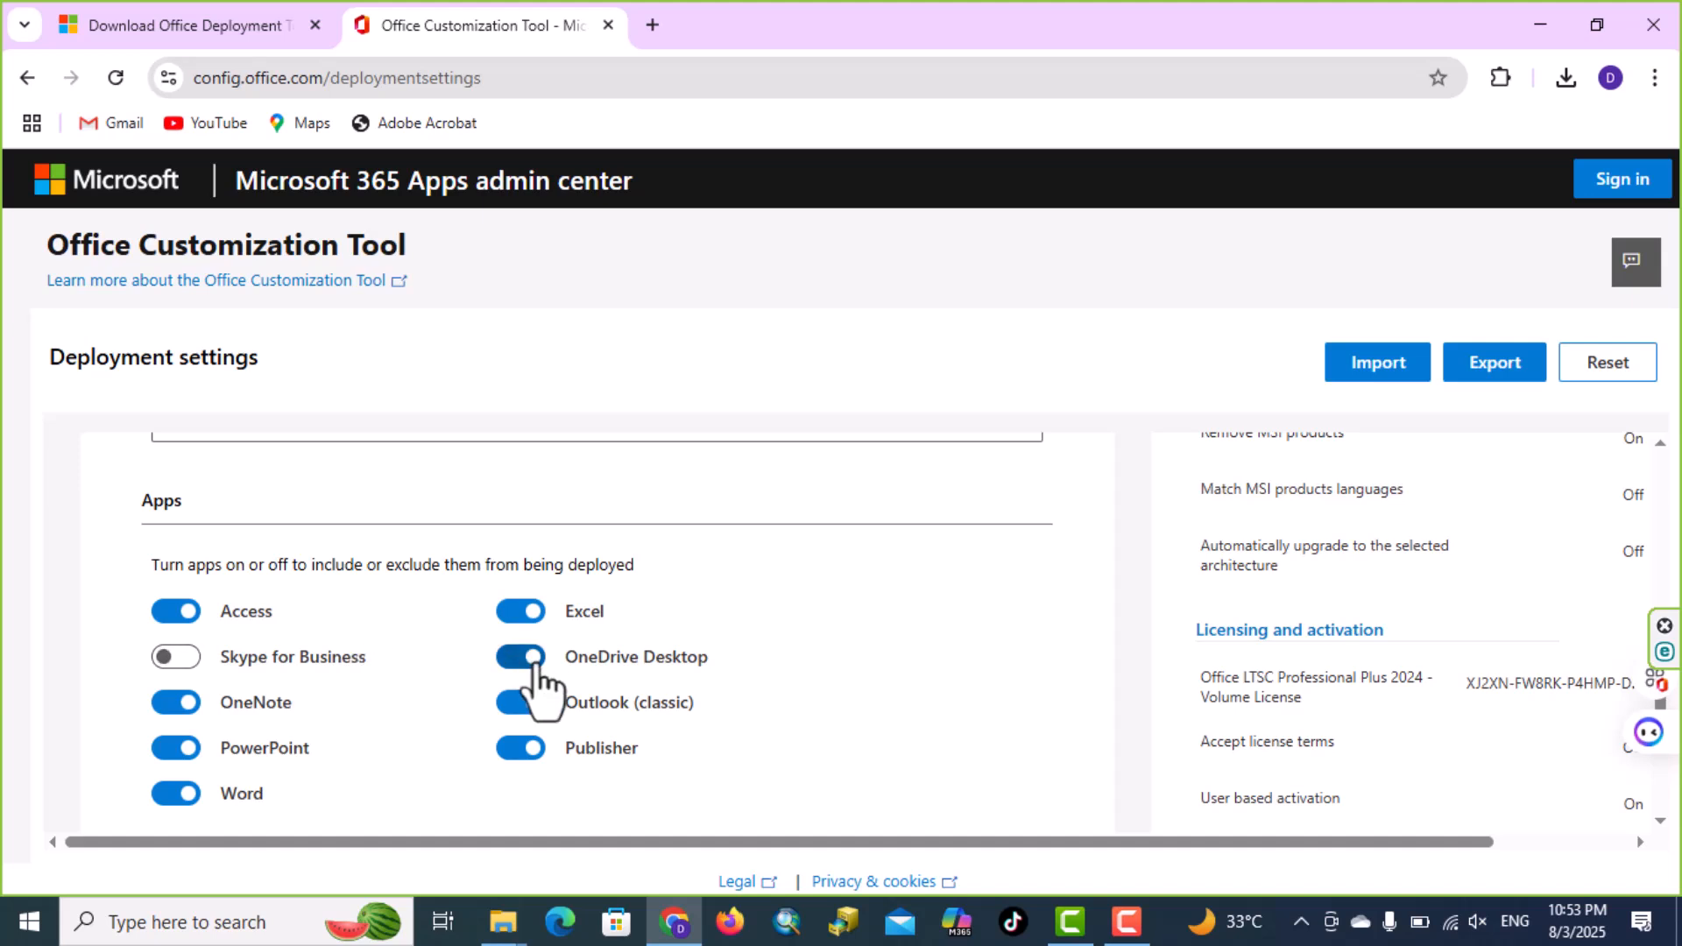
{"action": "left_click", "coordinate": [520, 657]}
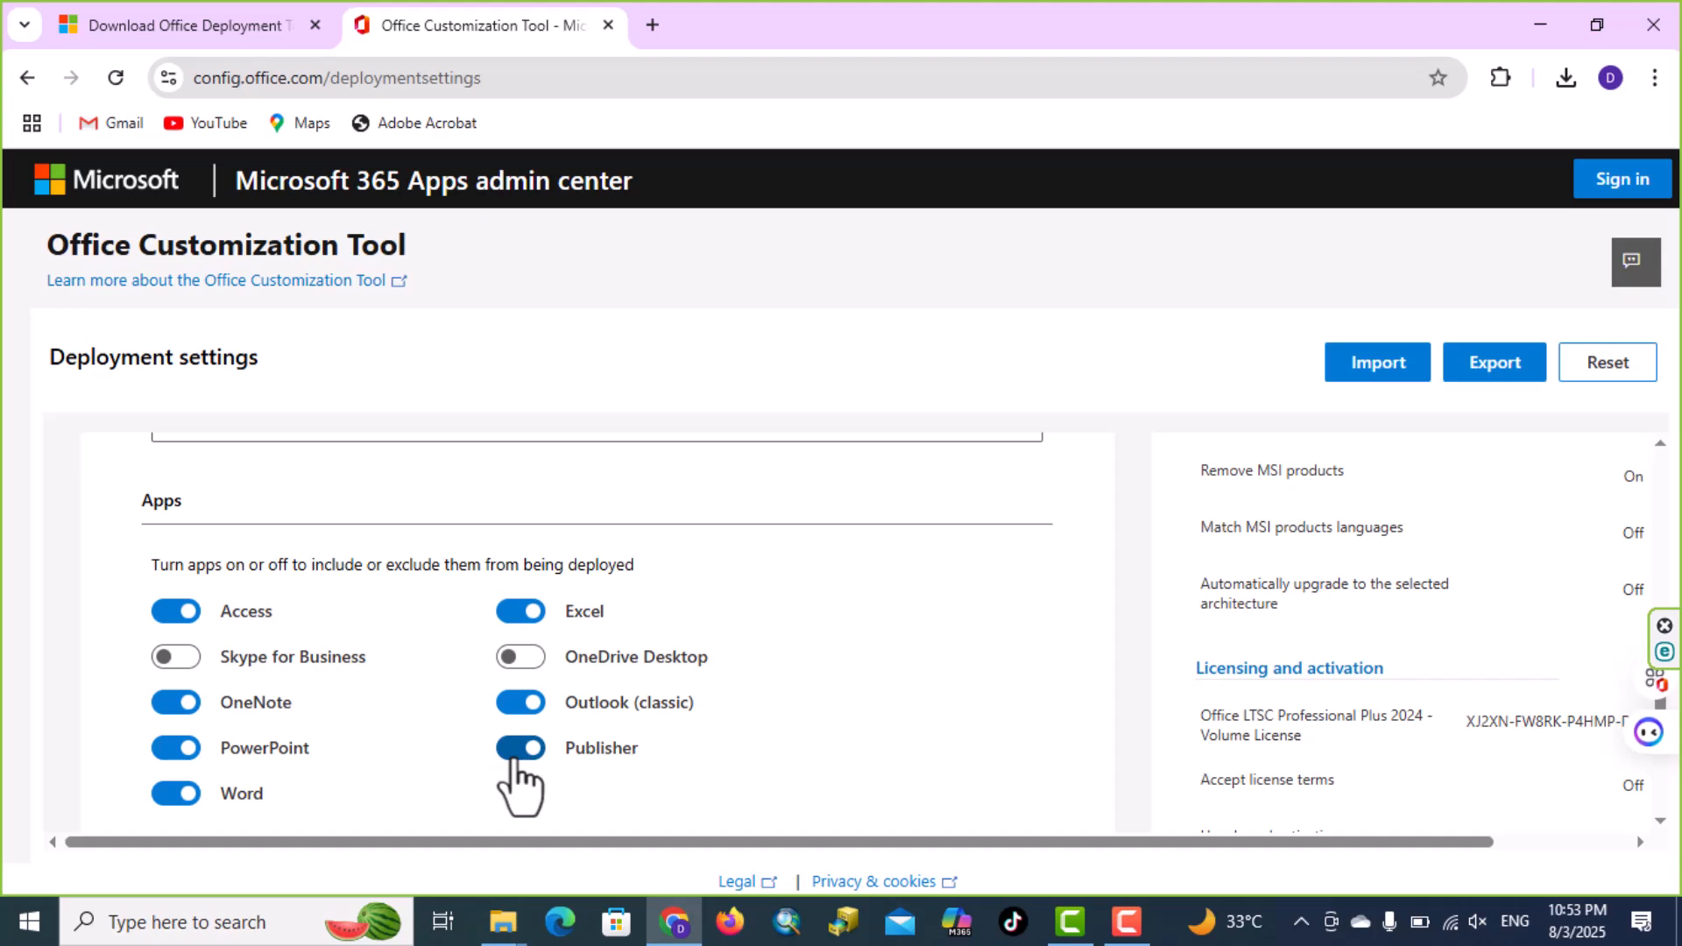
{"action": "left_click", "coordinate": [521, 748]}
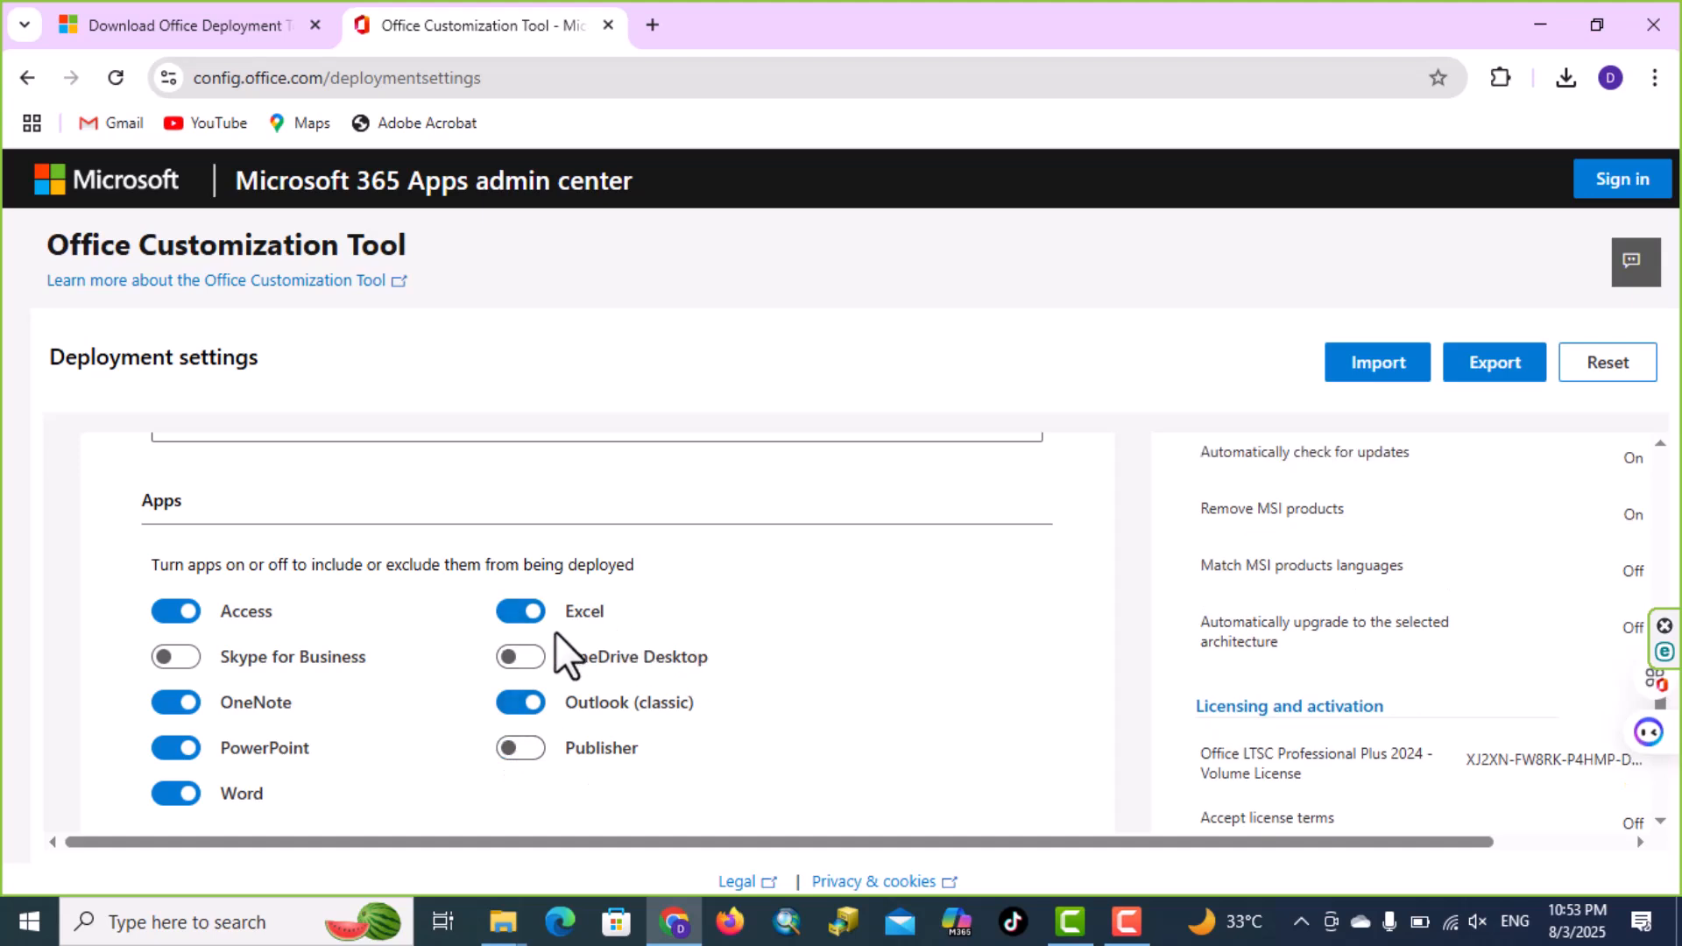
{"action": "left_click", "coordinate": [189, 664]}
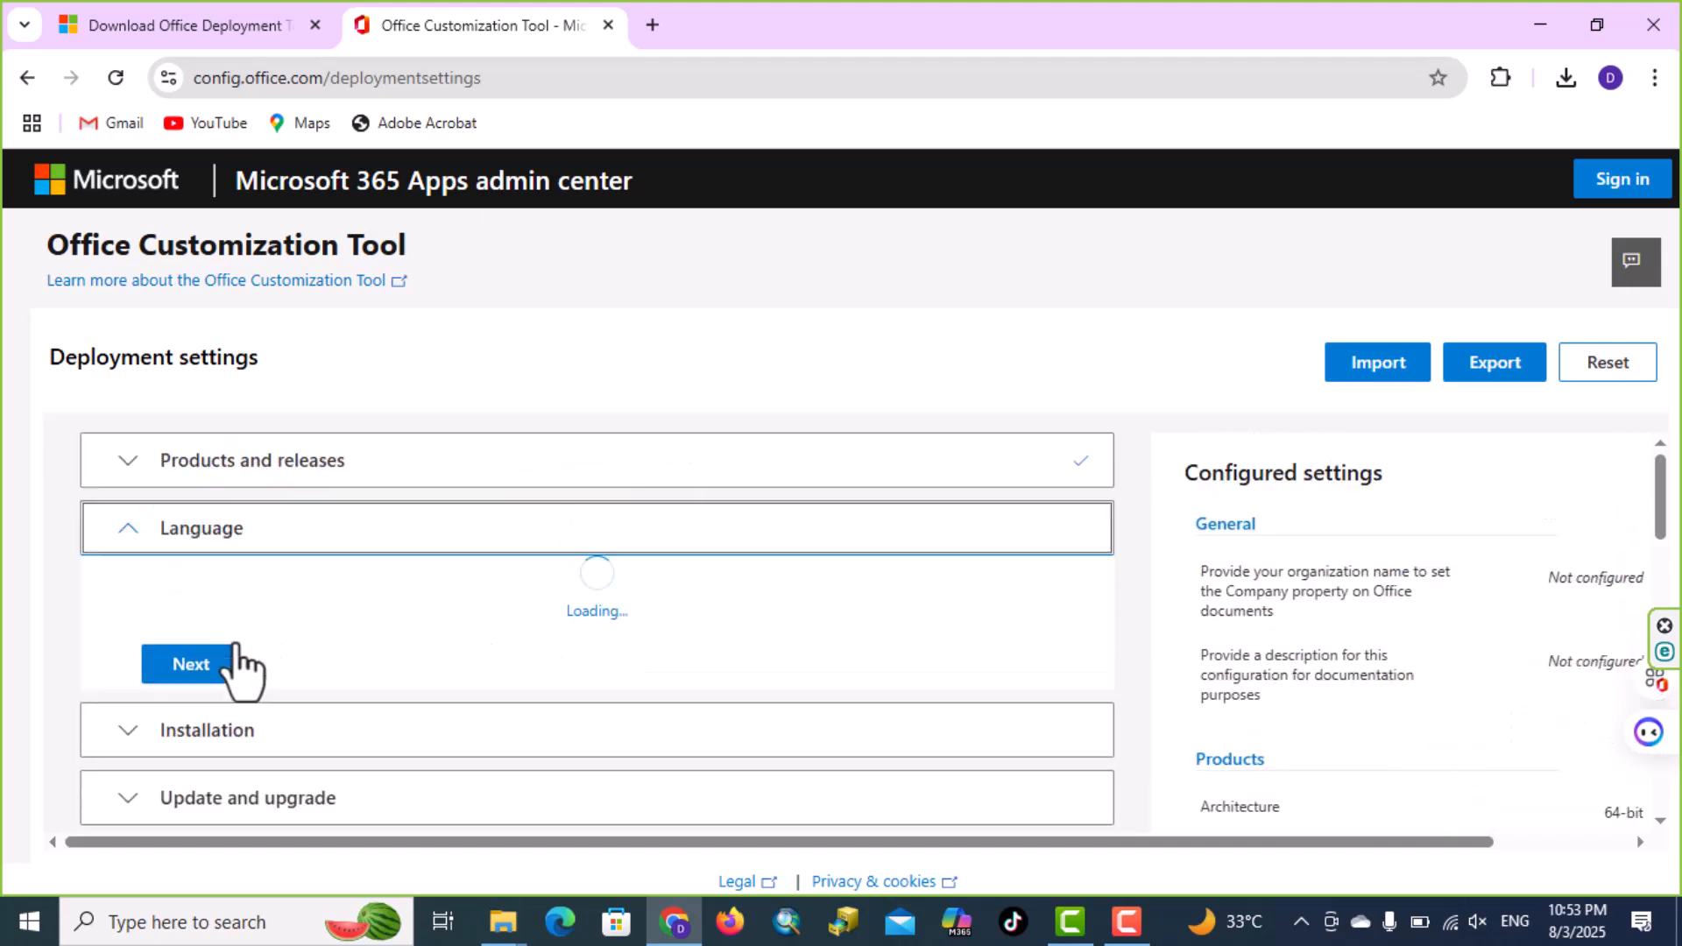
Set English (United States) as primary language, keep MSI versions, and reach licensing settings.
{"action": "left_click", "coordinate": [191, 664]}
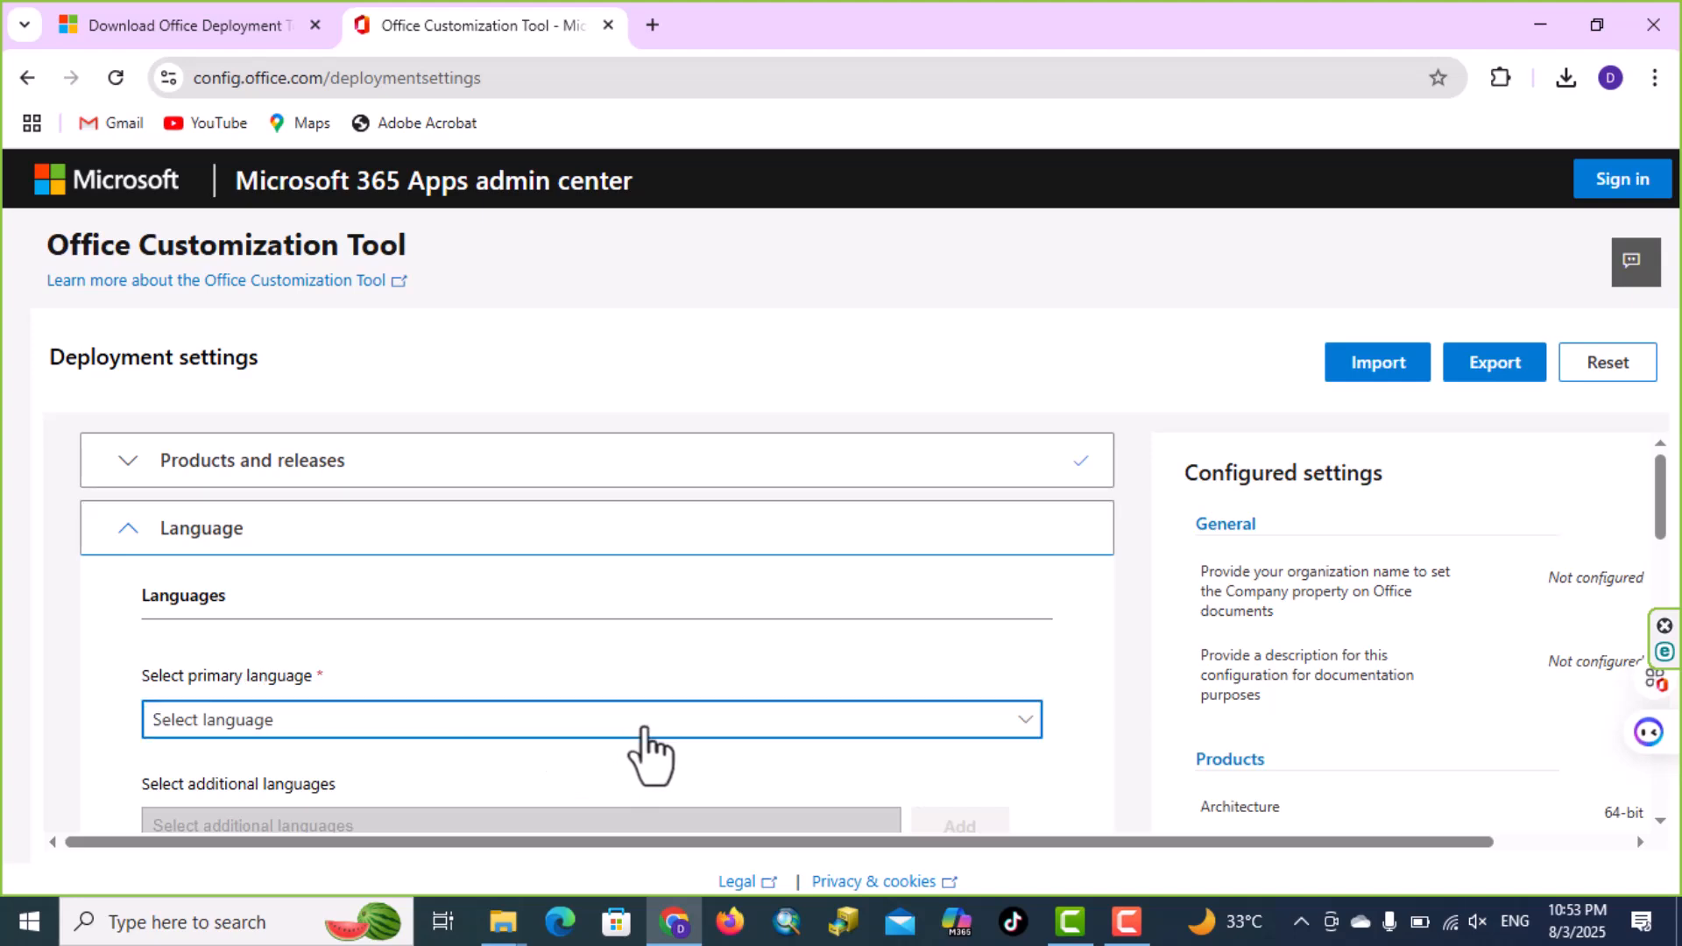
{"action": "left_click", "coordinate": [590, 720]}
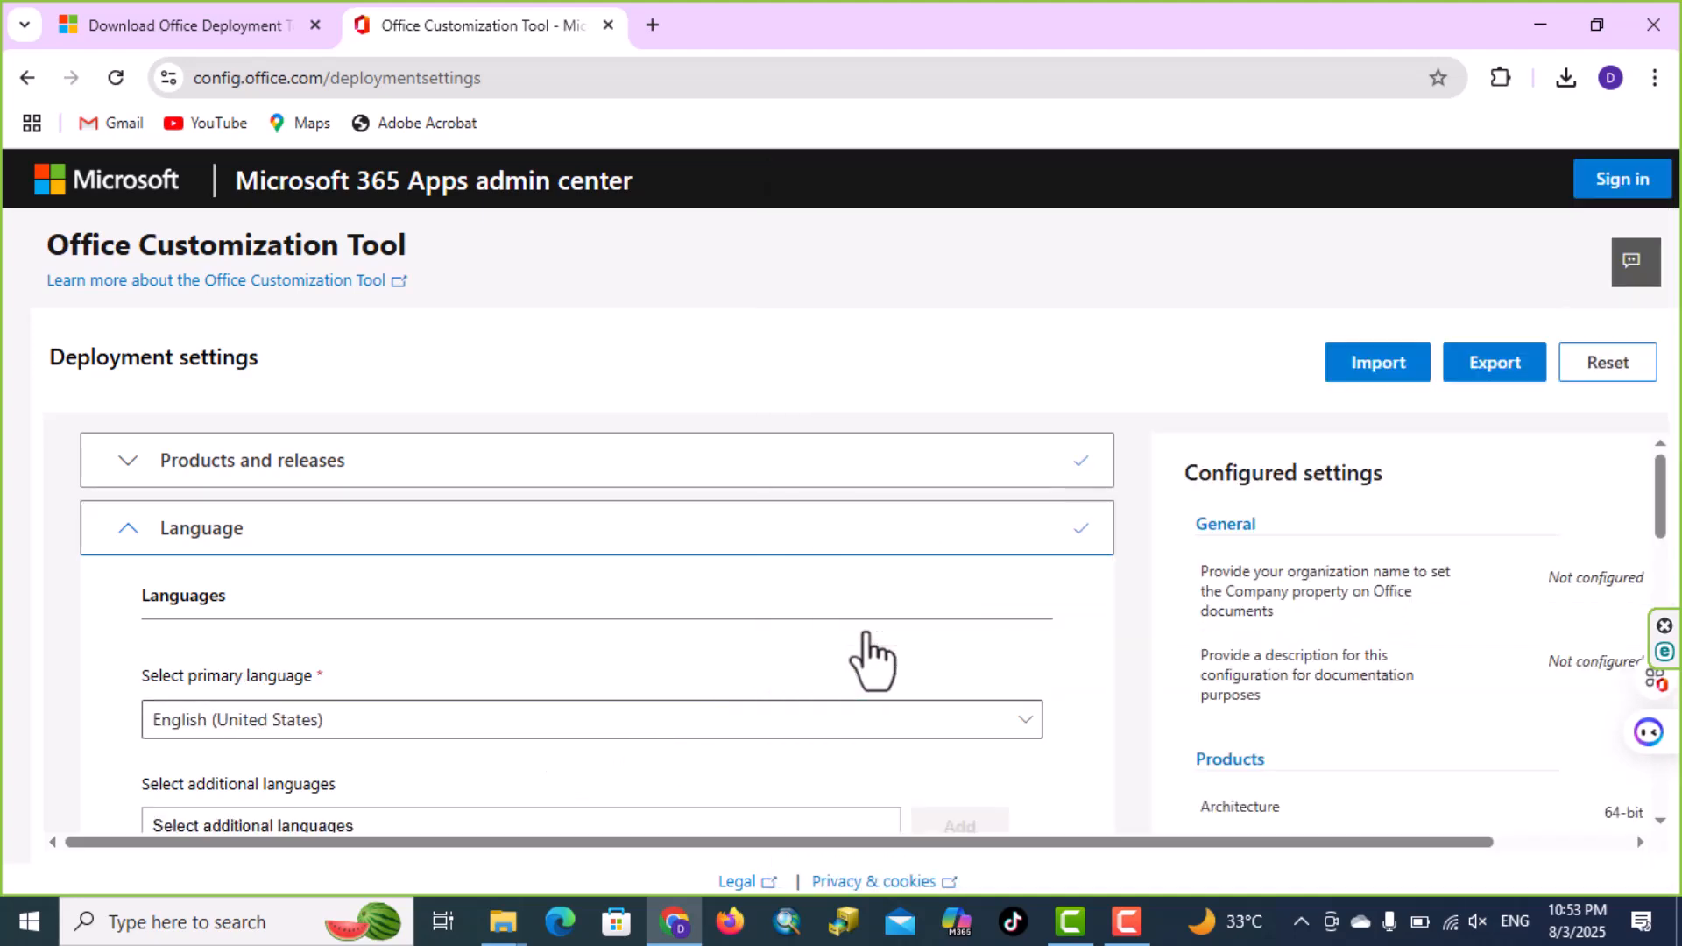
{"action": "scroll", "scroll_direction": "down", "scroll_amount": 3}
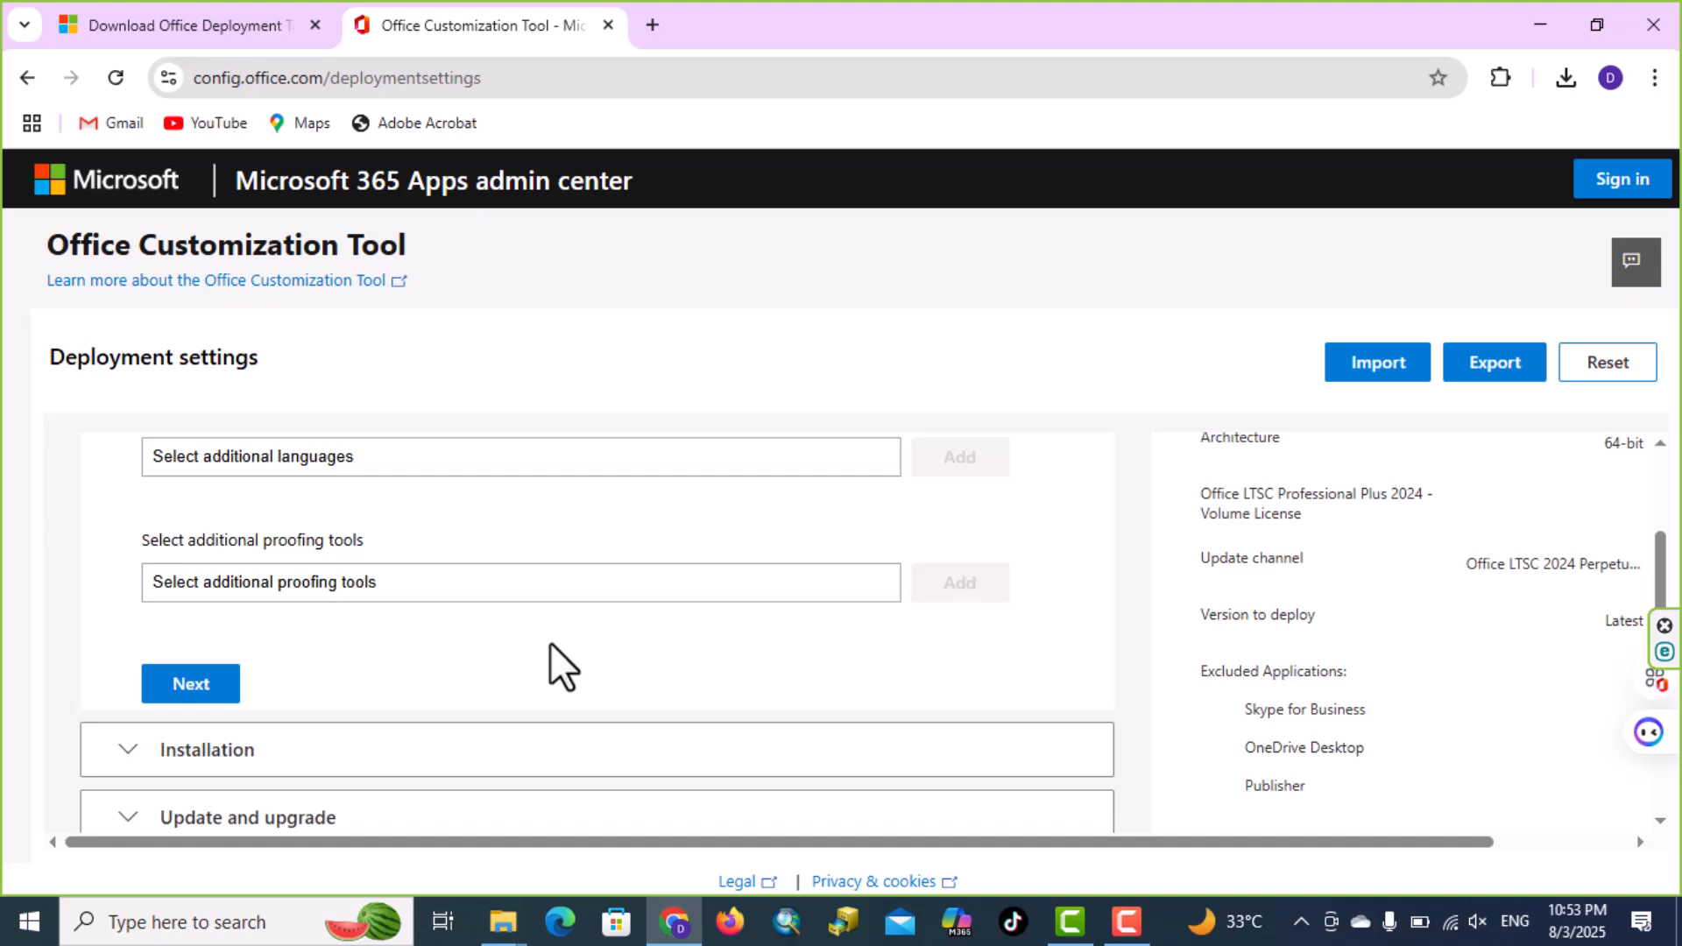
{"action": "left_click", "coordinate": [189, 683]}
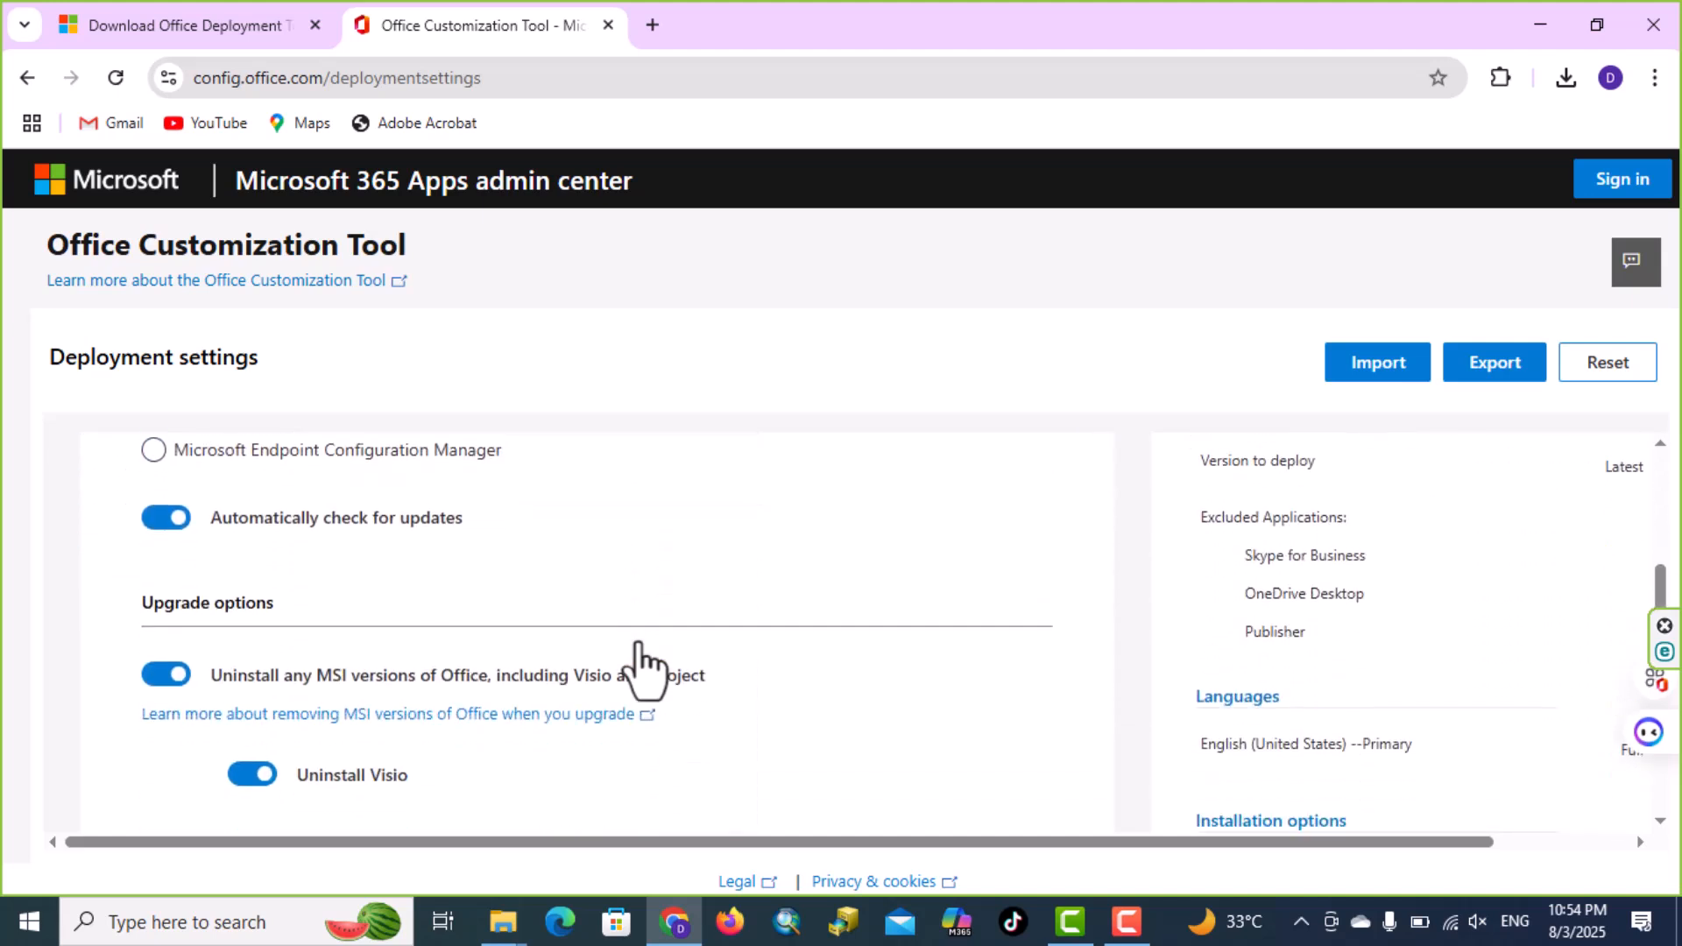
{"action": "left_click", "coordinate": [165, 674]}
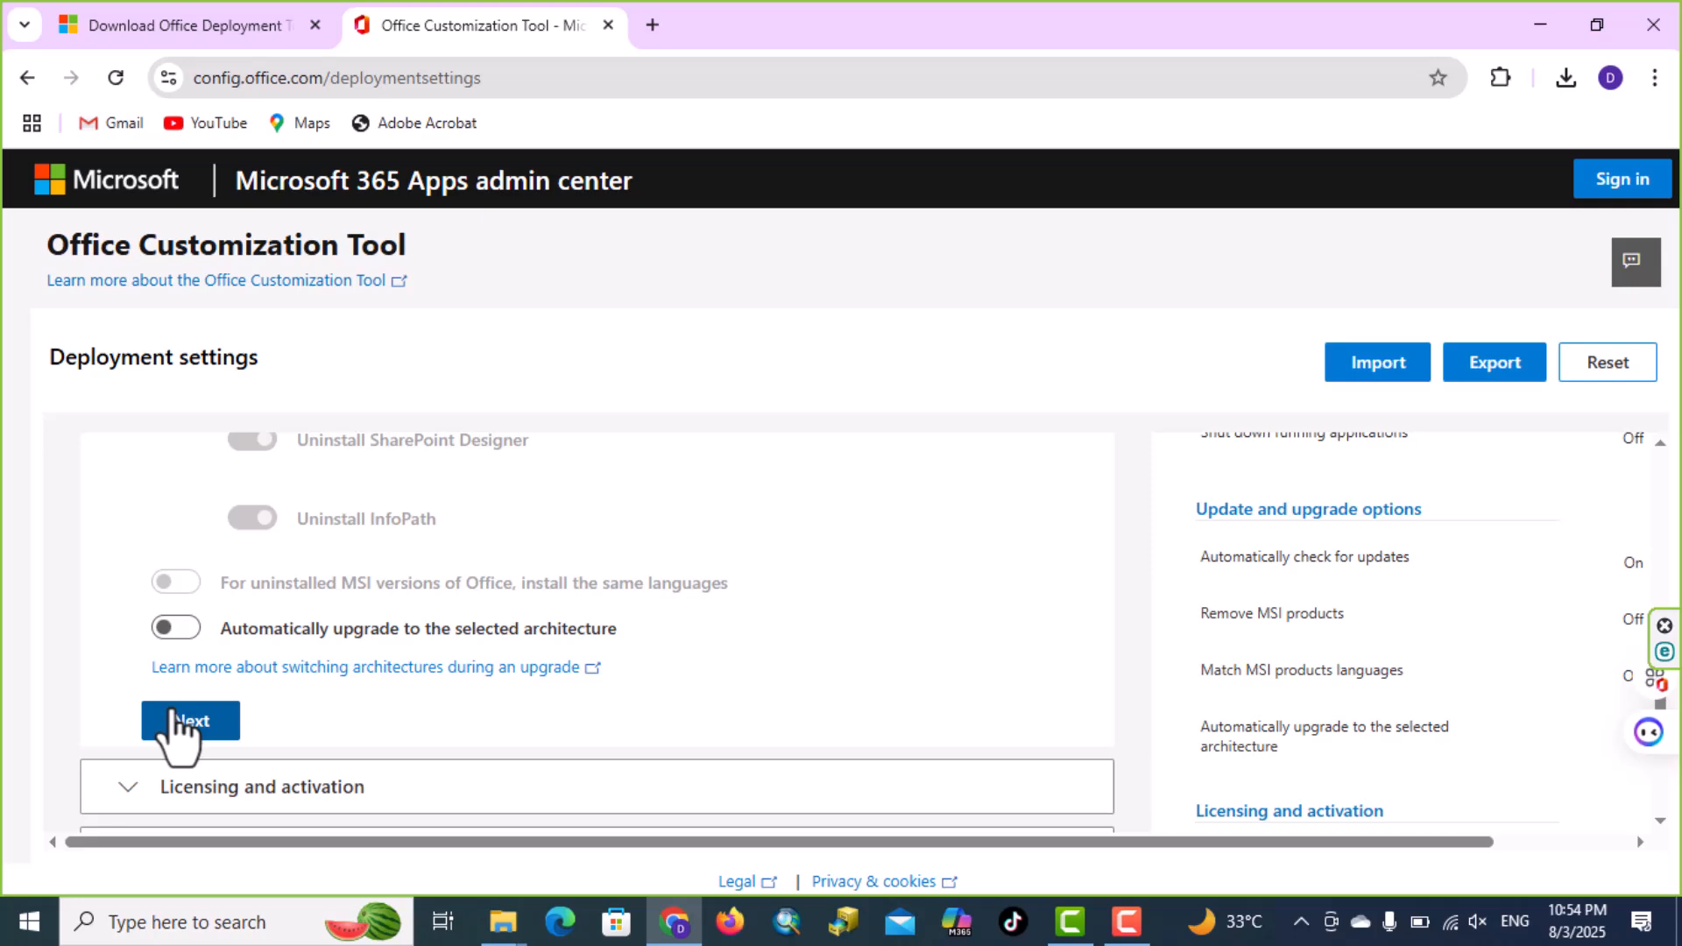
{"action": "left_click", "coordinate": [190, 720]}
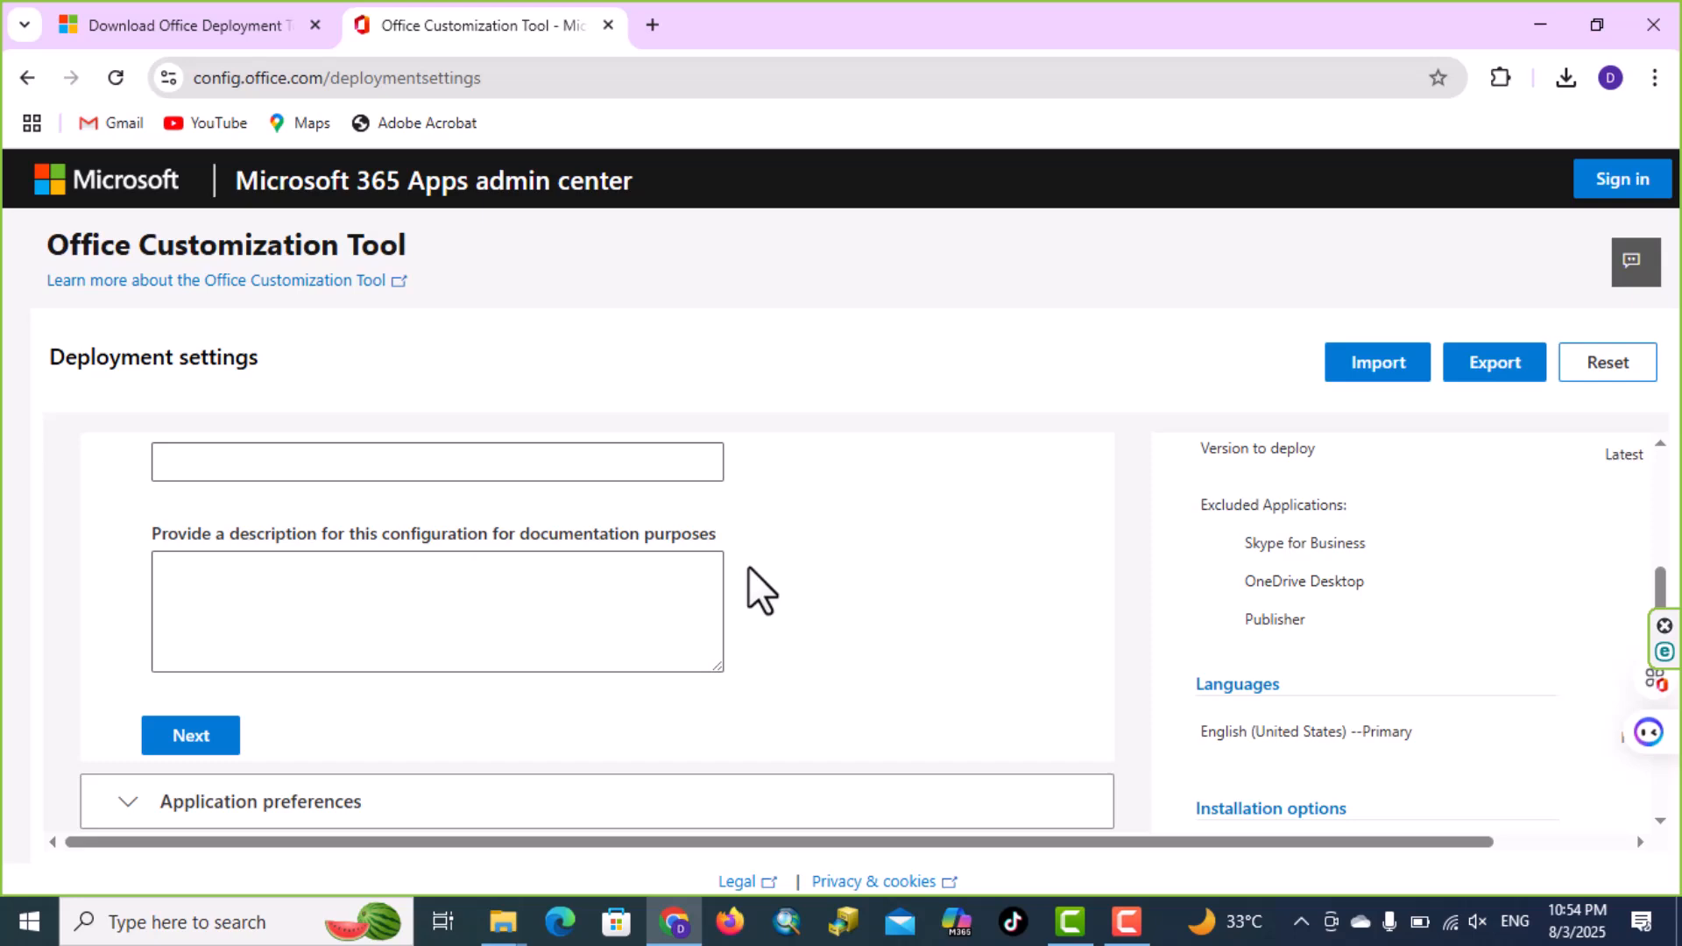
{"action": "left_click", "coordinate": [260, 801]}
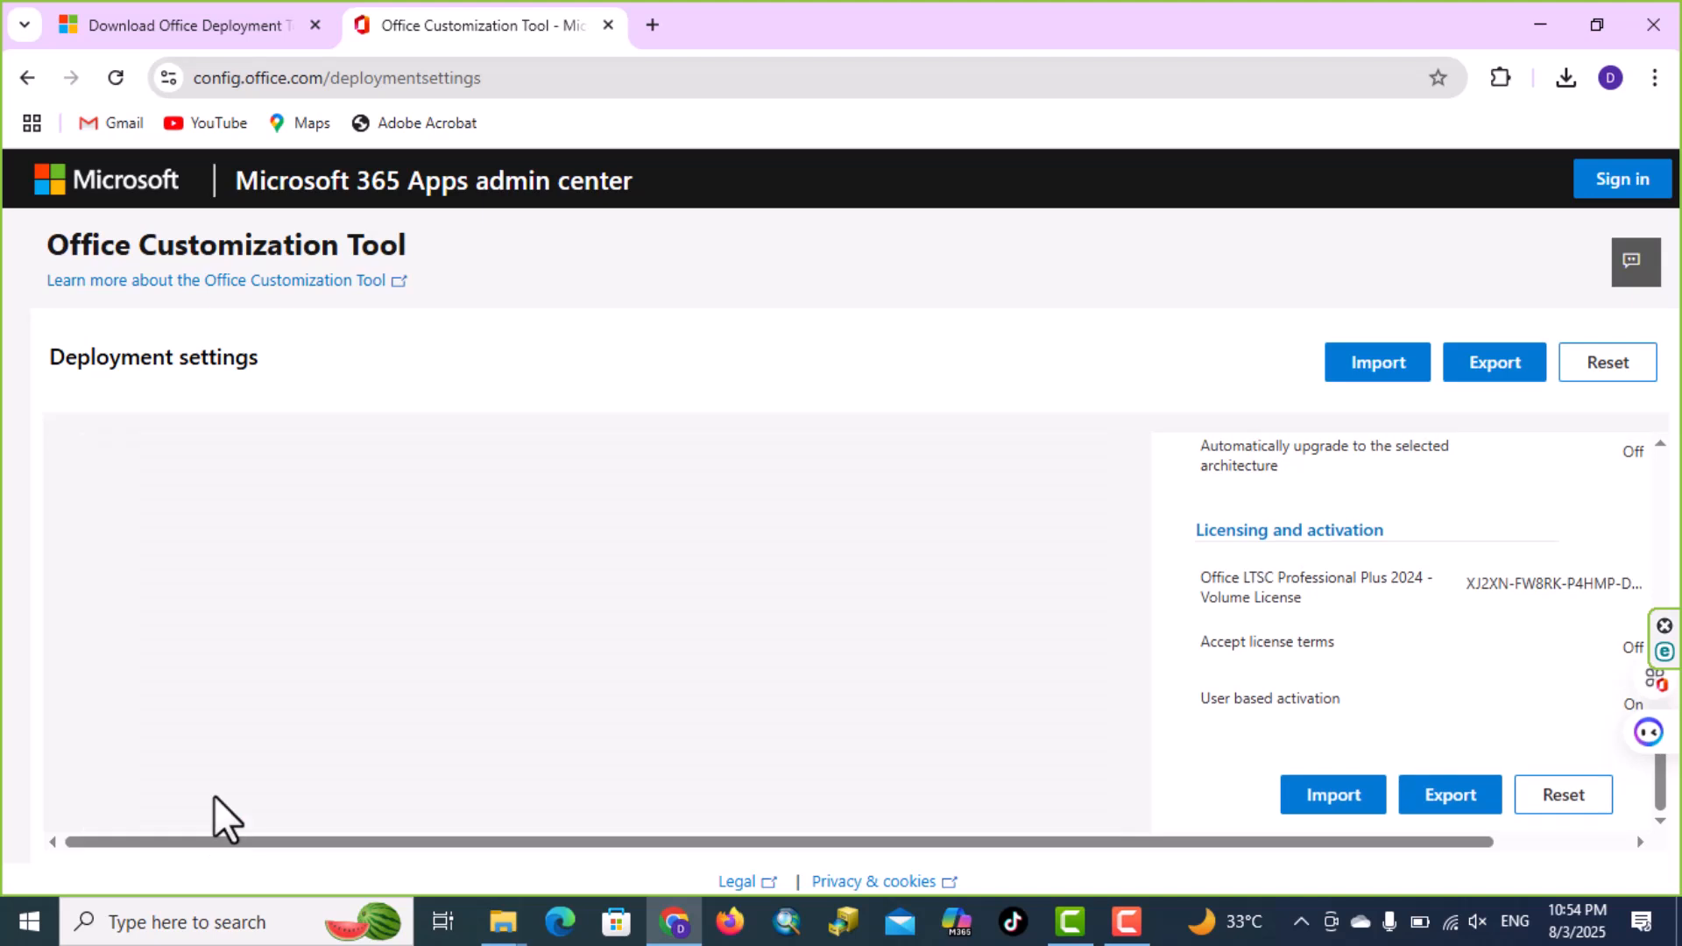
{"action": "mouse_move", "coordinate": [1223, 515]}
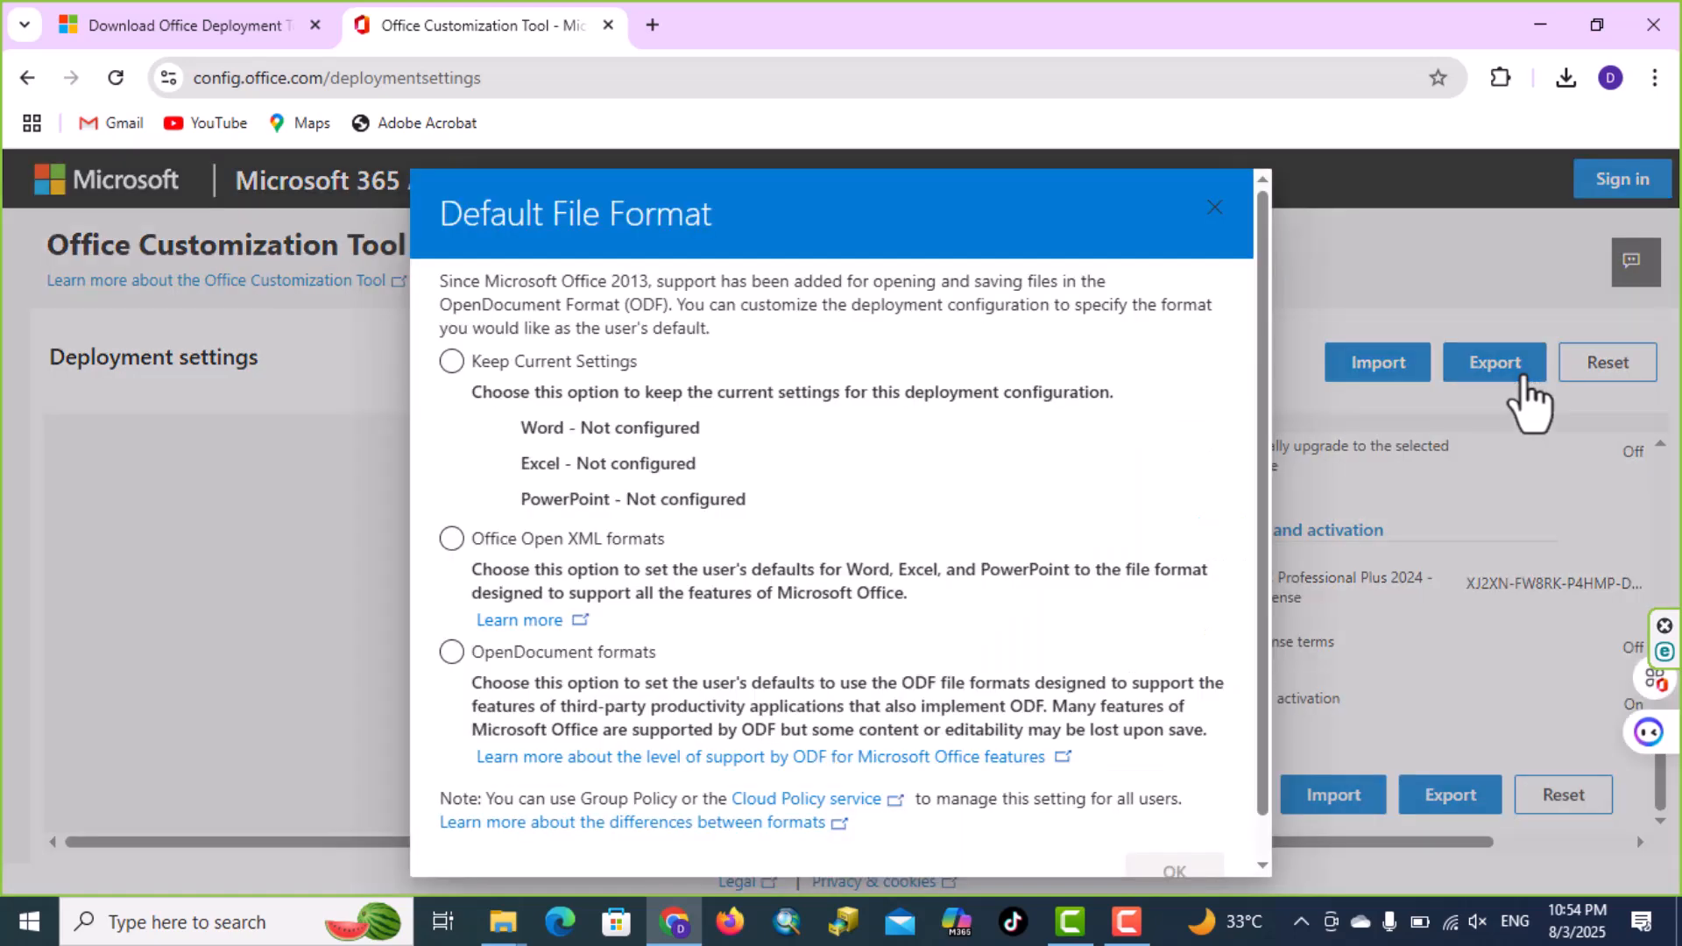
Export the settings as Configuration.xml with Office Open XML default formats and license accepted.
{"action": "left_click", "coordinate": [451, 538]}
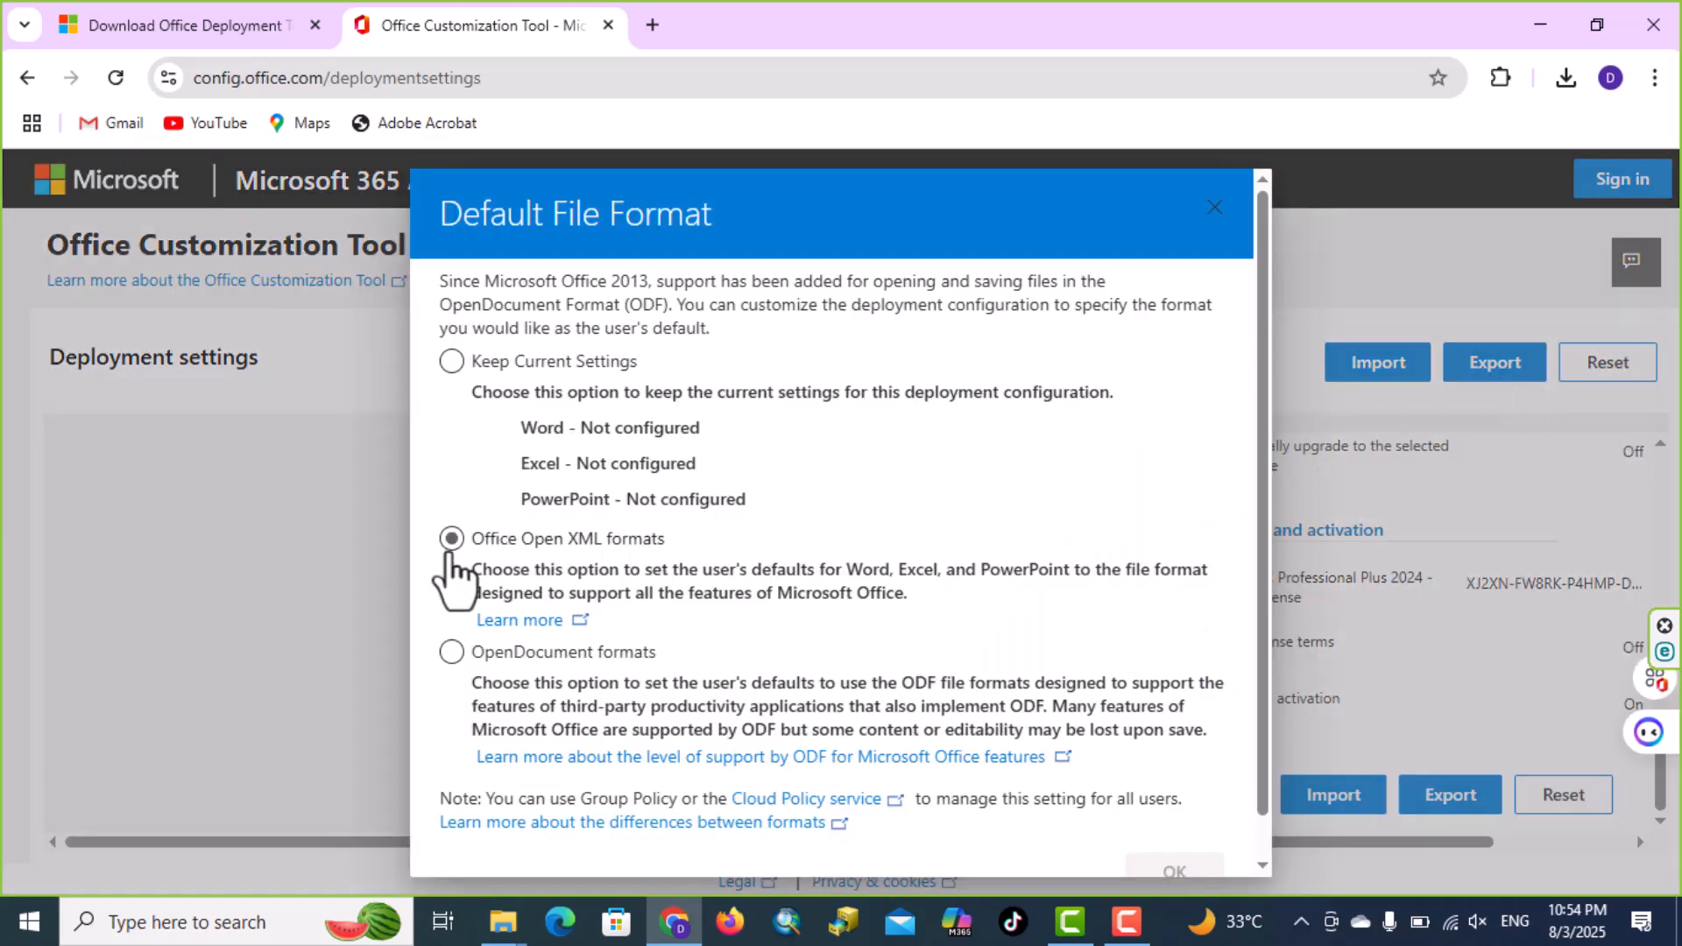
{"action": "left_click", "coordinate": [450, 538]}
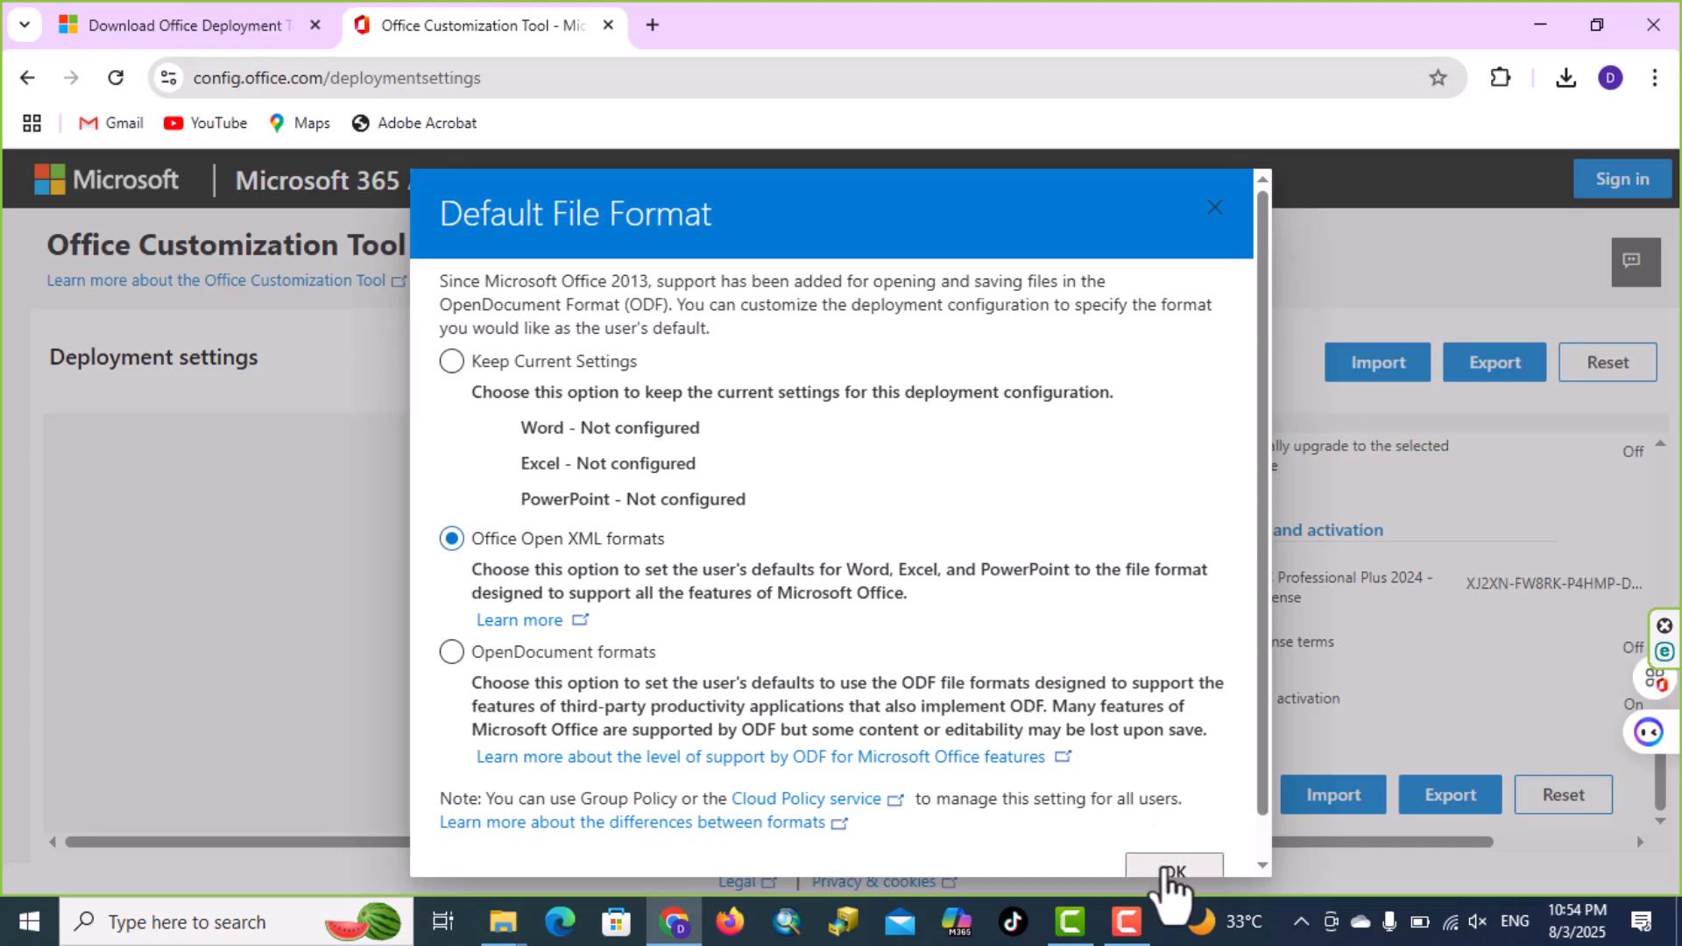
{"action": "left_click", "coordinate": [1174, 869]}
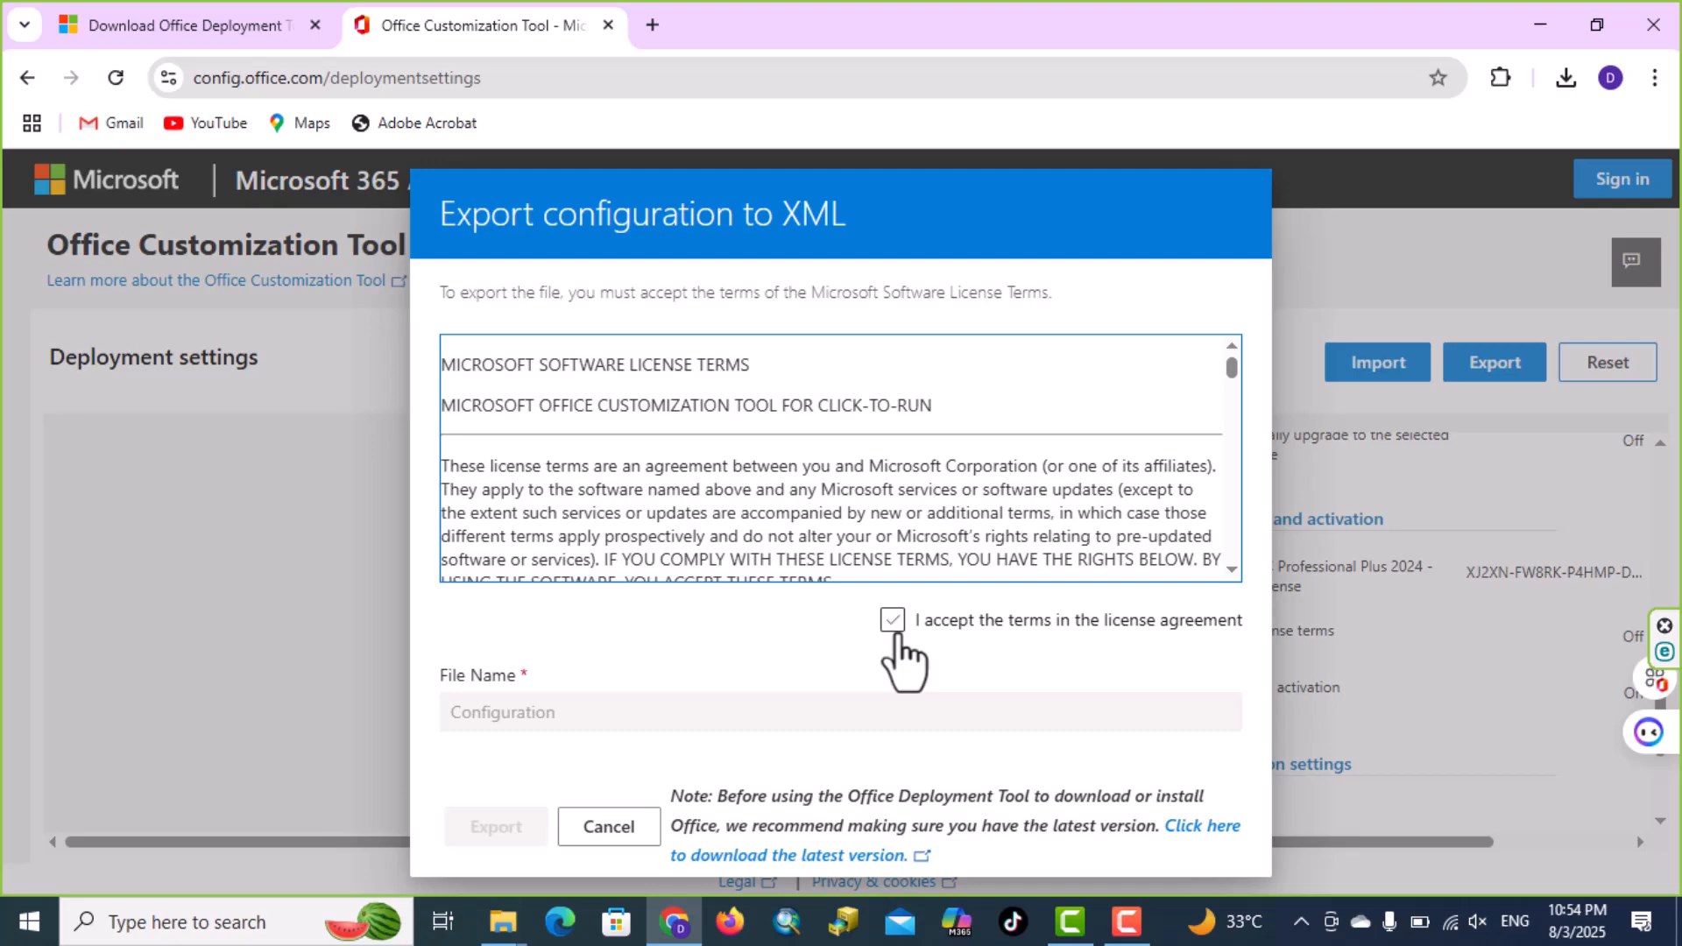
{"action": "left_click", "coordinate": [892, 620]}
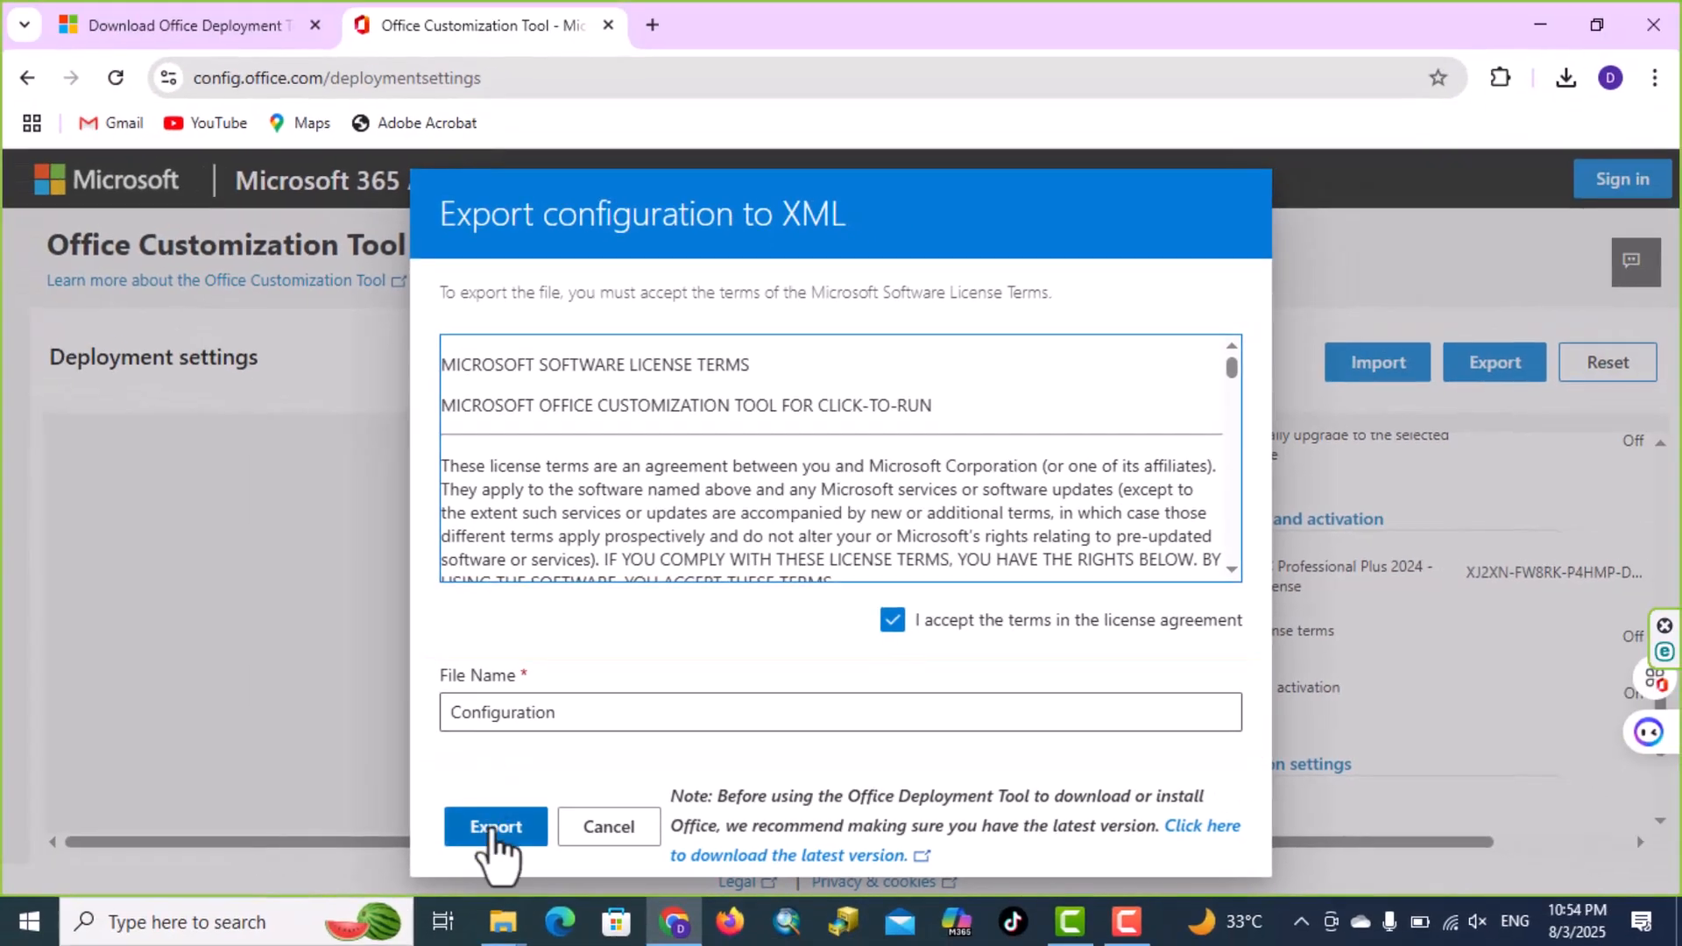
{"action": "left_click", "coordinate": [494, 825]}
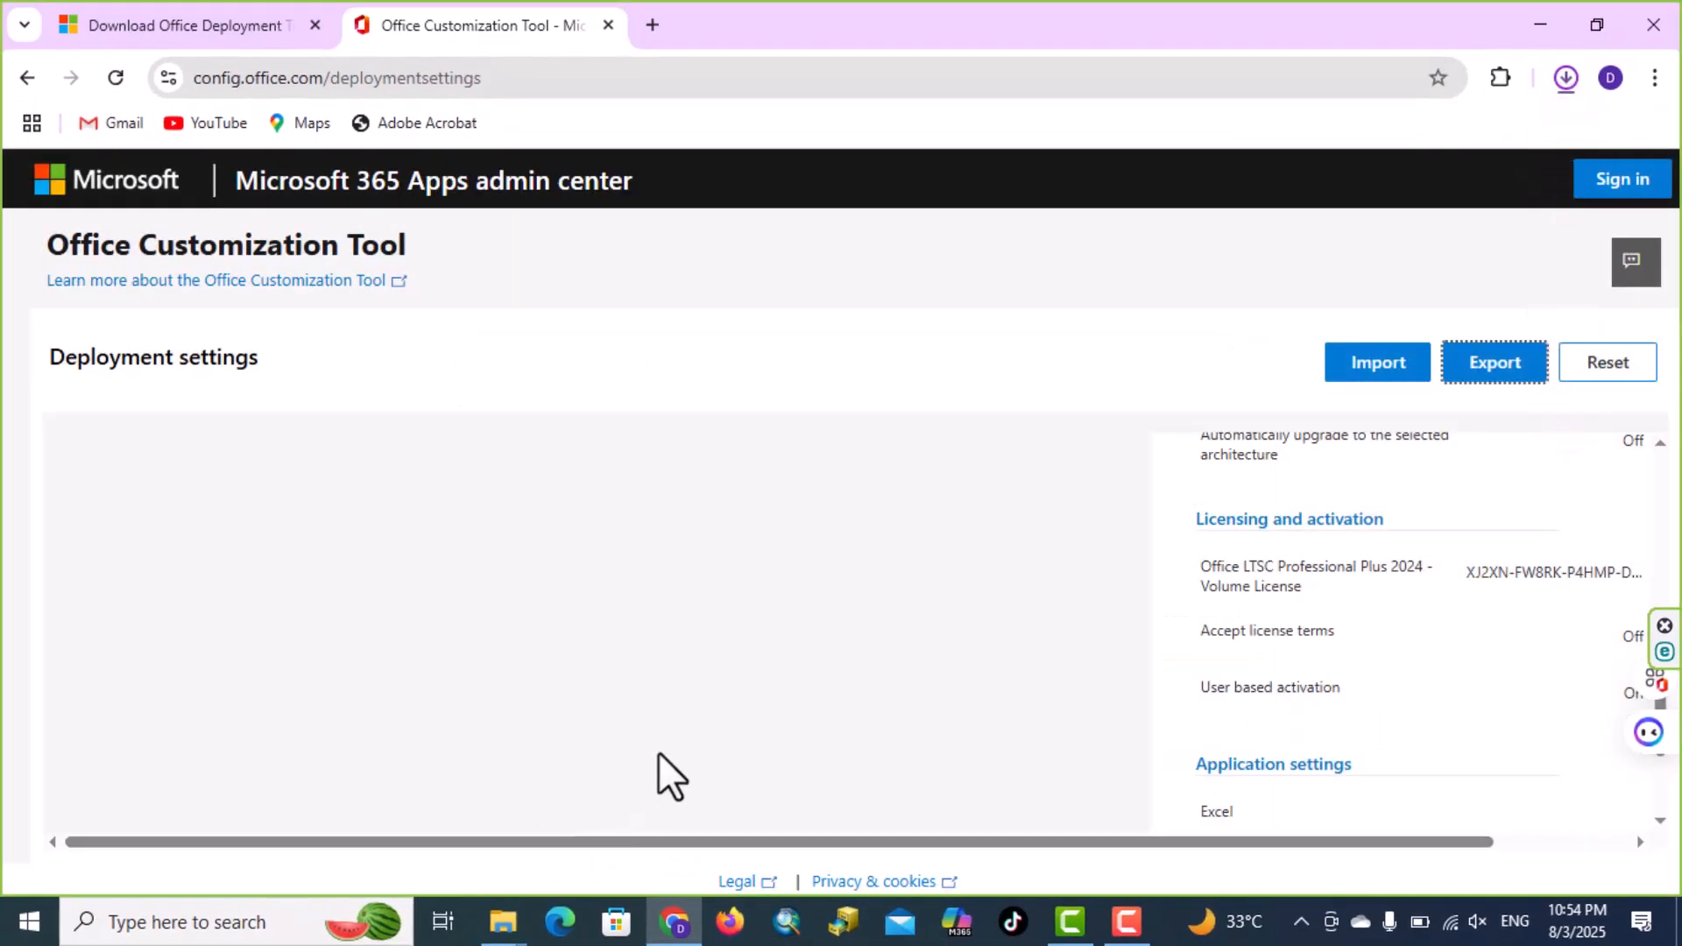
Hide the browser and drag the exported Configuration file into the desktop Office folder.
{"action": "left_click", "coordinate": [1493, 360]}
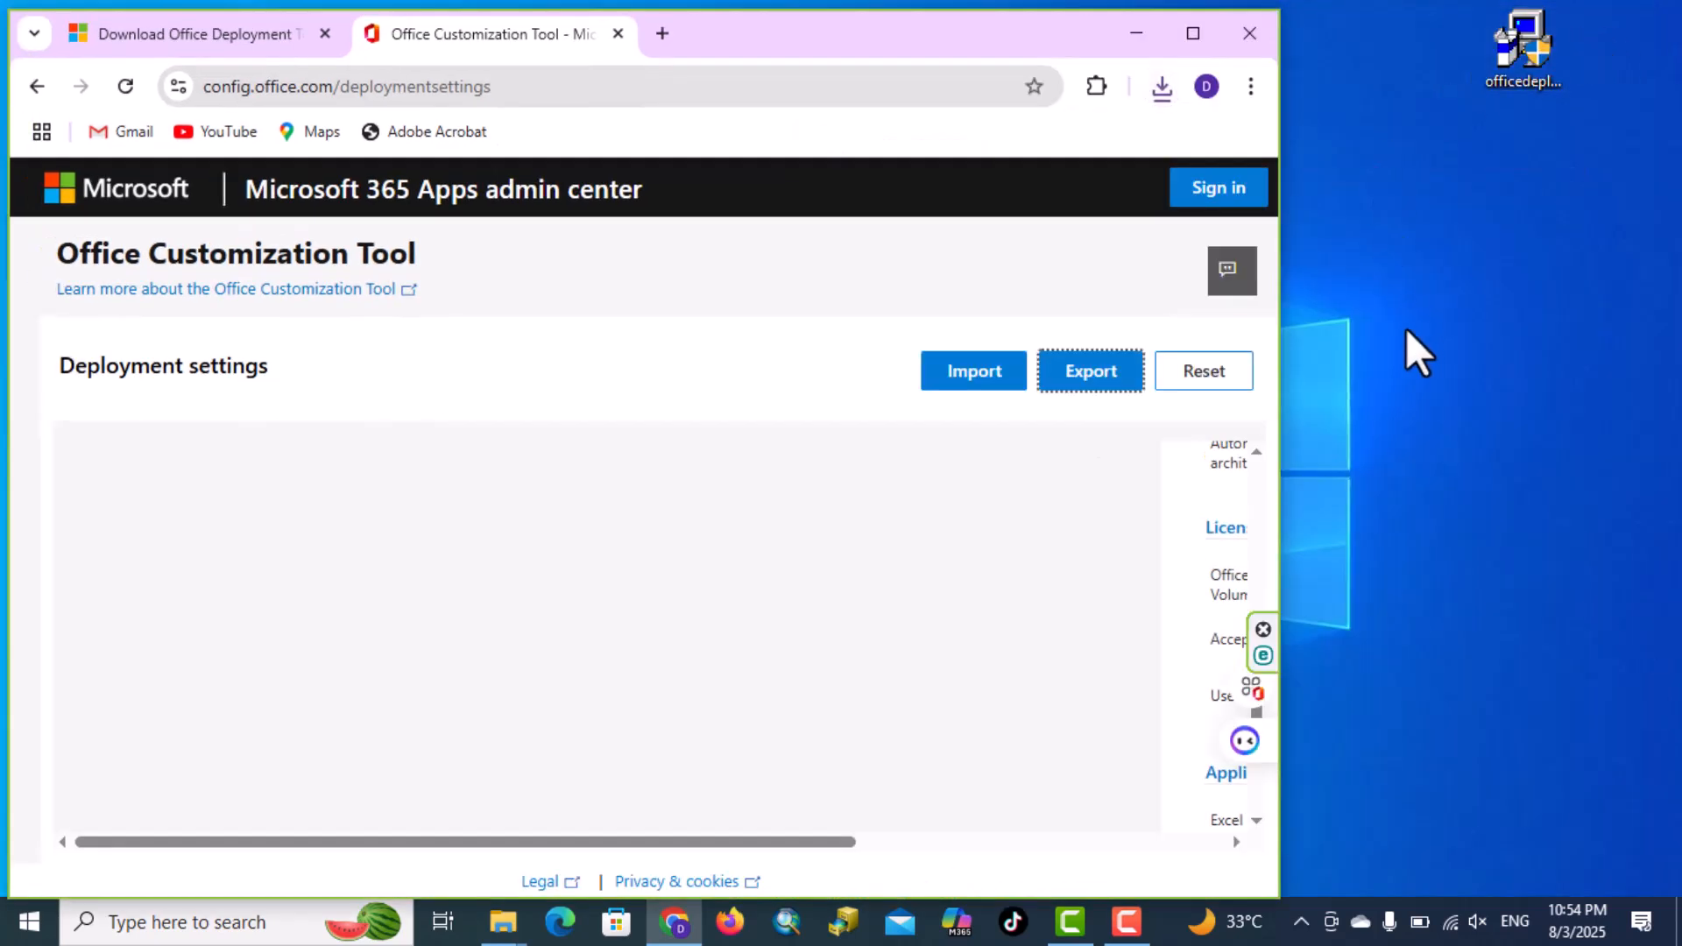
{"action": "left_click", "coordinate": [1160, 86]}
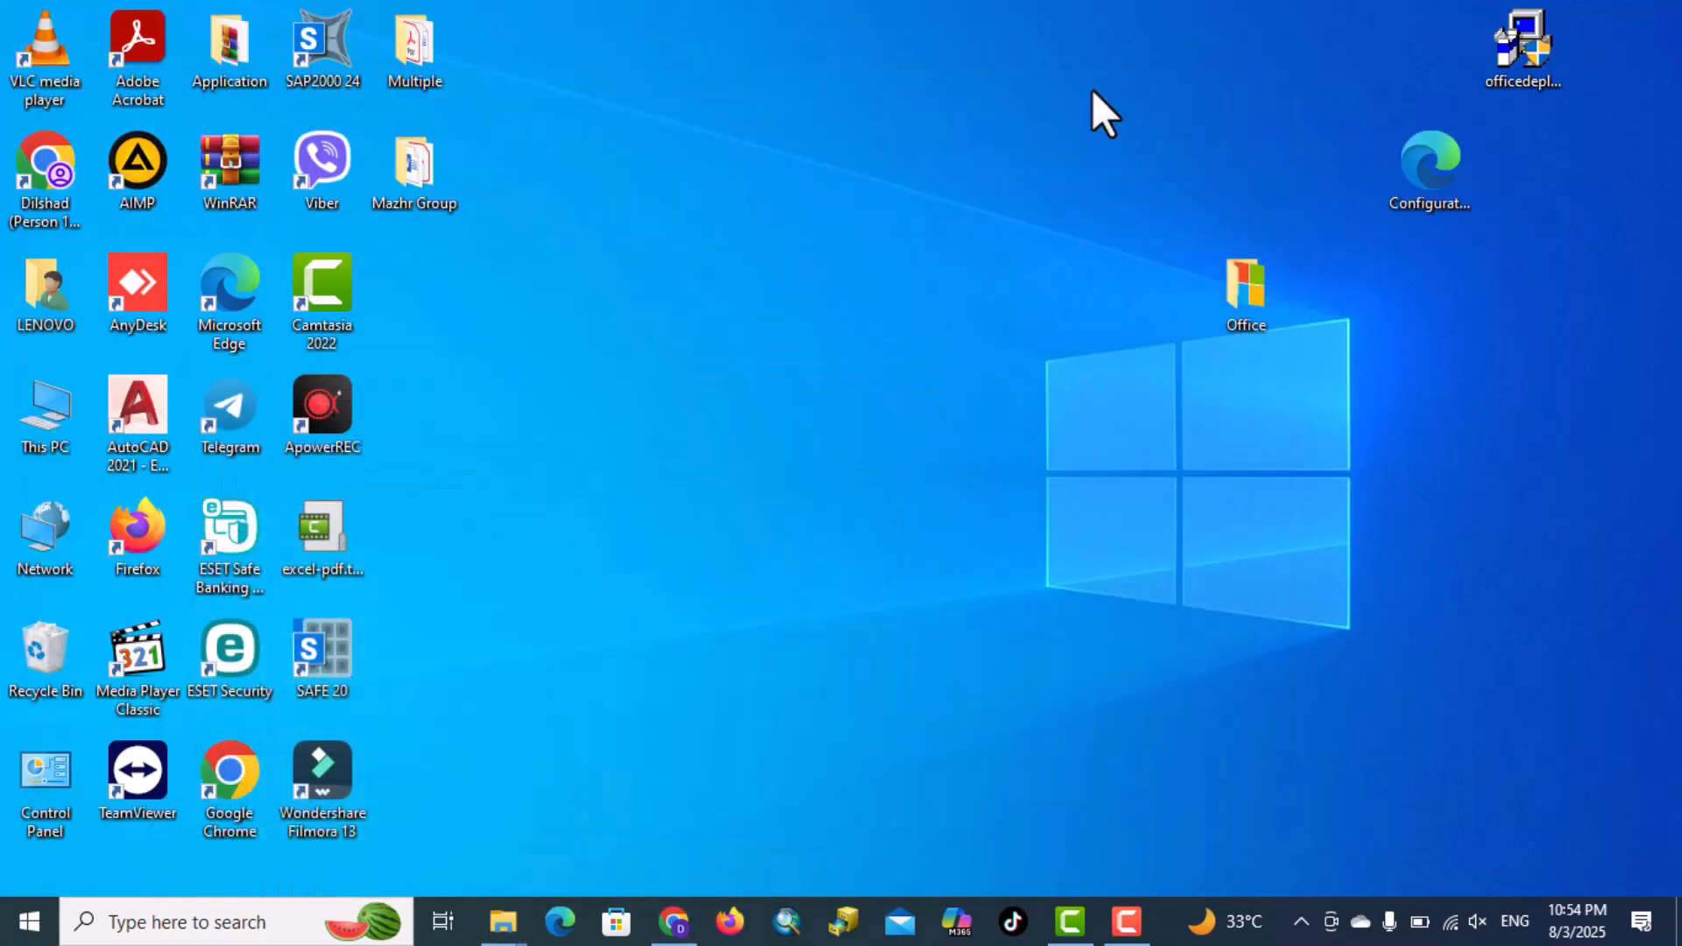
{"action": "left_click", "coordinate": [1430, 172]}
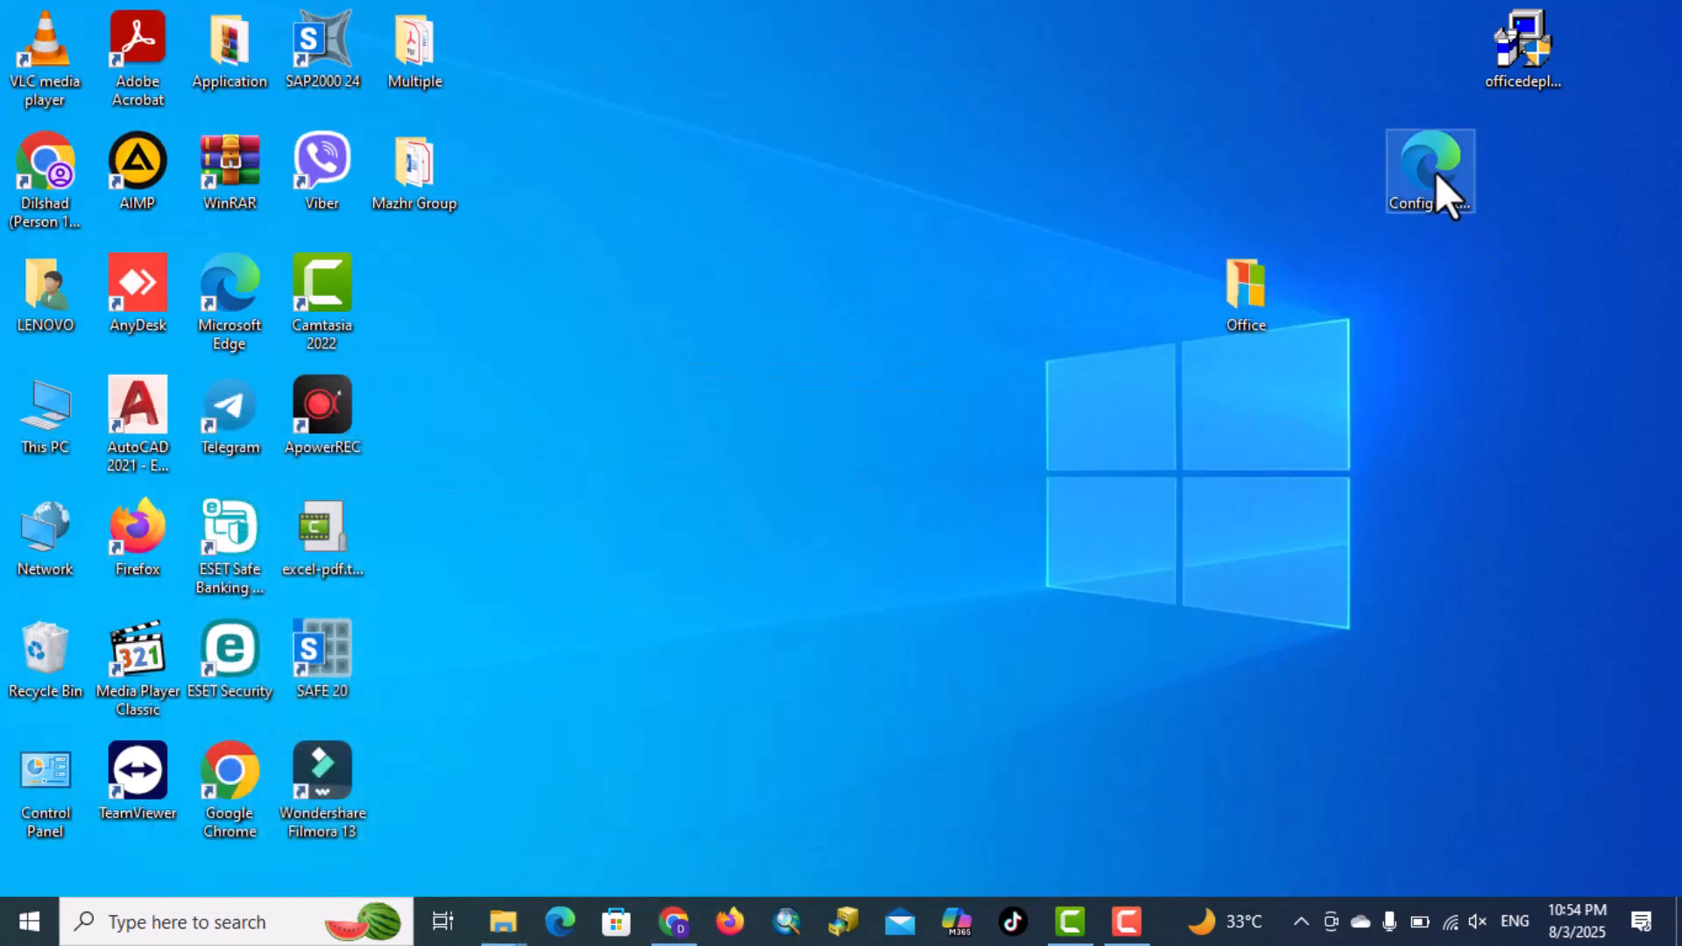
{"action": "left_click_drag", "start_coordinate": [1430, 171], "coordinate": [1244, 300]}
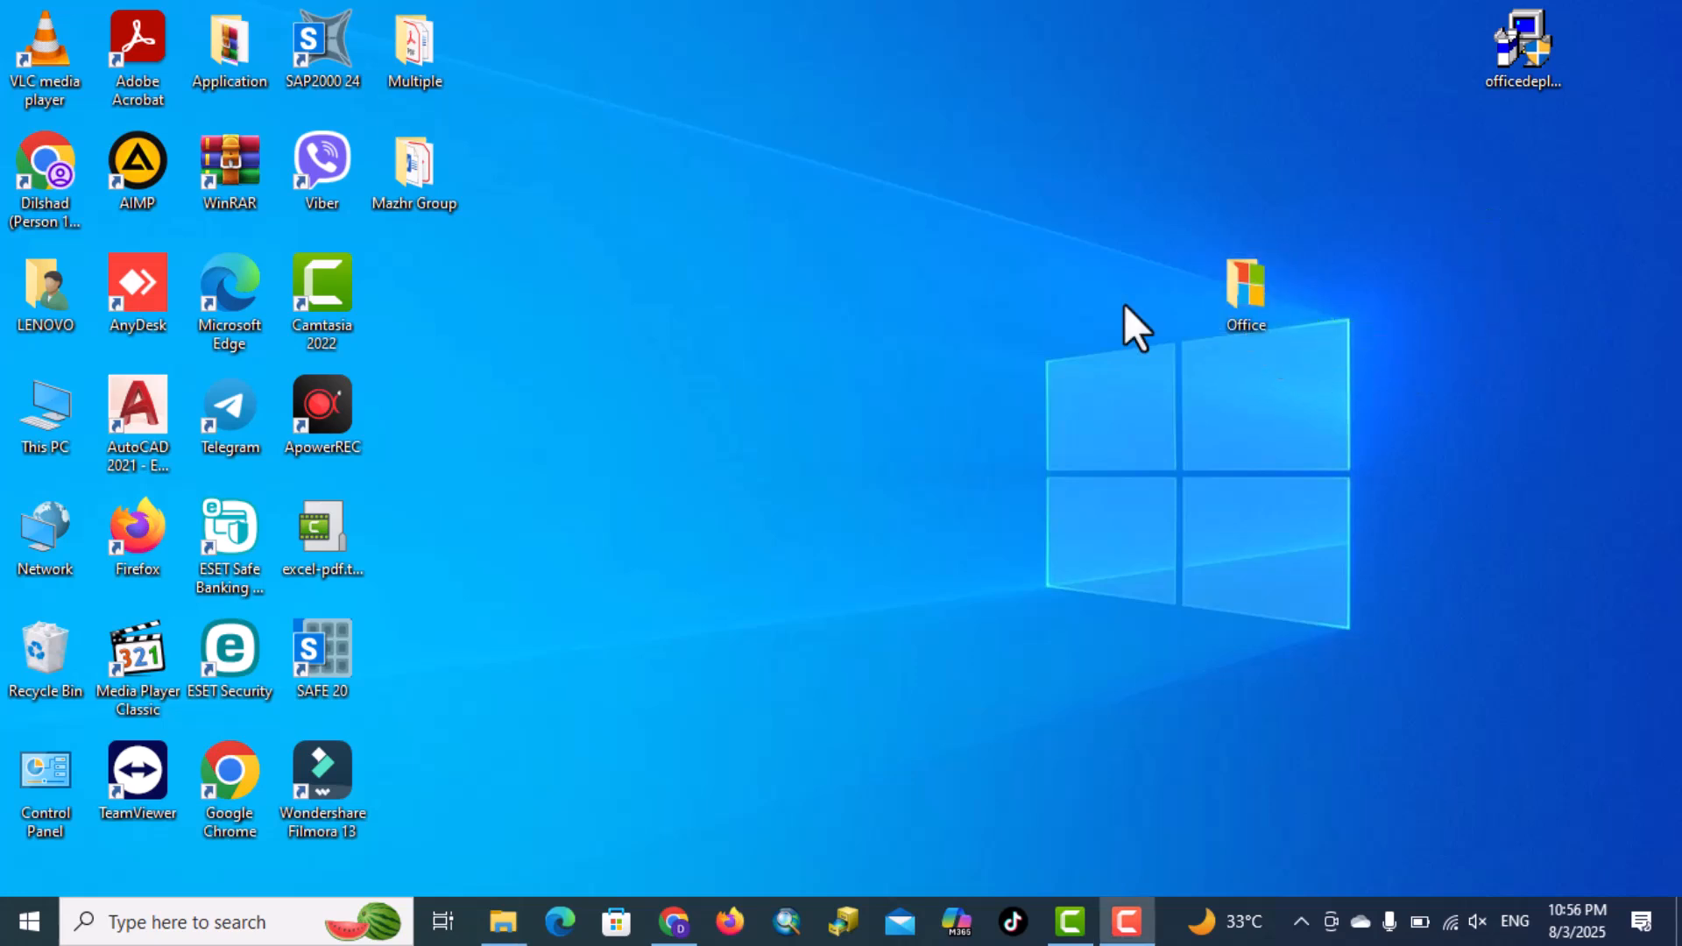
Launch Command Prompt as administrator via search and reveal the Office folder's full path.
{"action": "left_click", "coordinate": [187, 922]}
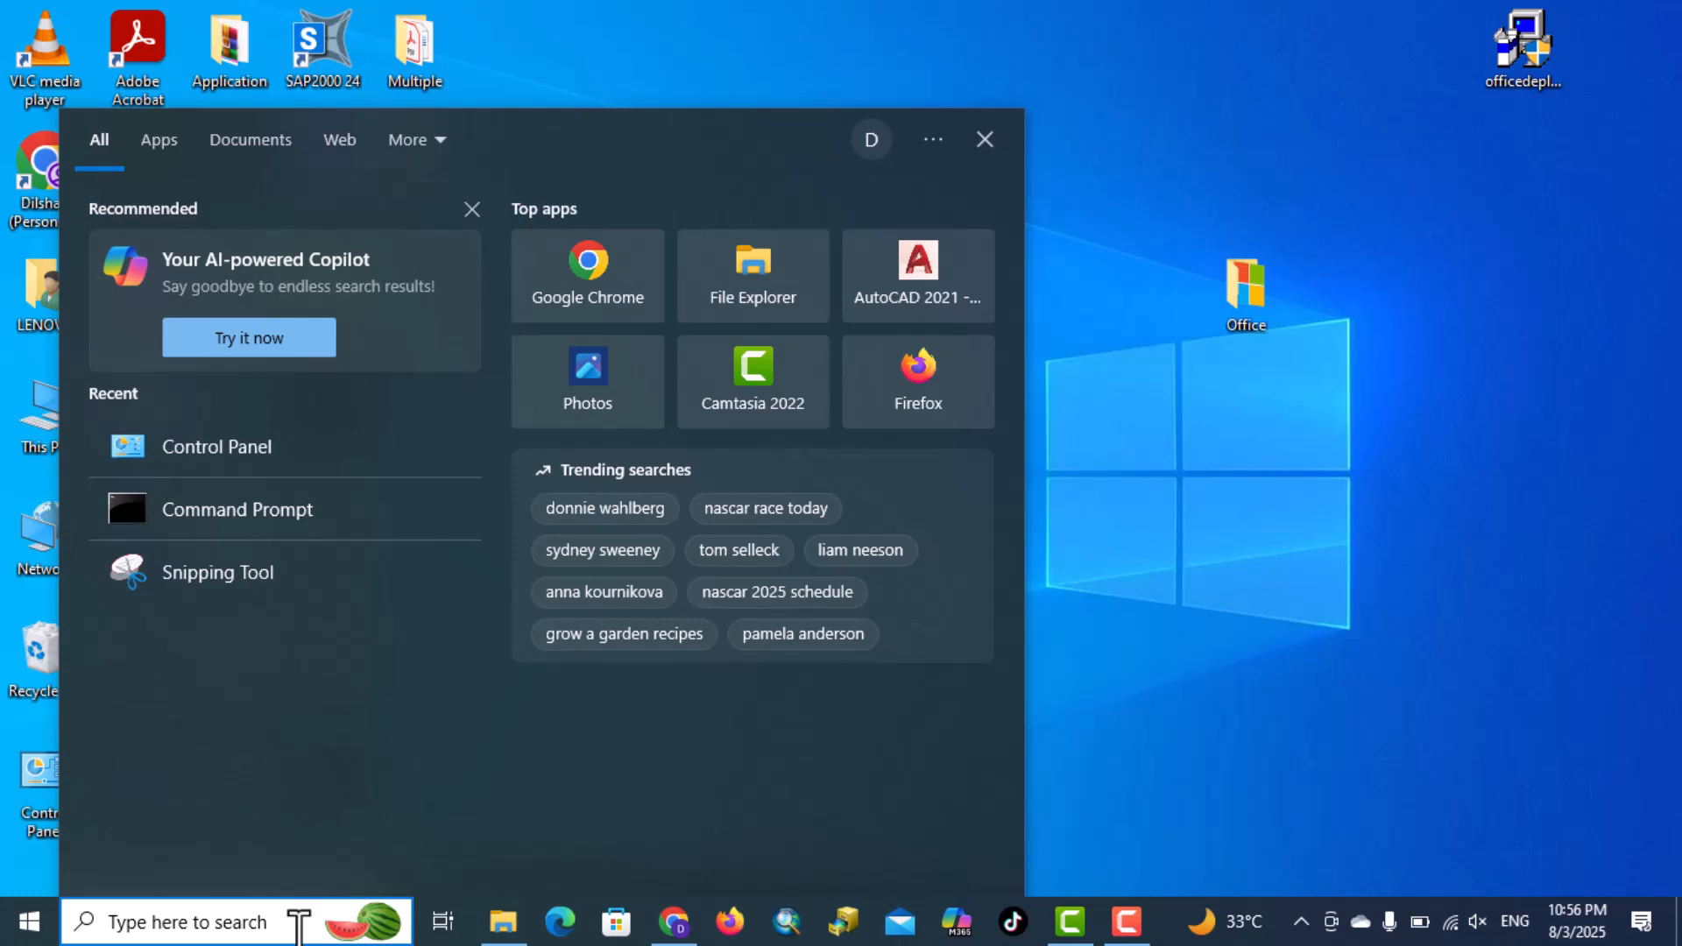
{"action": "type", "text": "cm"}
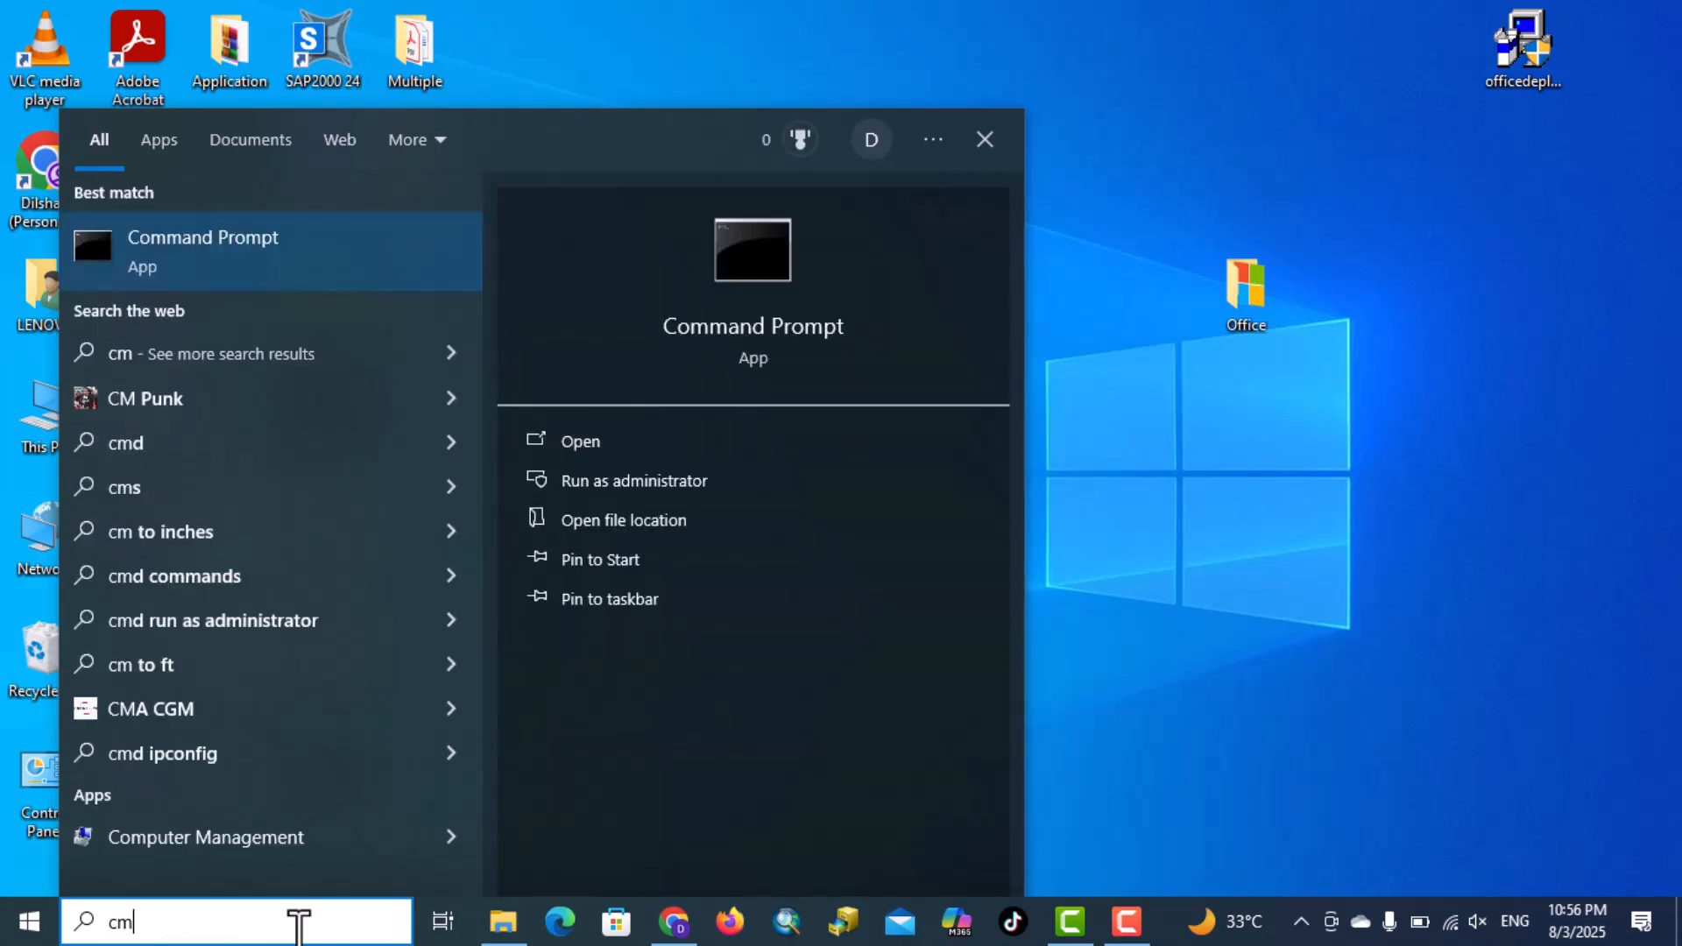
{"action": "mouse_move", "coordinate": [714, 565]}
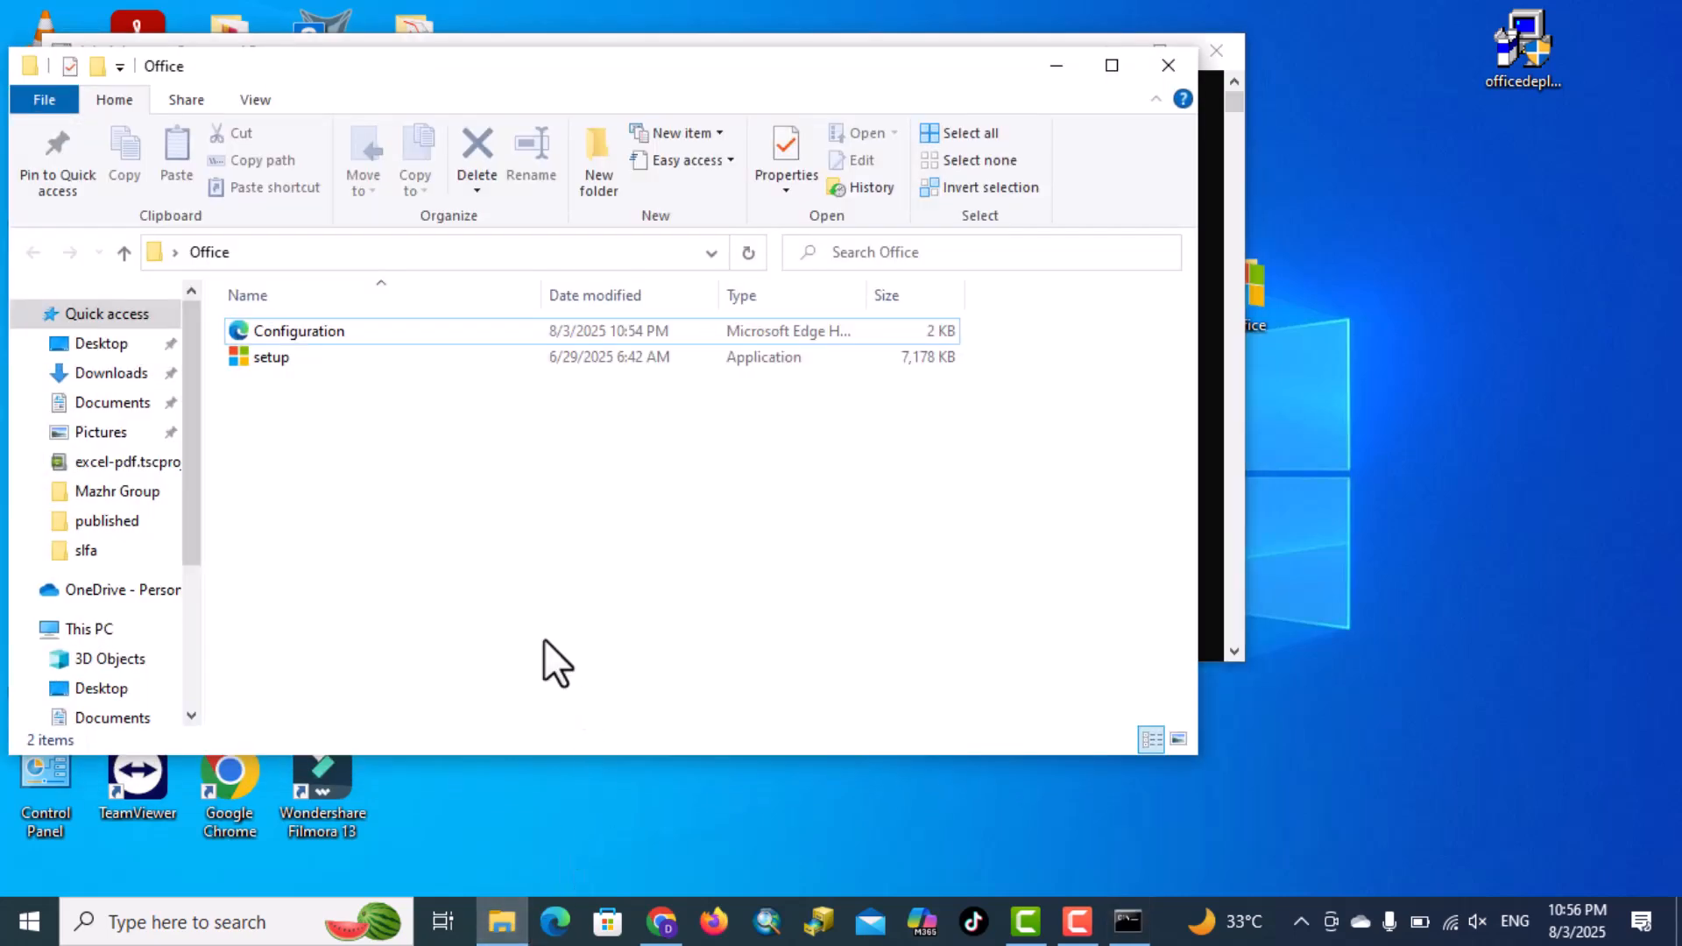
{"action": "left_click", "coordinate": [429, 252]}
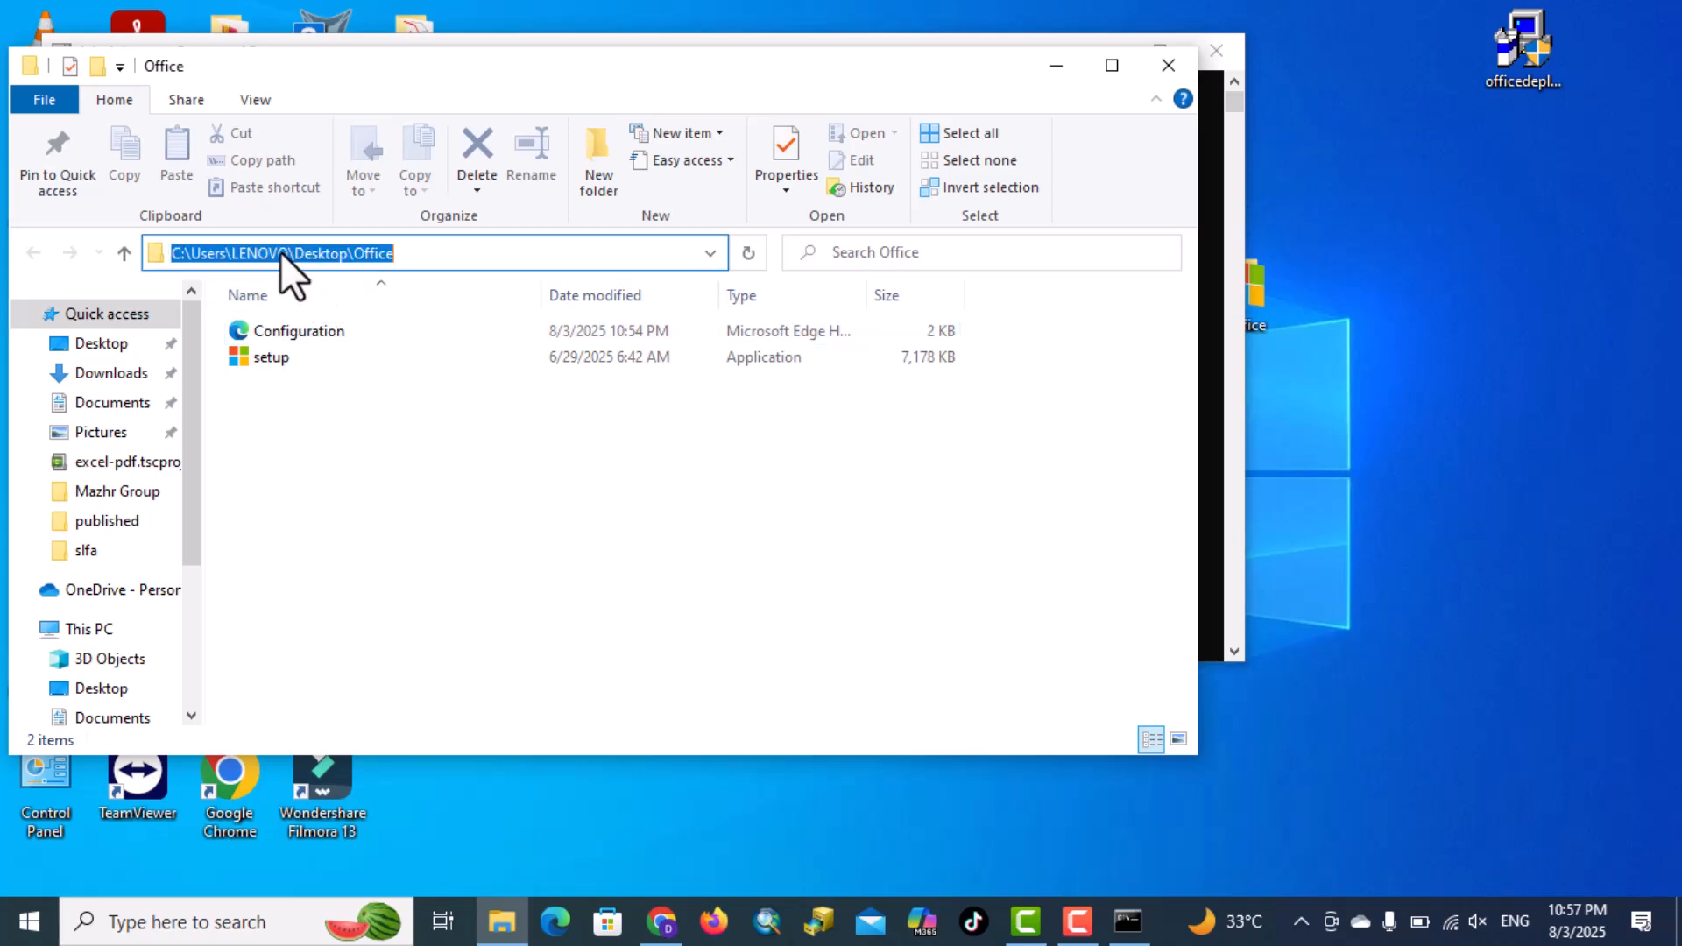
{"action": "mouse_move", "coordinate": [455, 289]}
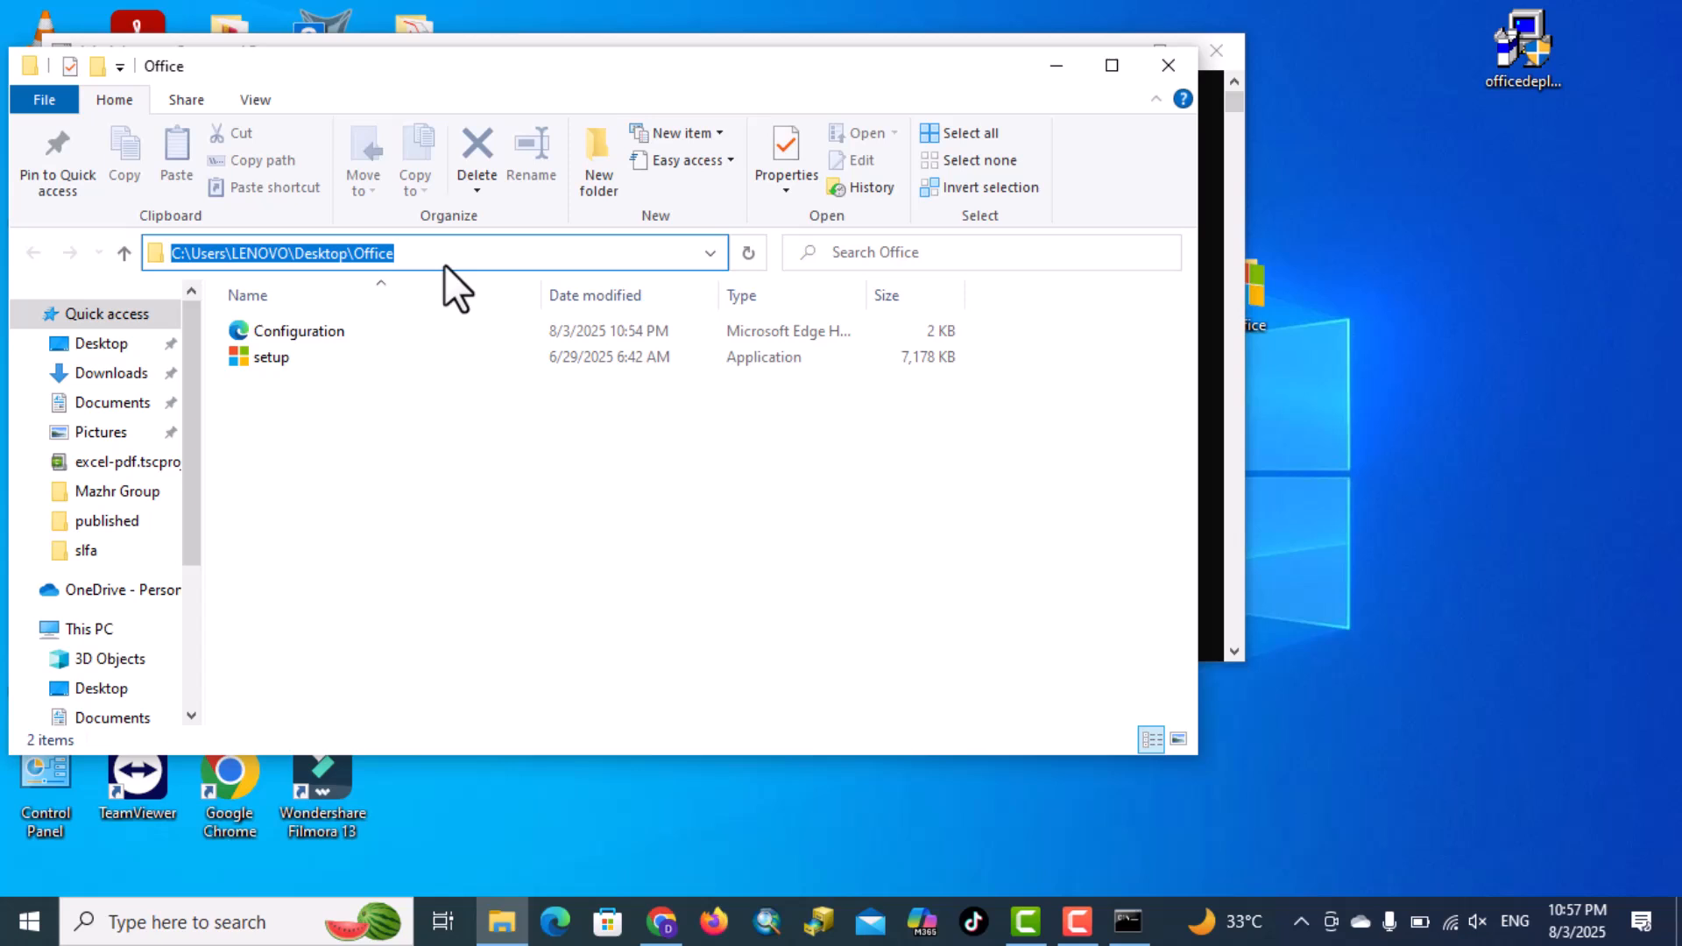
Change the prompt's directory with cd C:\Users\LENOVO\Desktop\Office.
{"action": "left_click", "coordinate": [1125, 920]}
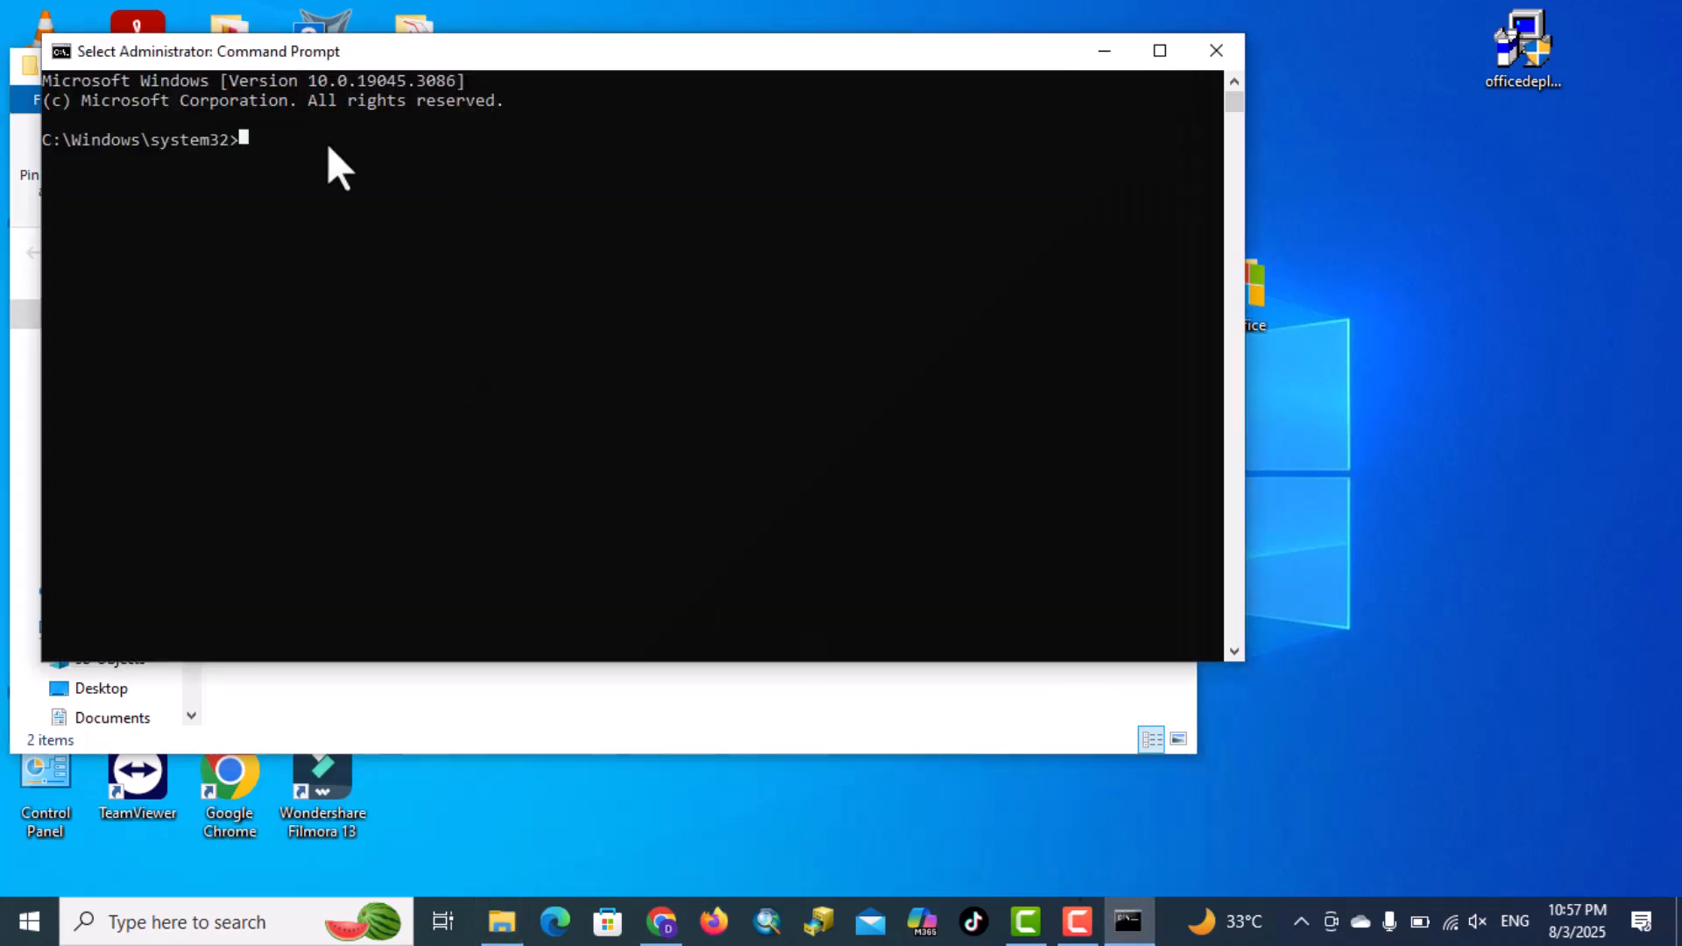
{"action": "type", "text": "cd"}
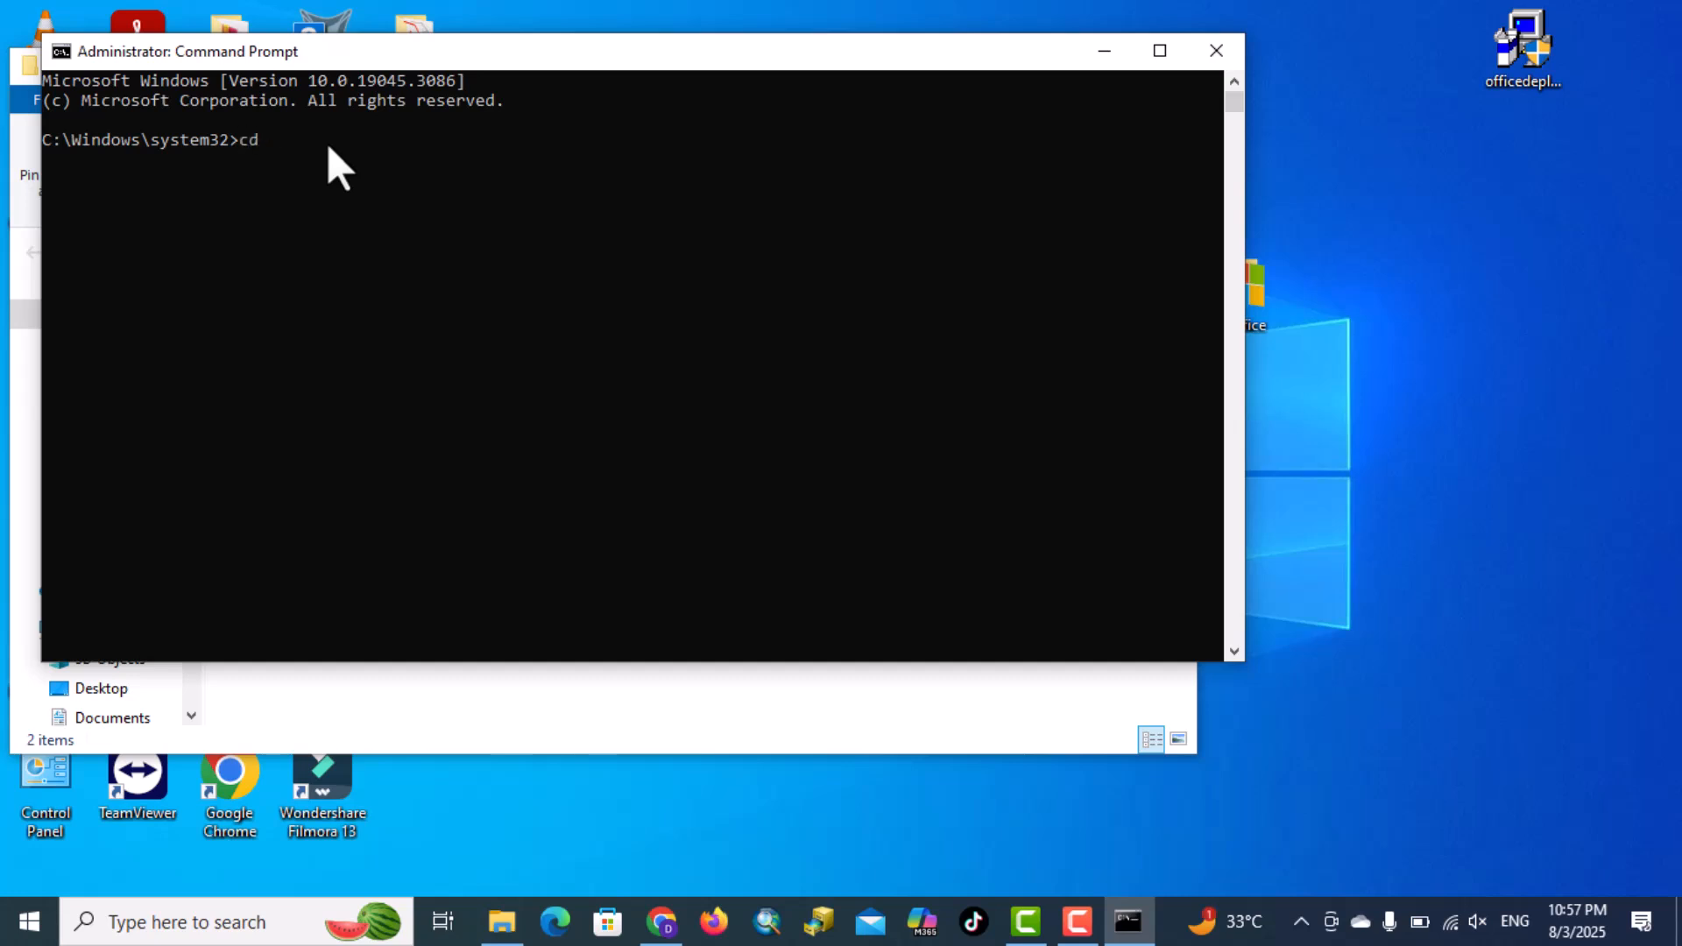
{"action": "type", "text": "C:\\Users\\LENOVO\\Desktop\\Office"}
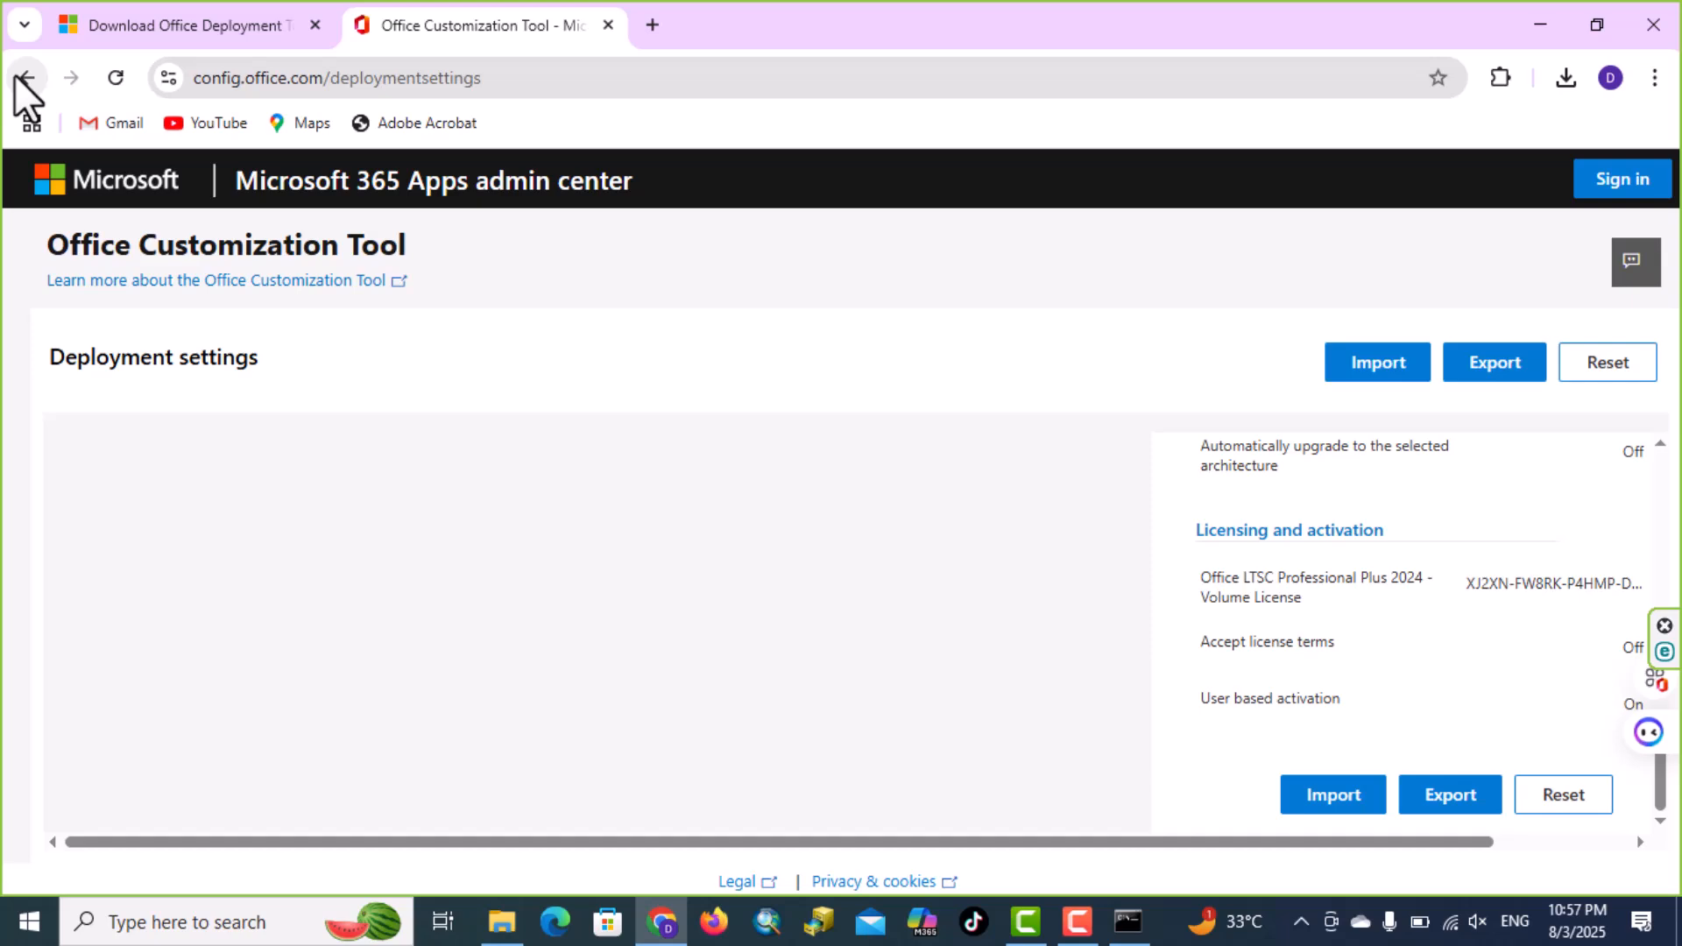
{"action": "mouse_move", "coordinate": [26, 77]}
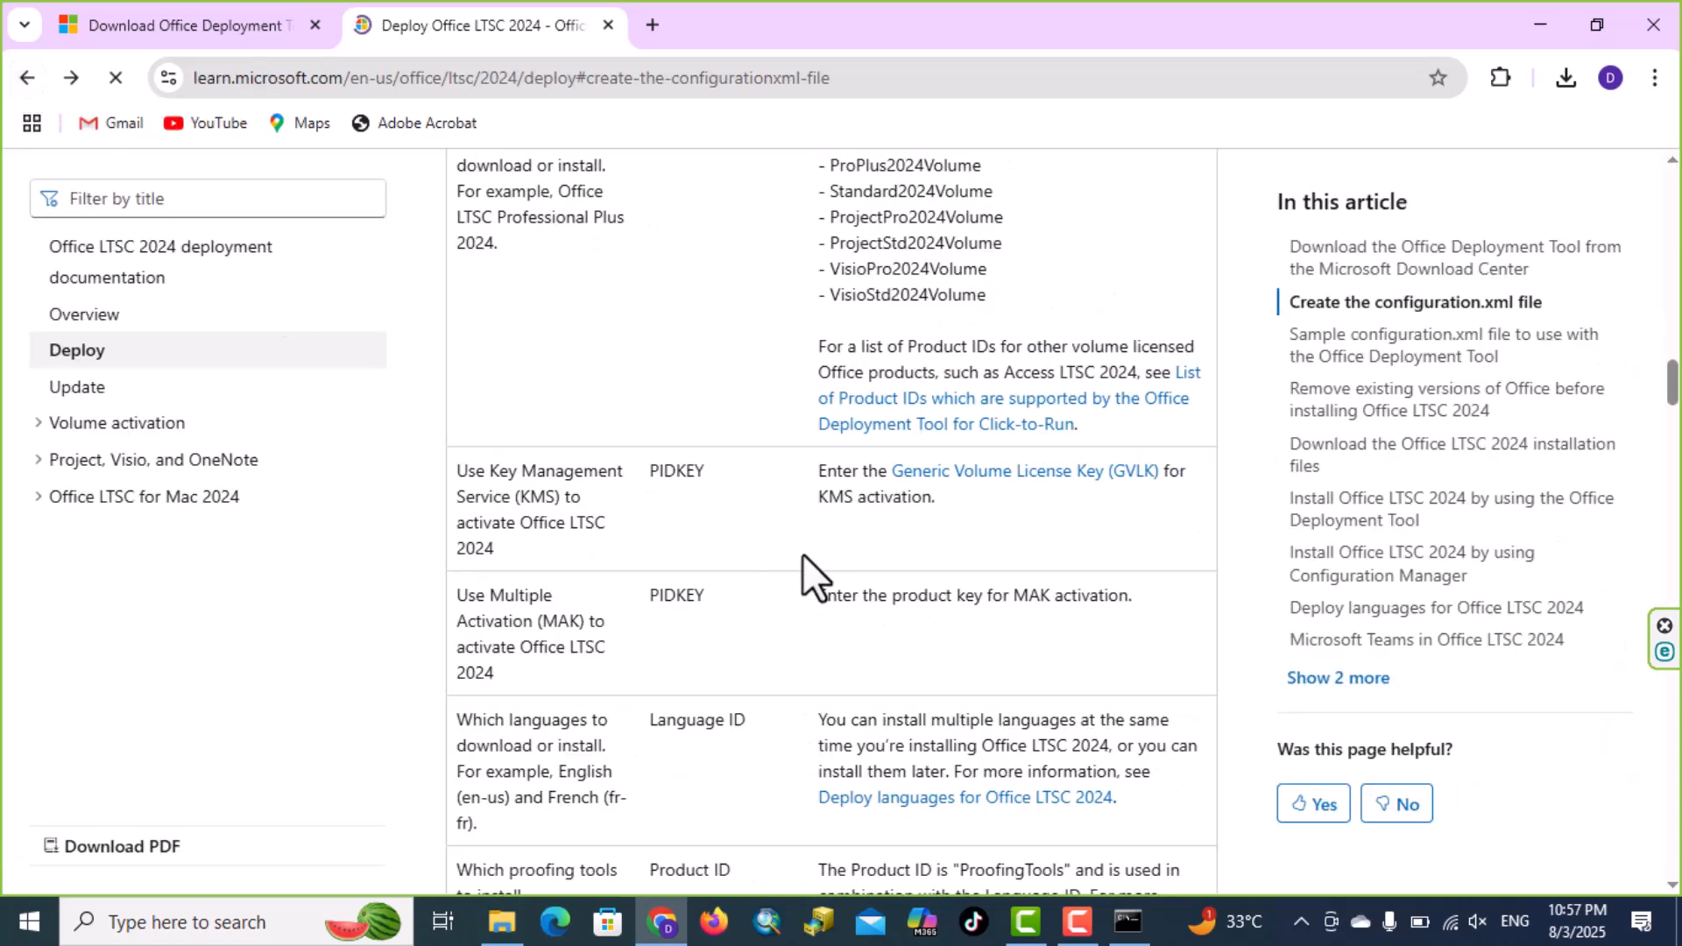
Scroll the Learn article down to the Install Office LTSC 2024 section with setup /configure configuration.xml.
{"action": "scroll", "scroll_direction": "down", "scroll_amount": 3}
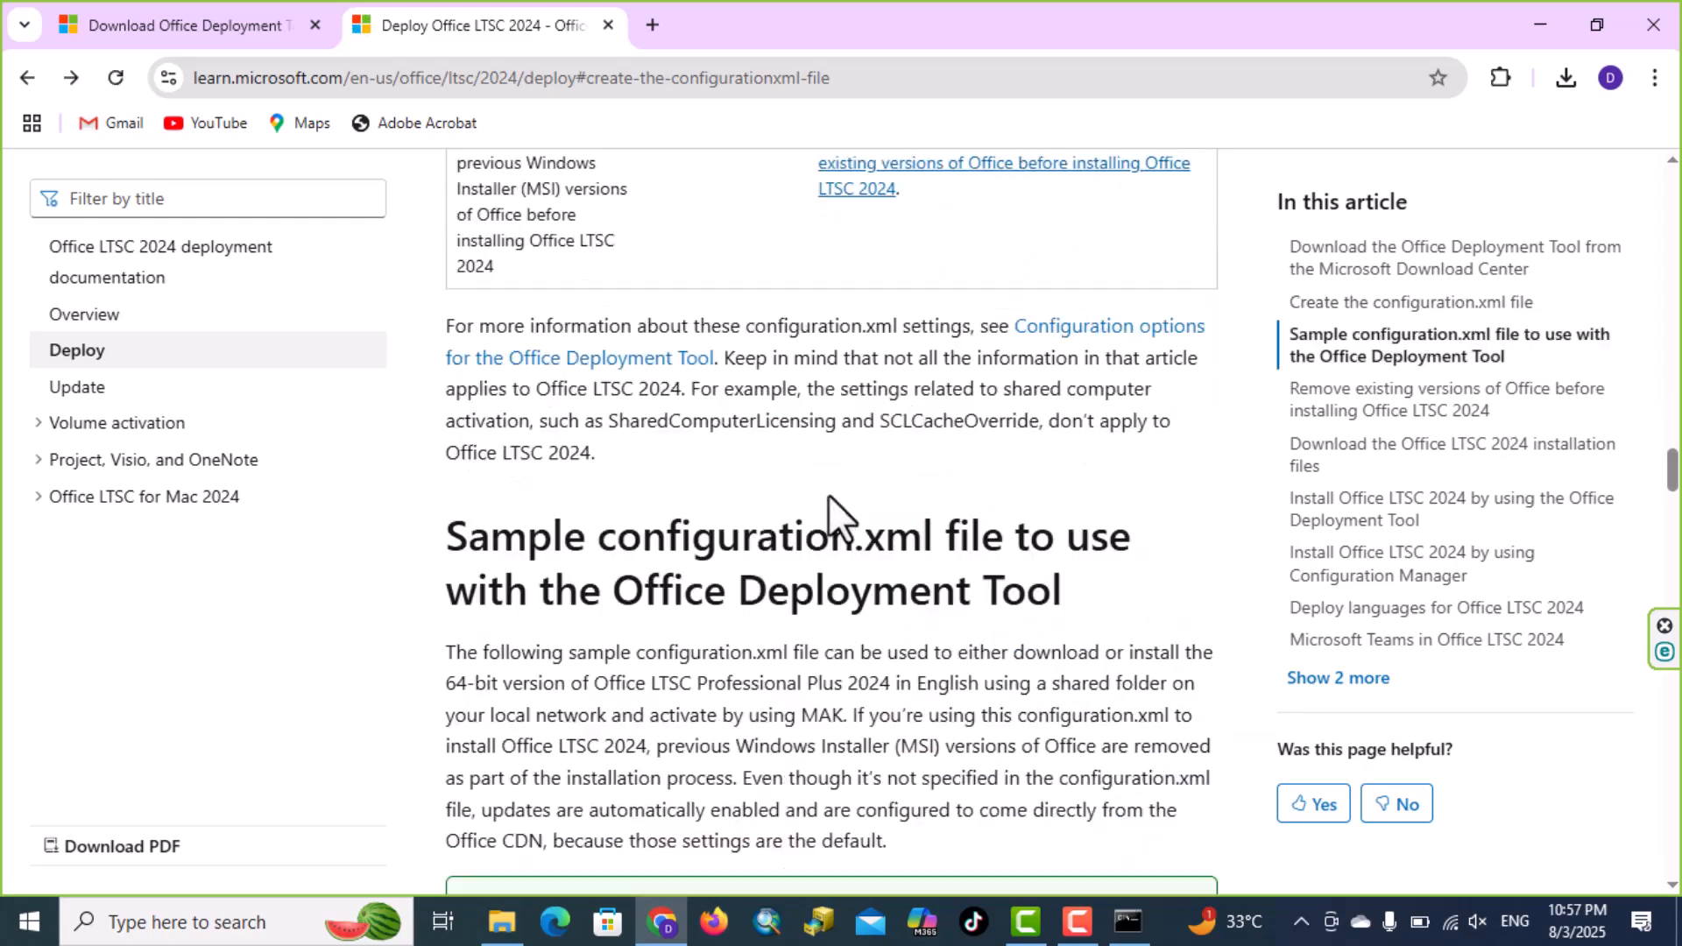
{"action": "scroll", "scroll_direction": "down", "scroll_amount": 3}
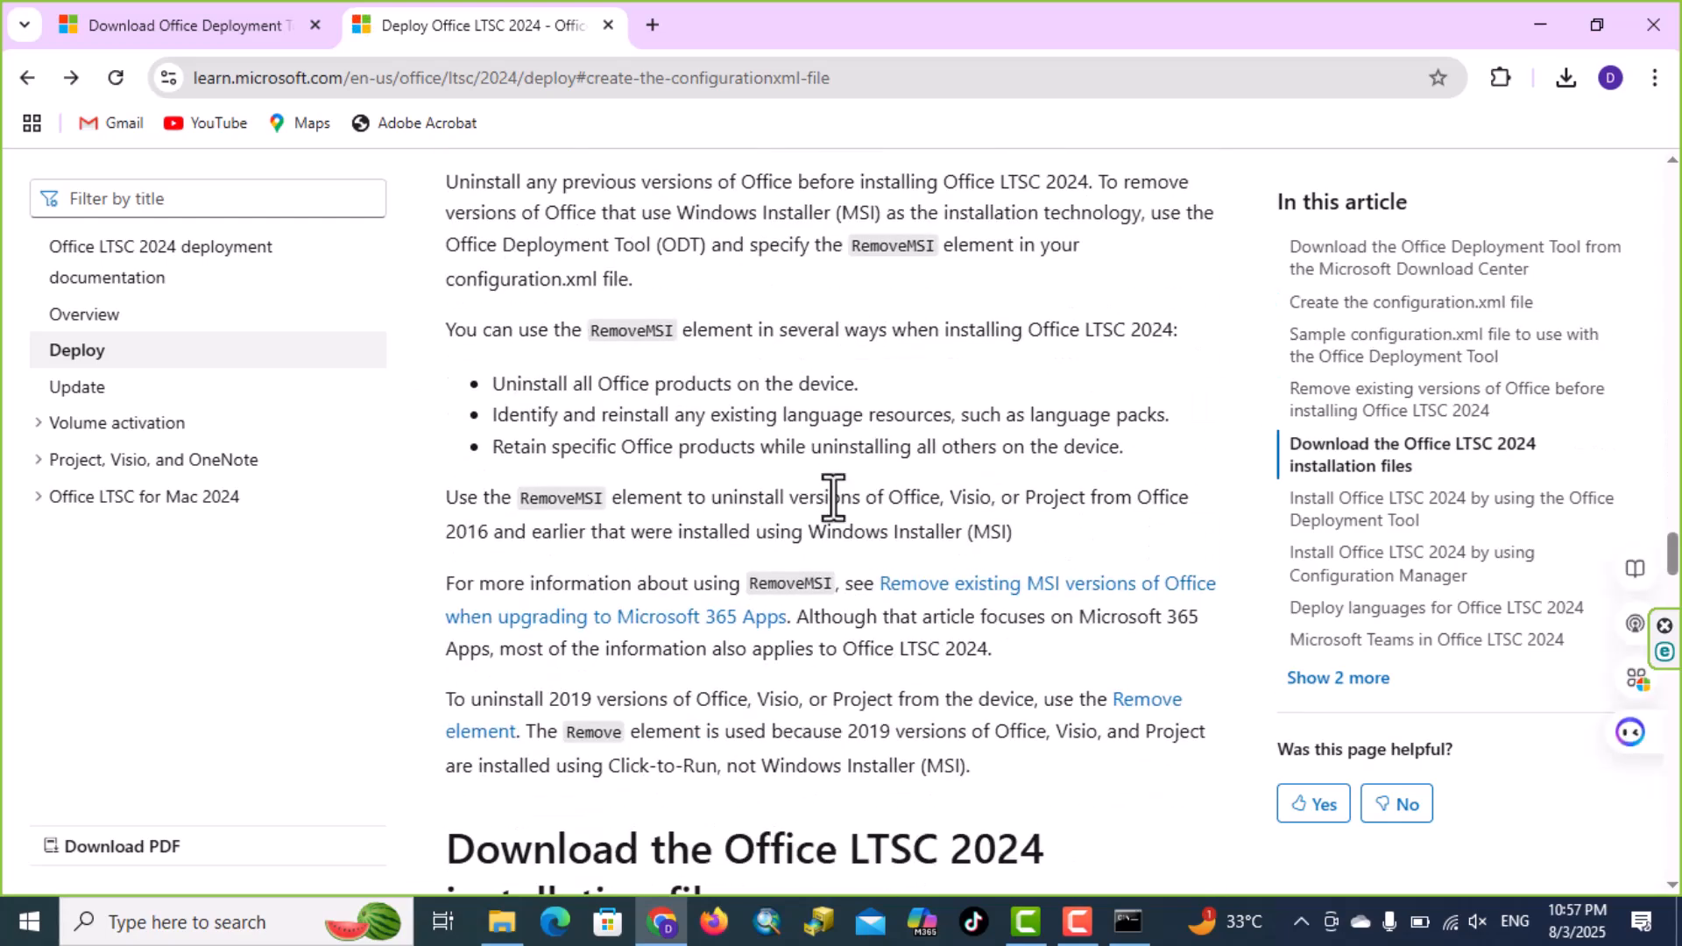
{"action": "scroll", "scroll_direction": "down", "scroll_amount": 3}
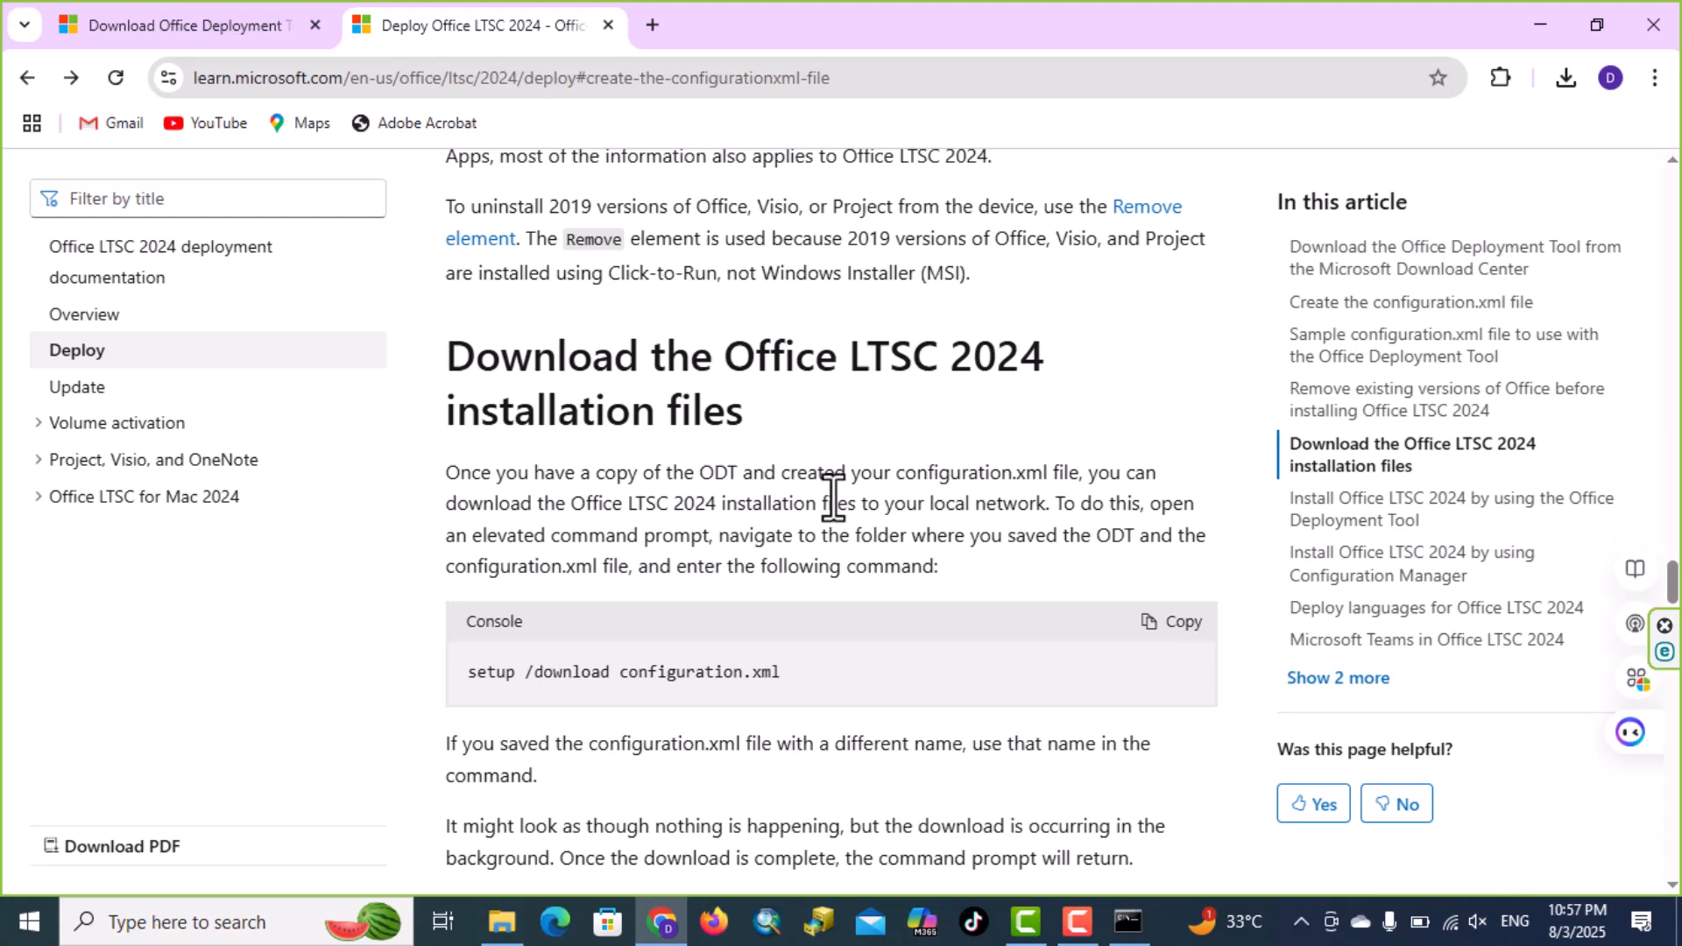
{"action": "scroll", "scroll_direction": "down", "scroll_amount": 3}
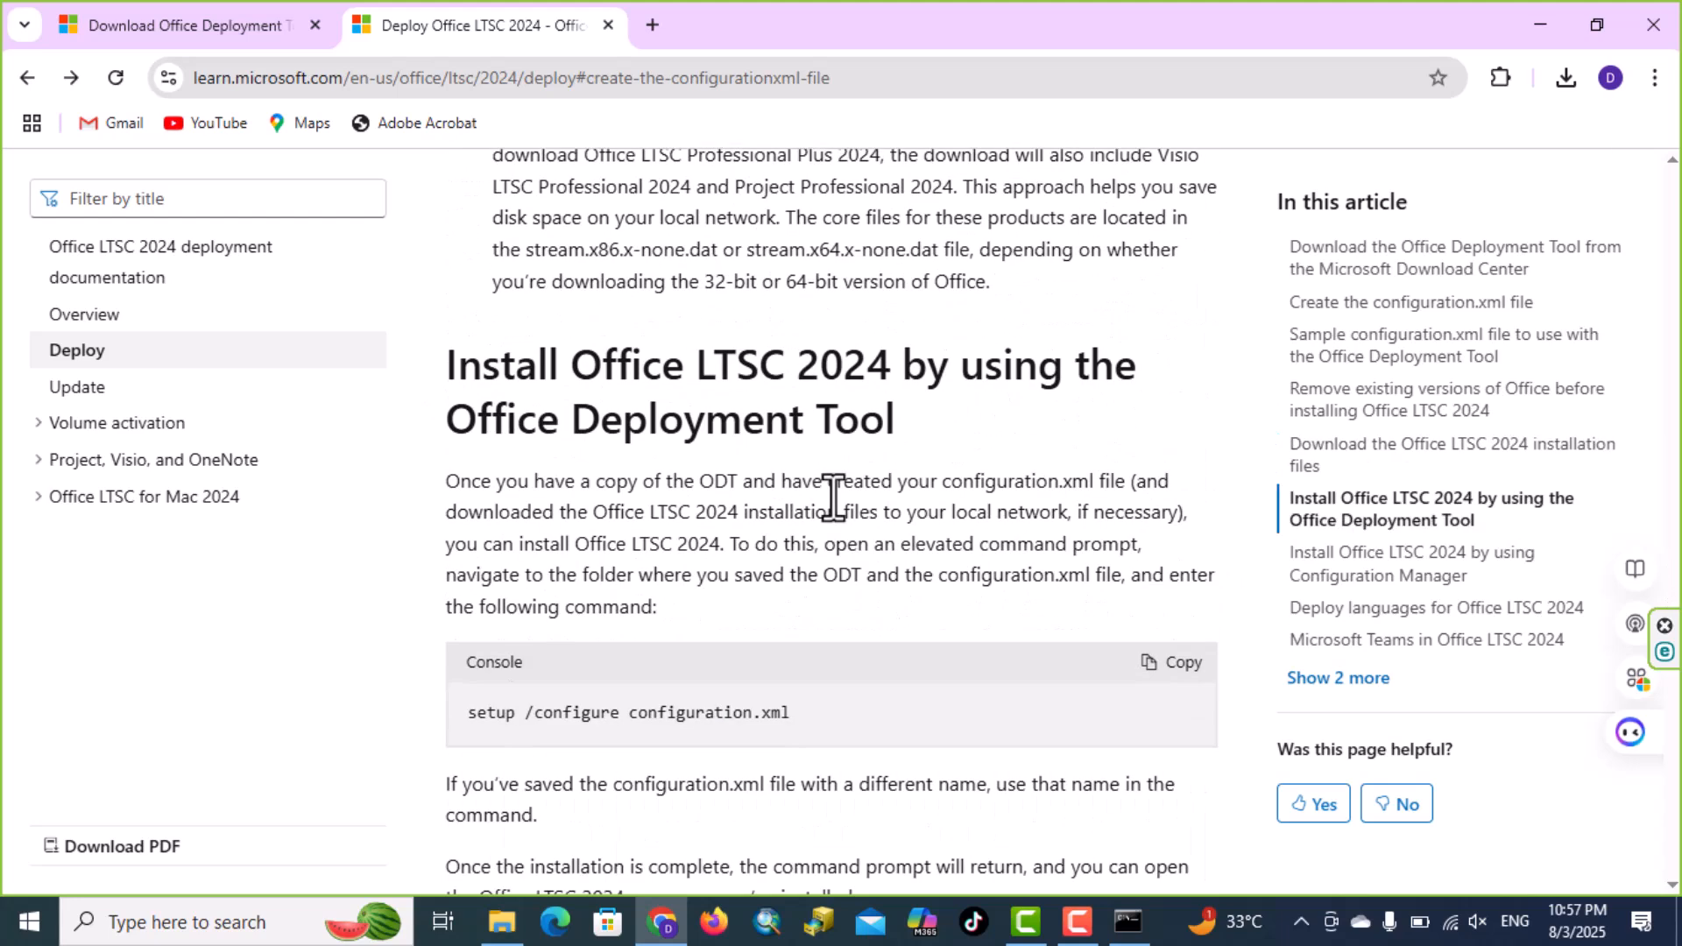
{"action": "scroll", "scroll_direction": "down", "scroll_amount": 3}
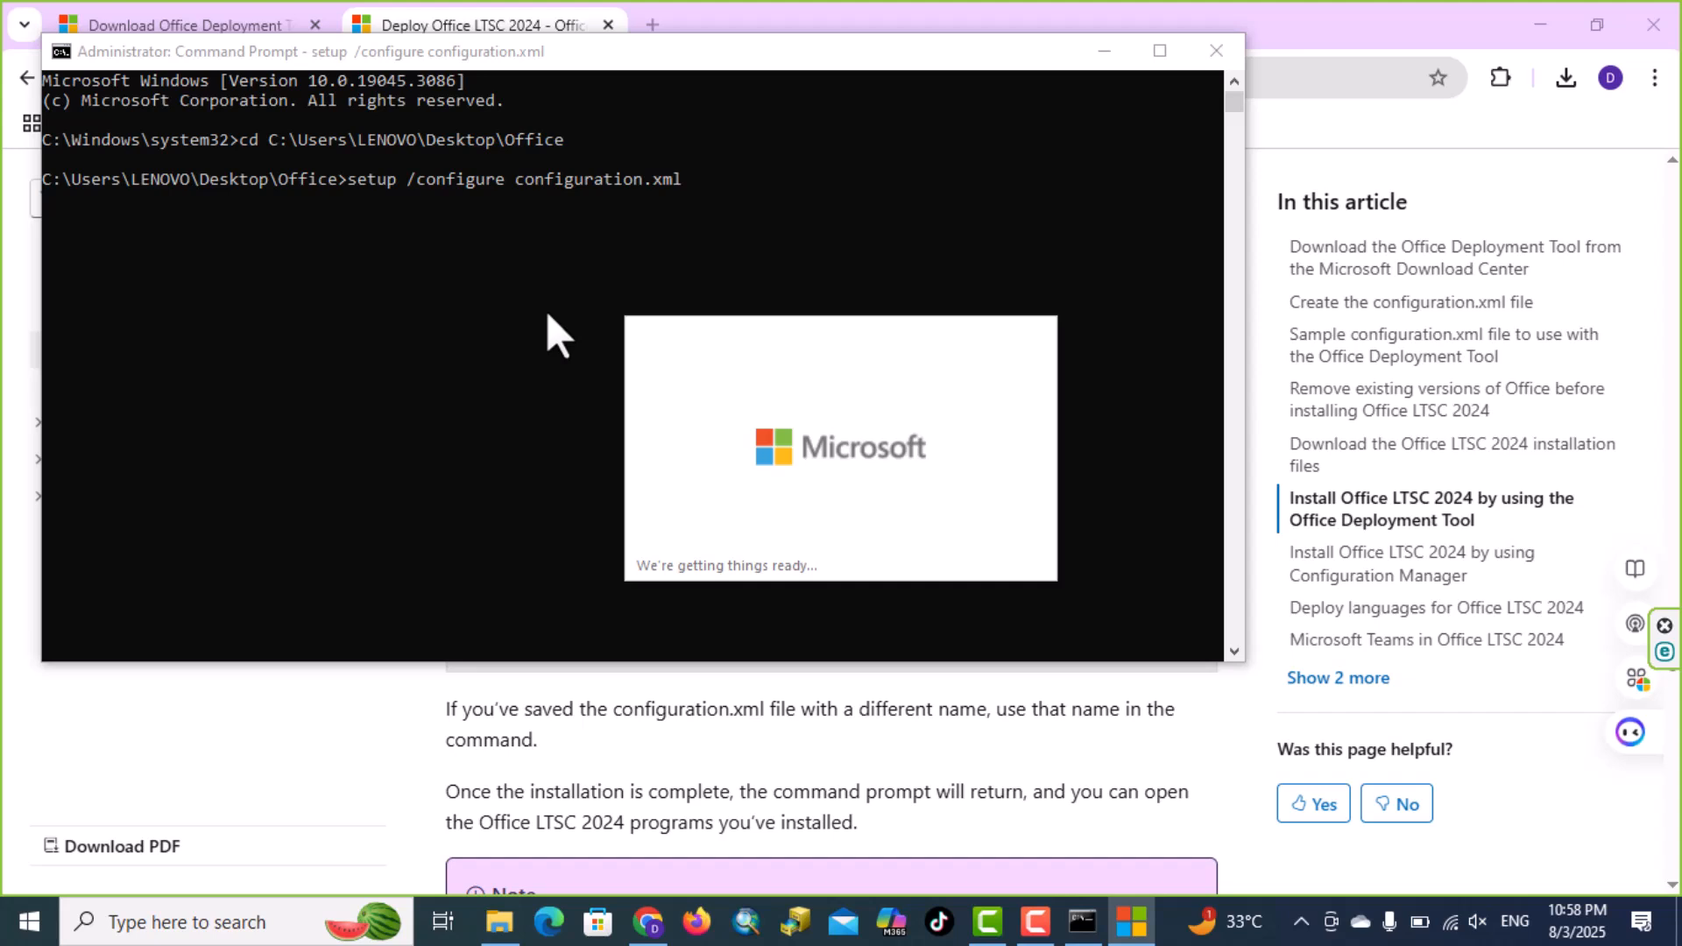
{"action": "mouse_move", "coordinate": [586, 370]}
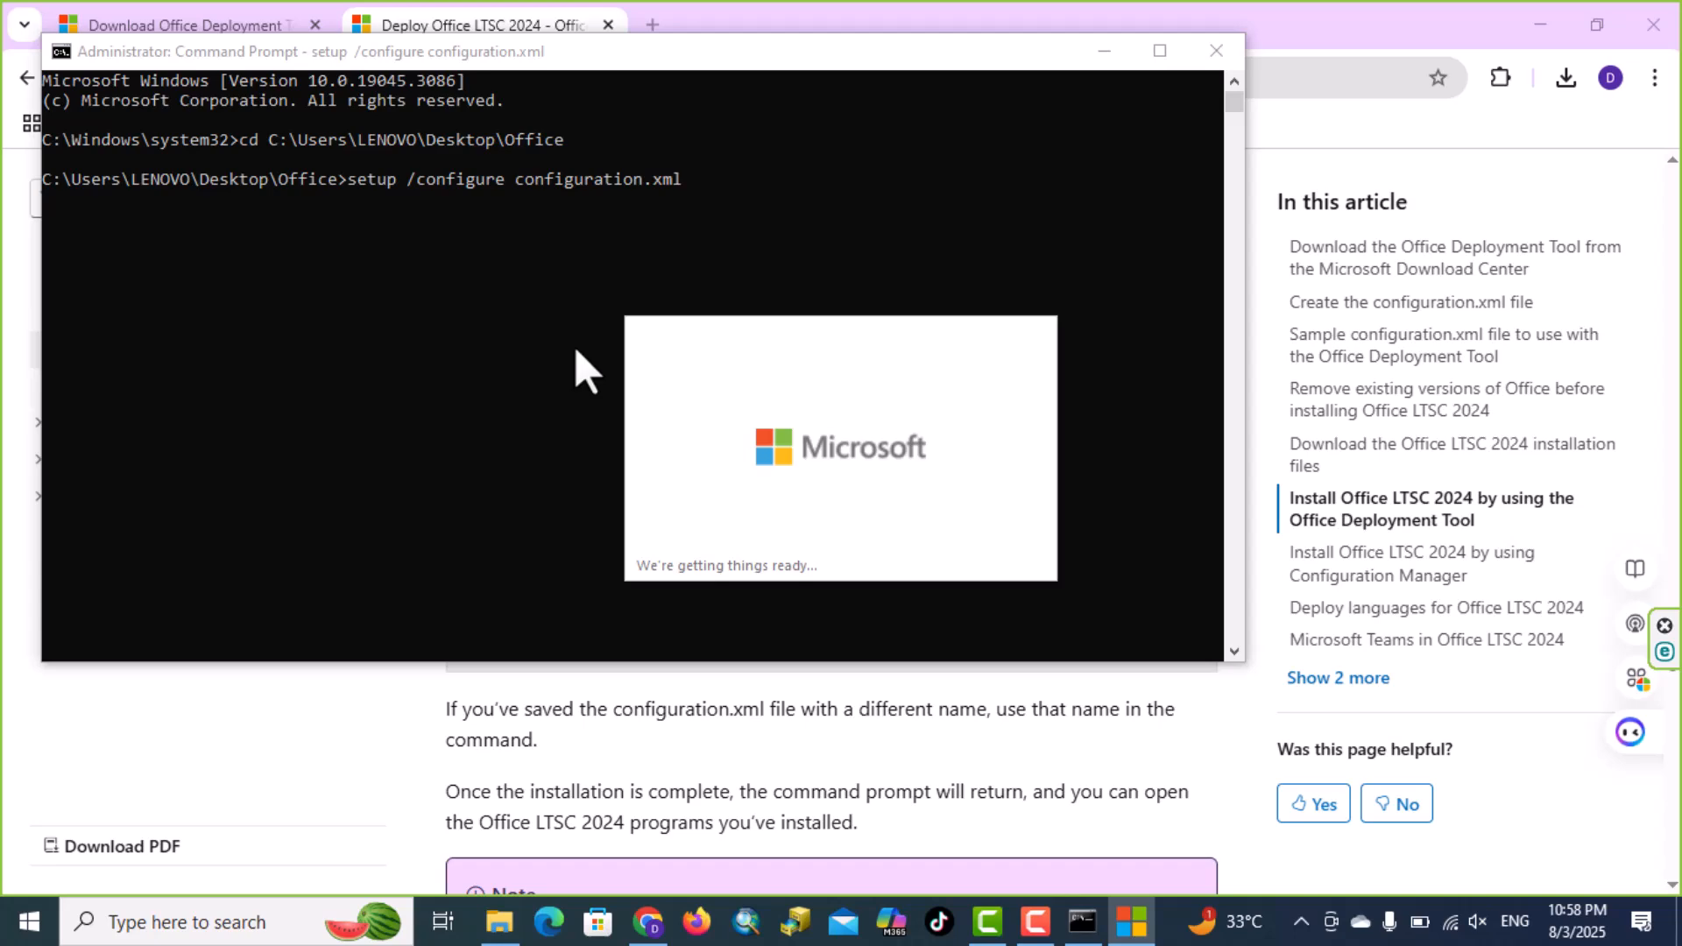